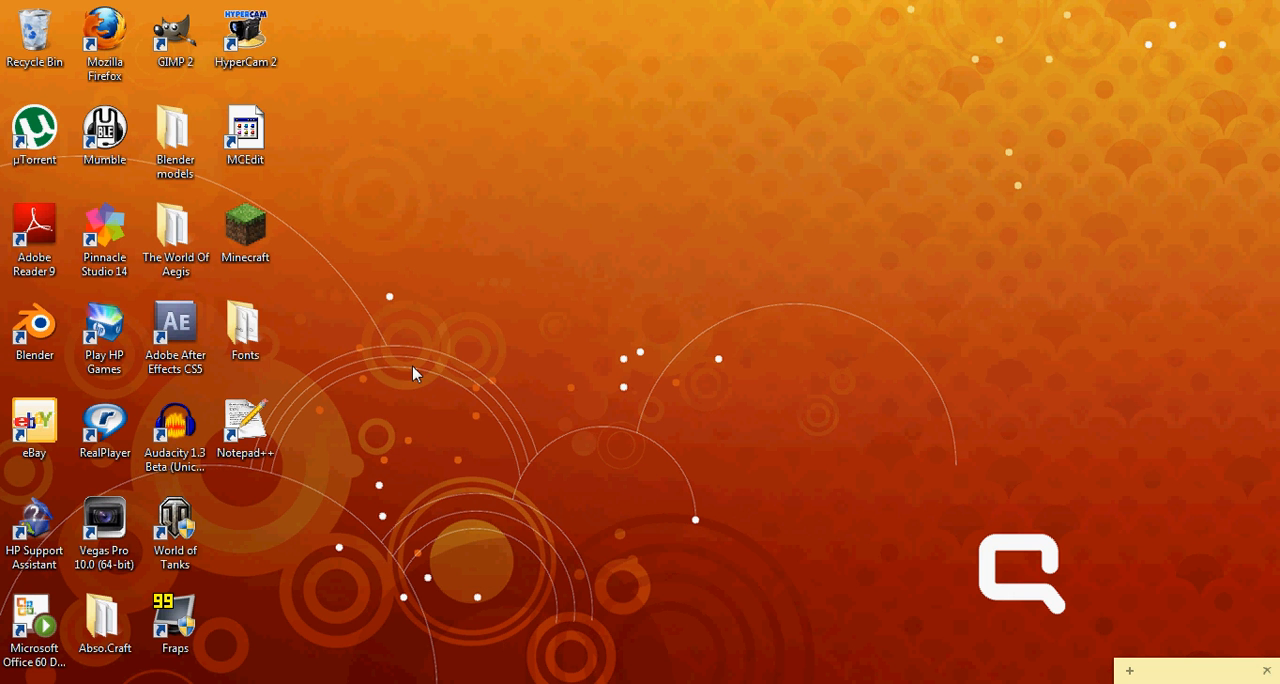
pyautogui.moveTo(220, 478)
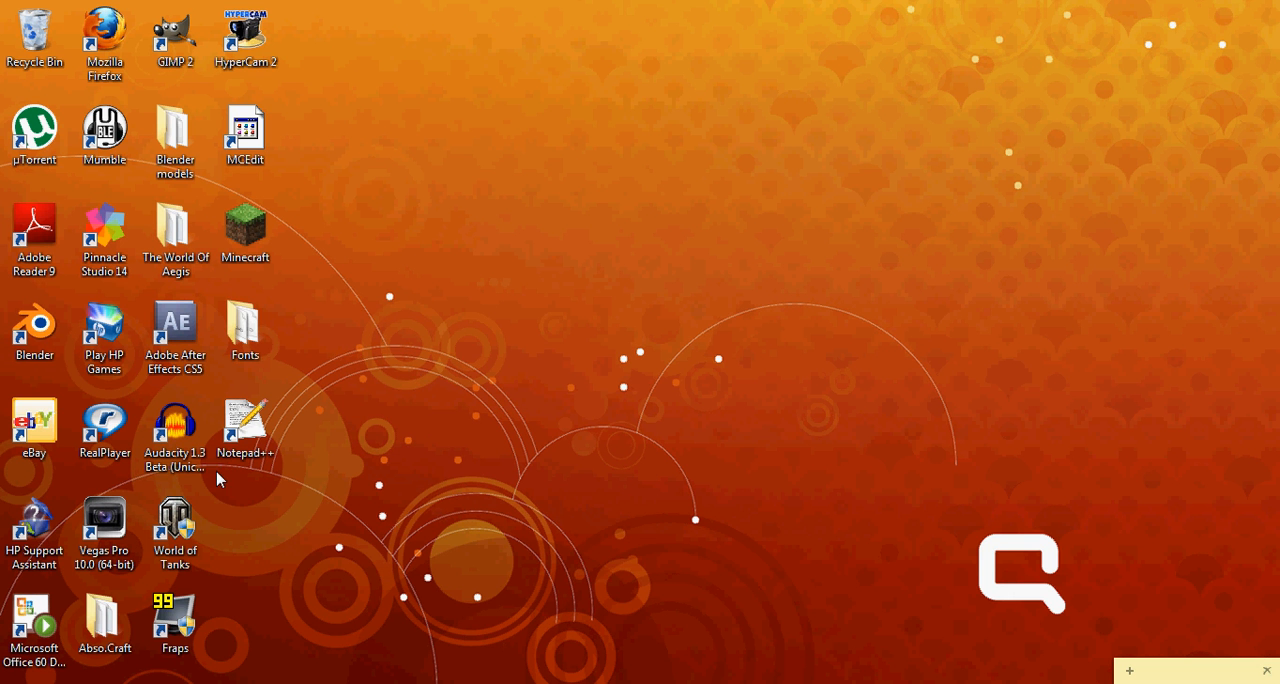
pyautogui.moveTo(304, 560)
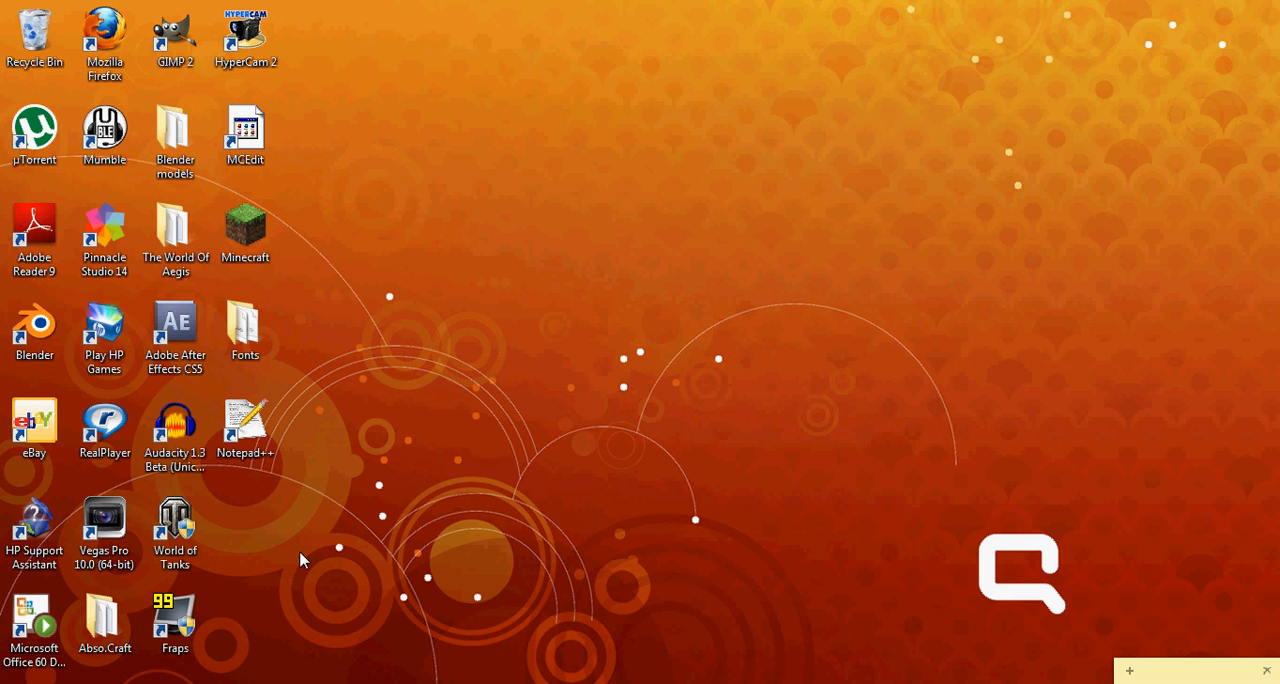
pyautogui.moveTo(326, 566)
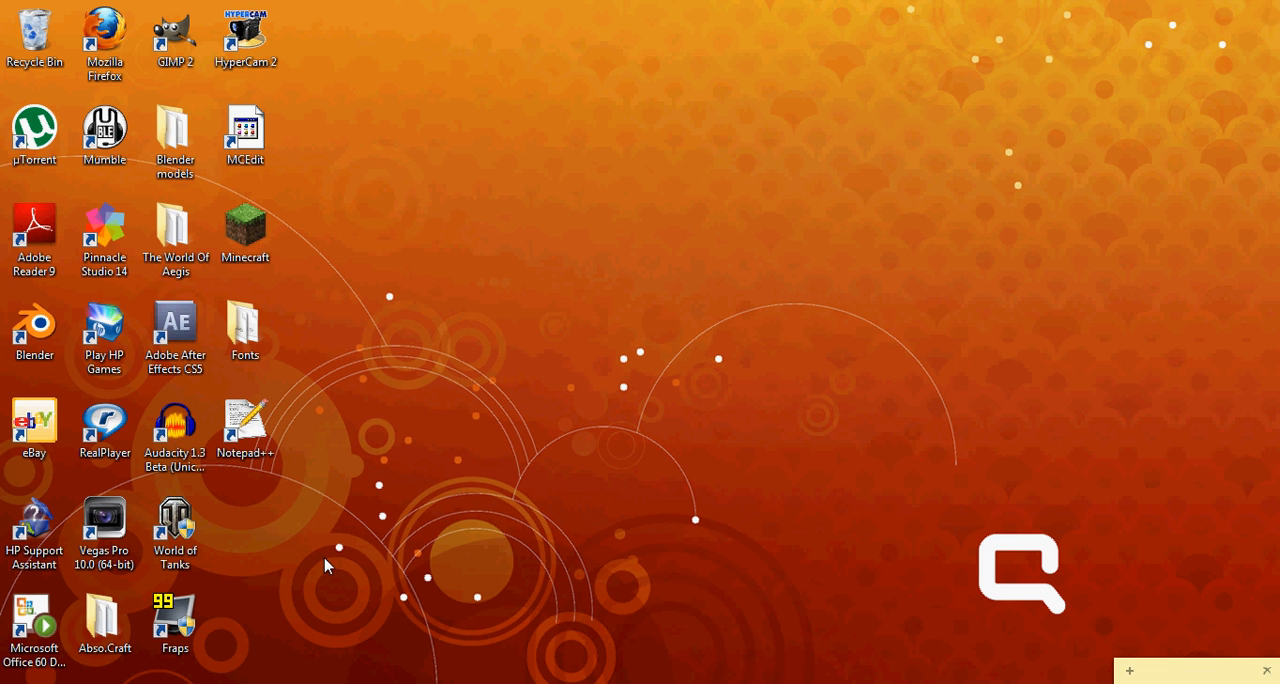
pyautogui.moveTo(388, 16)
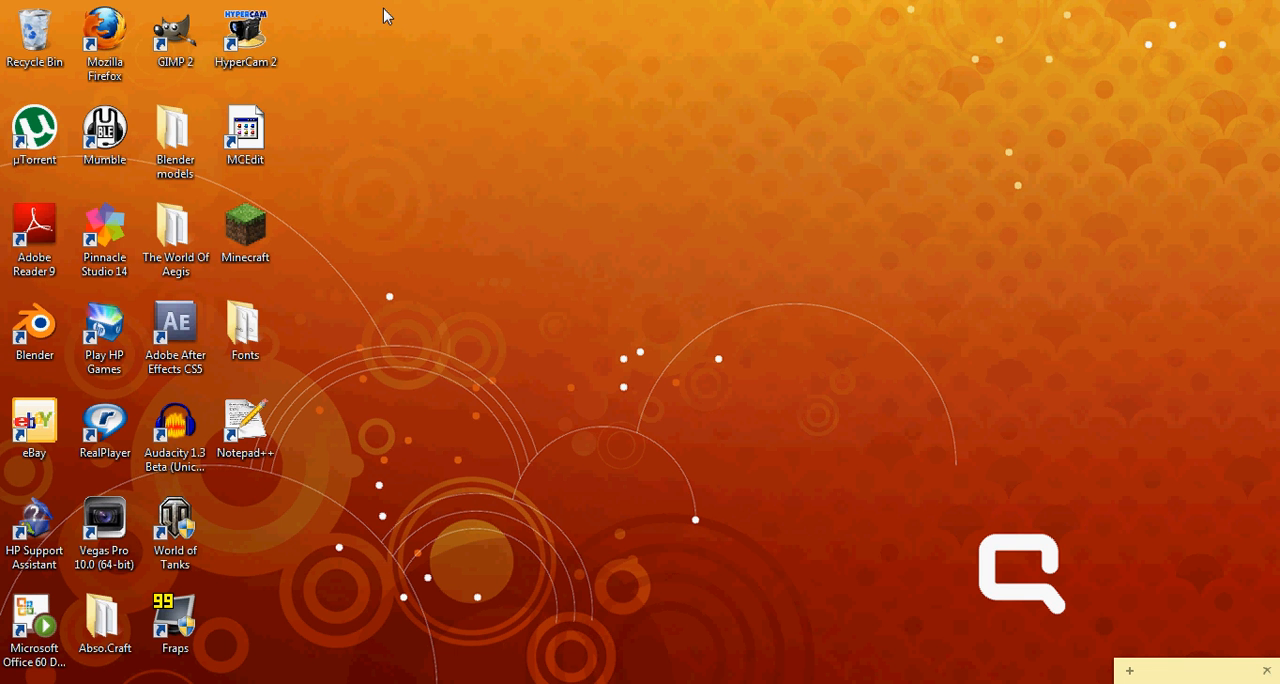
pyautogui.moveTo(282, 8)
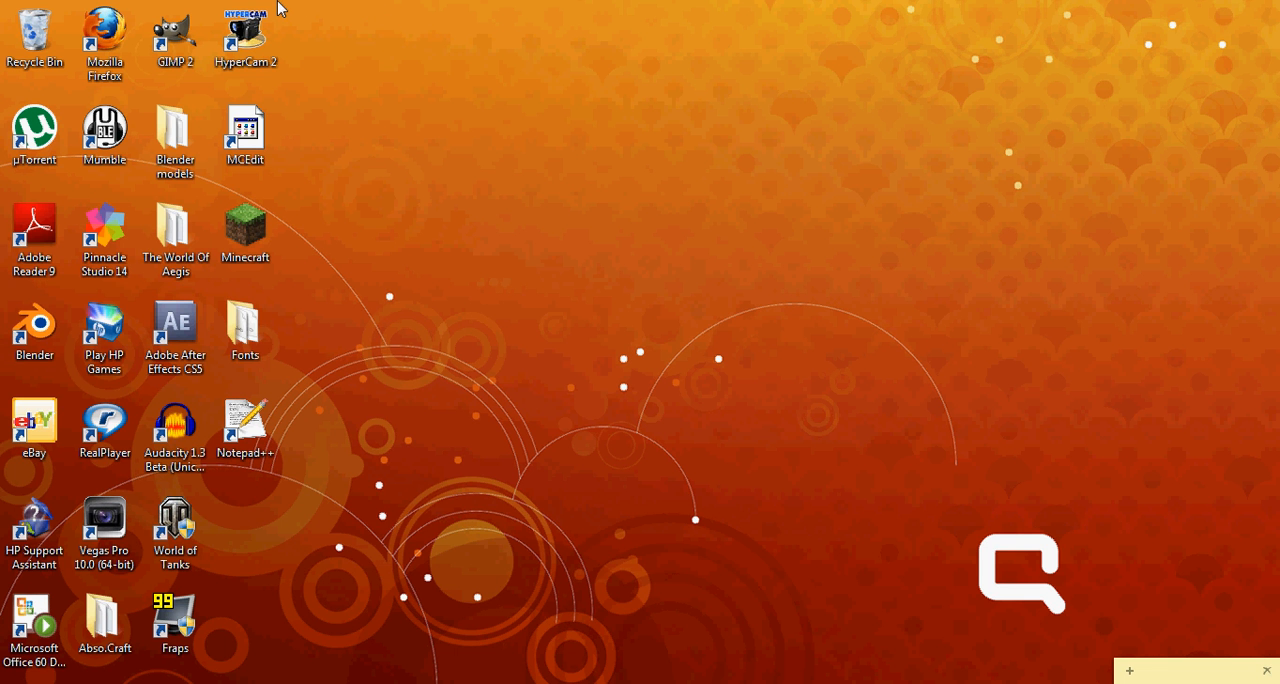
pyautogui.moveTo(290, 10)
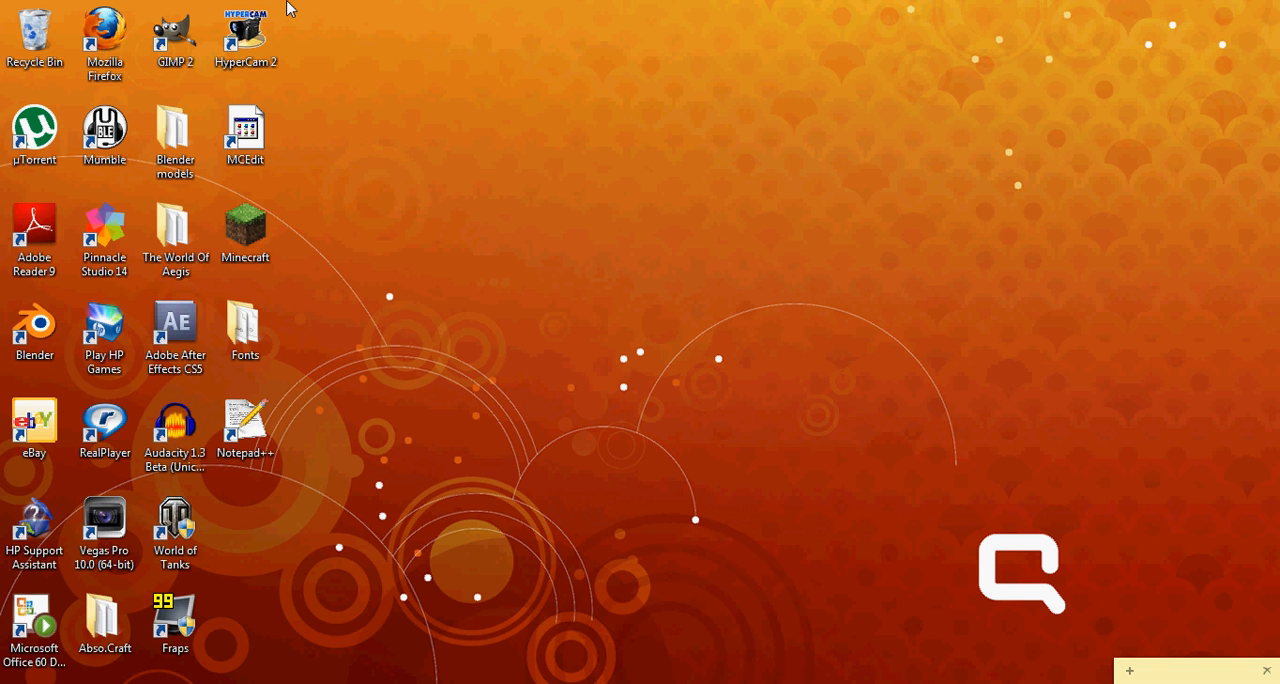
pyautogui.moveTo(240, 173)
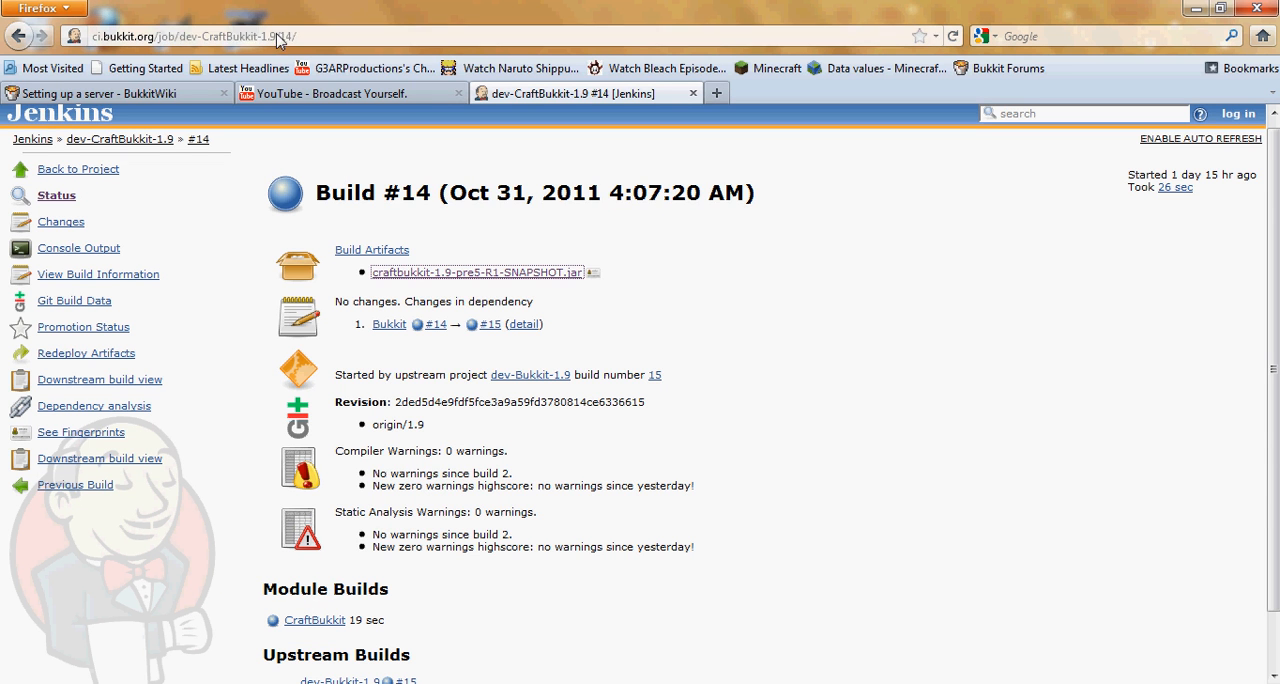
# - Save craftbukkit-1.9-pre5-R1-SNAPSHOT.jar from build #14's Build Artifacts to disk
pyautogui.click(475, 272)
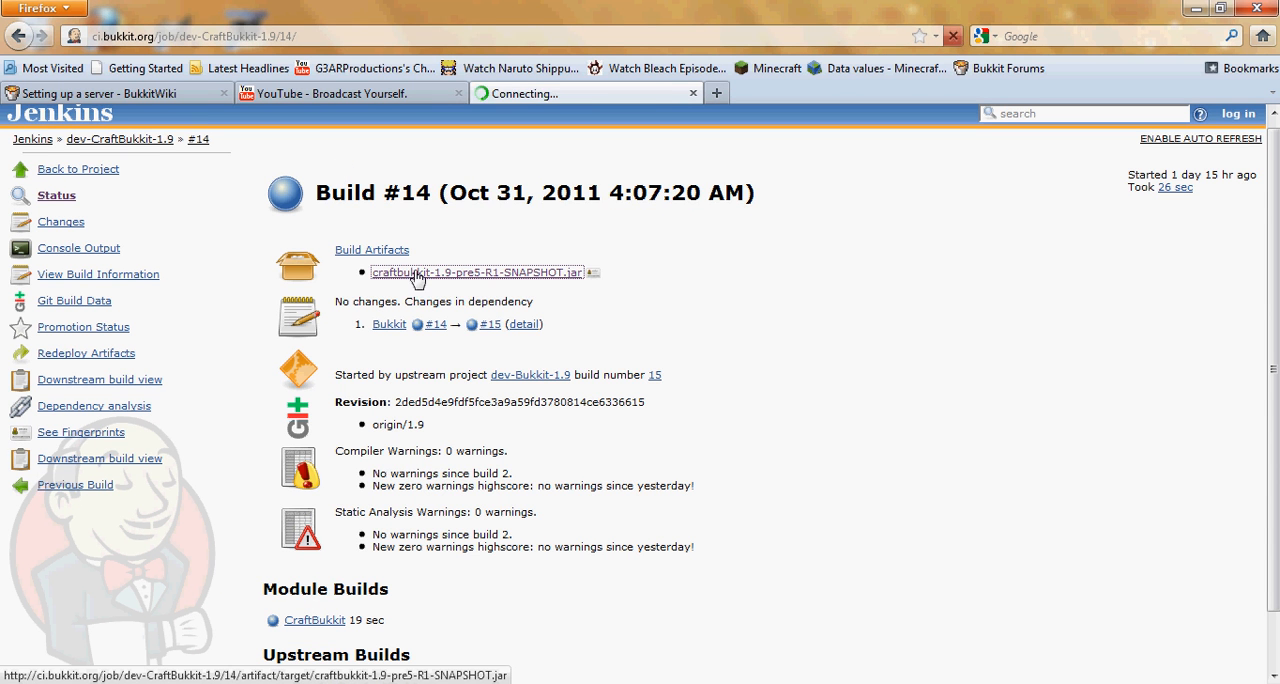
pyautogui.click(474, 272)
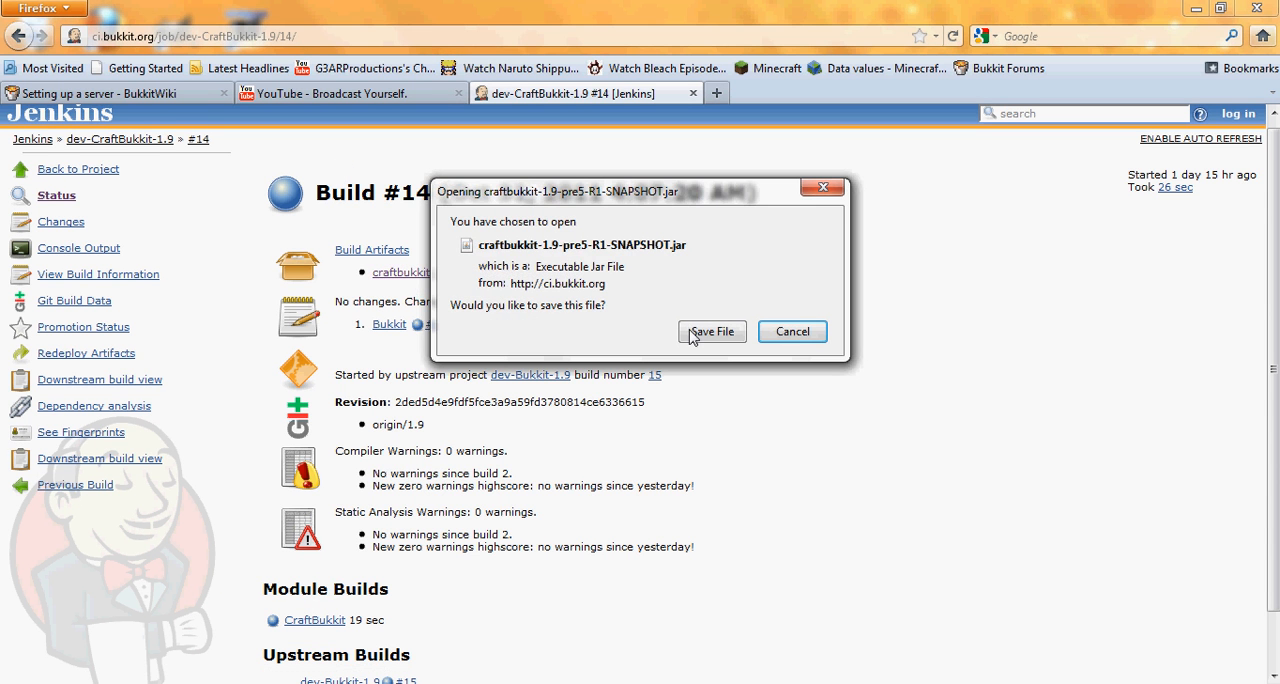
pyautogui.click(792, 331)
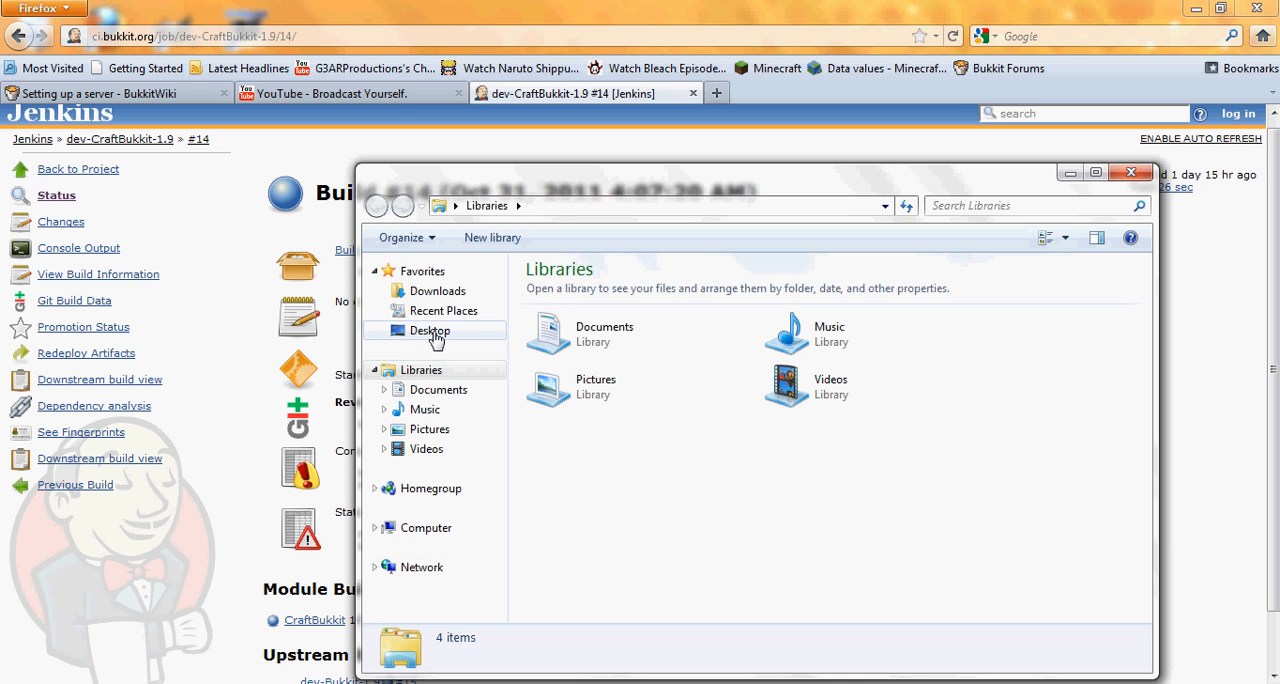
# - Make a new Desktop folder named '1.9 Server' and open it
pyautogui.click(430, 330)
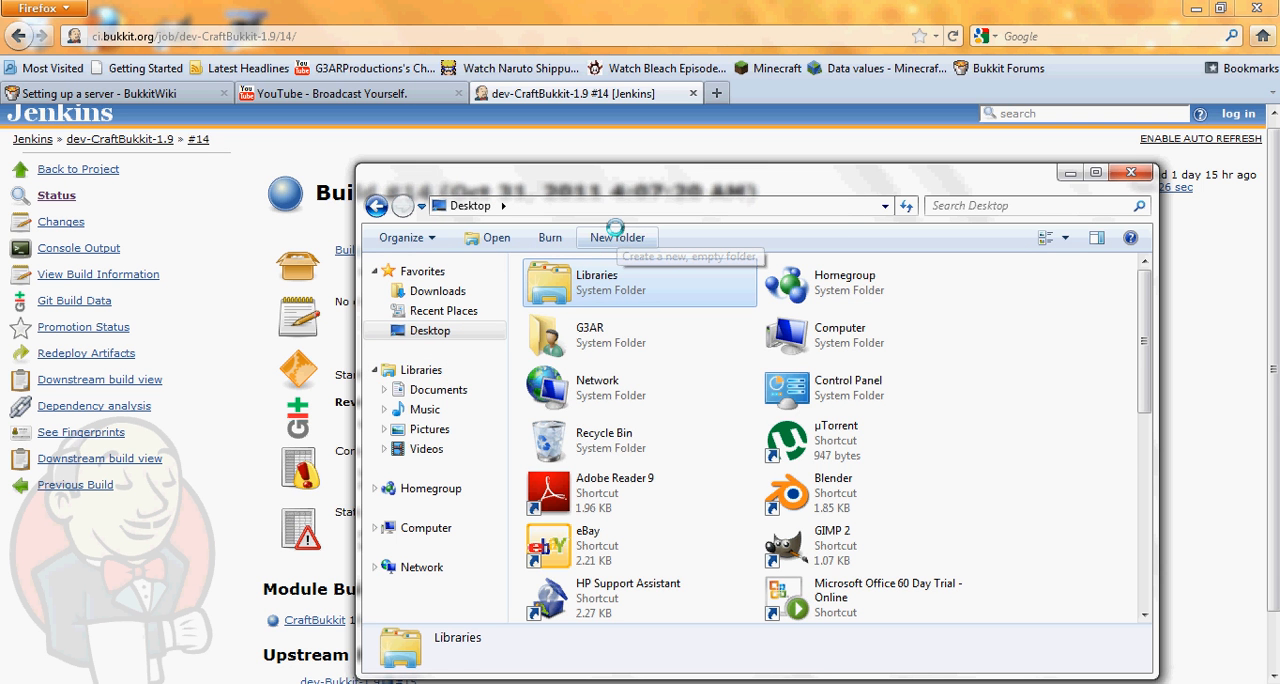
pyautogui.click(616, 237)
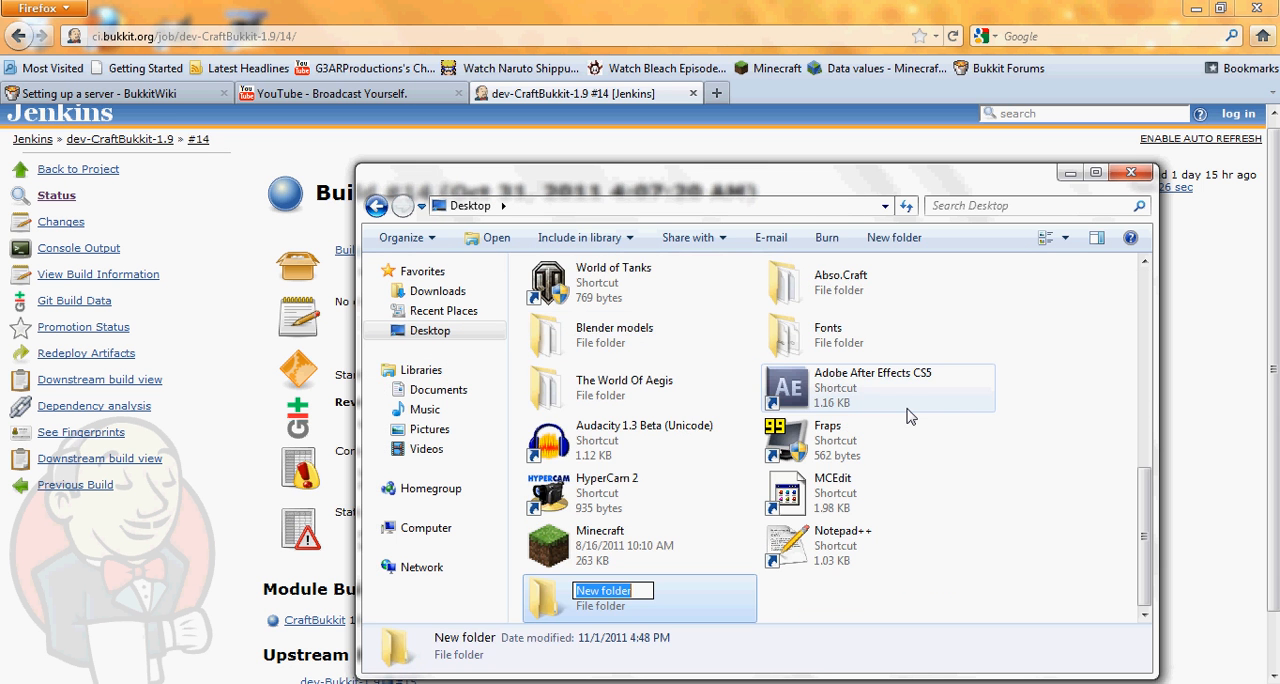
pyautogui.write('1')
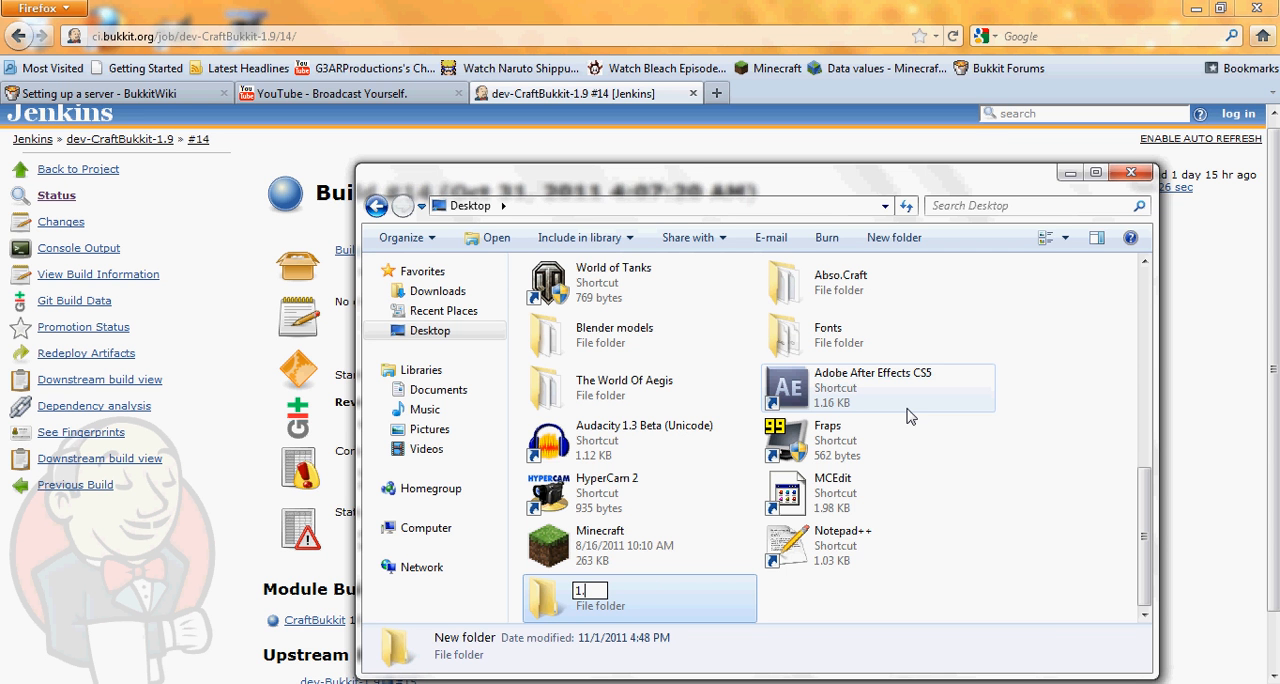
pyautogui.write('.9')
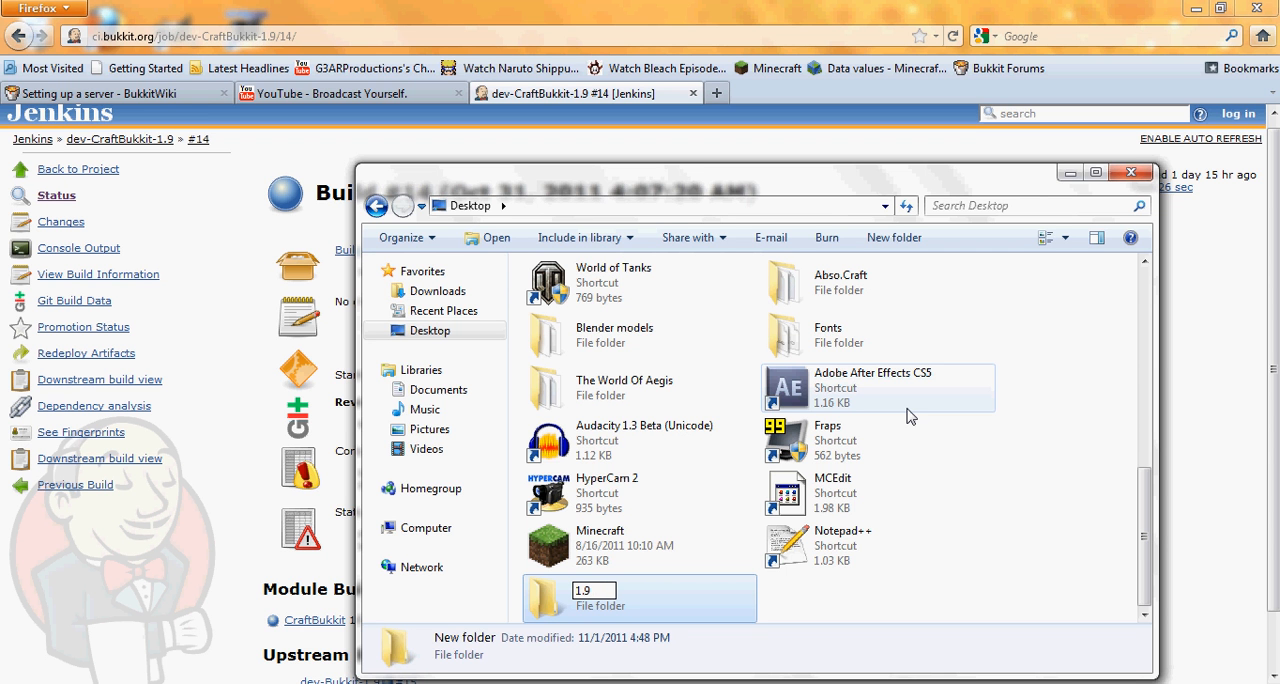
pyautogui.write('Server')
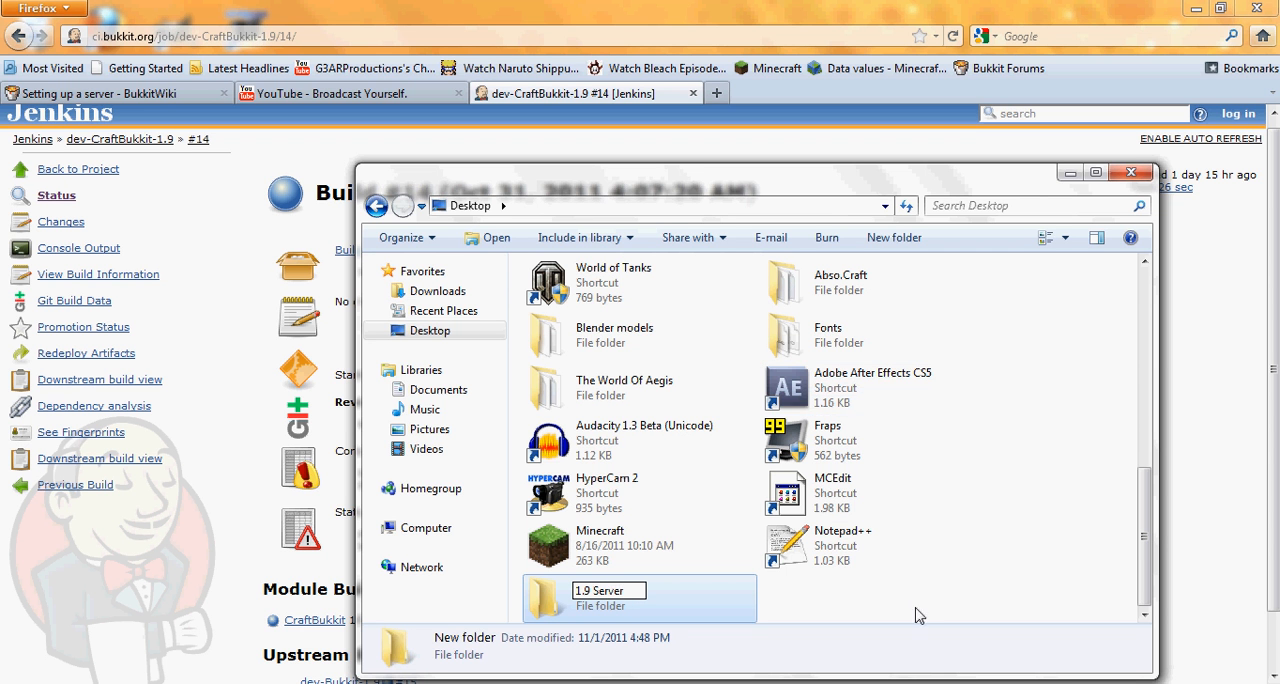
pyautogui.doubleClick(600, 598)
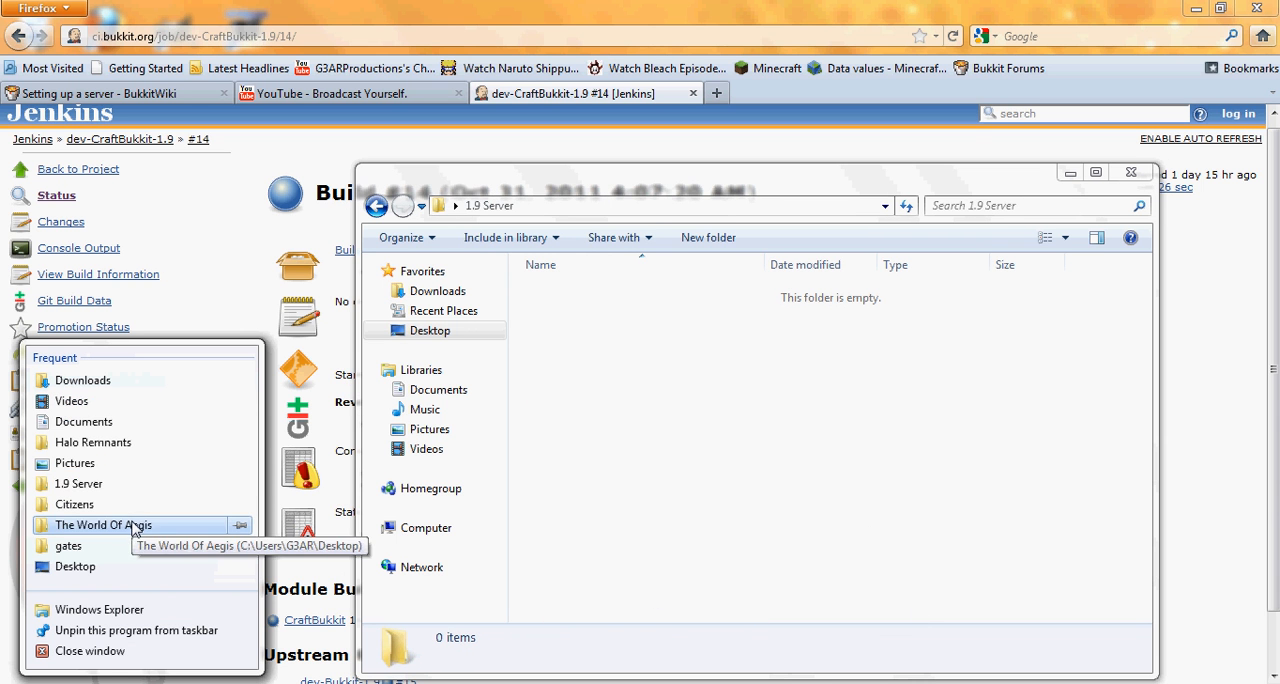
pyautogui.moveTo(426, 449)
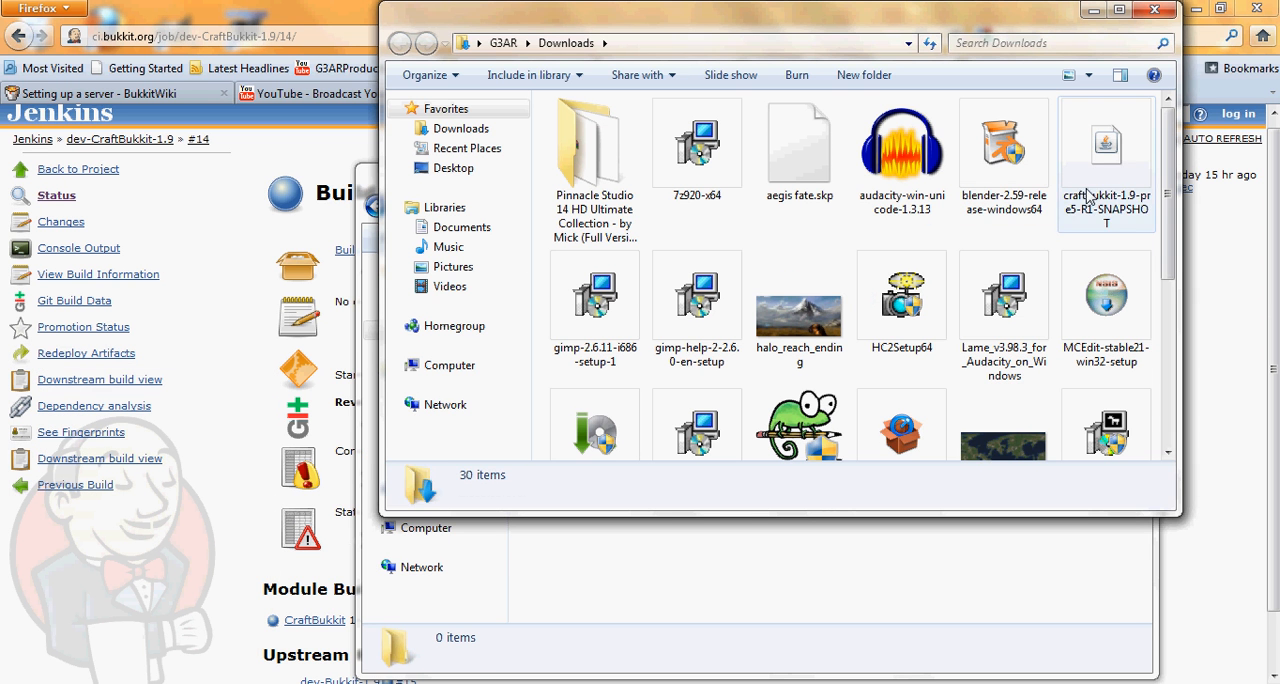
# - Put the CraftBukkit jar in 1.9 Server and begin renaming it to craftbukkit-0.0.1-SNAPSHOT
pyautogui.click(1105, 160)
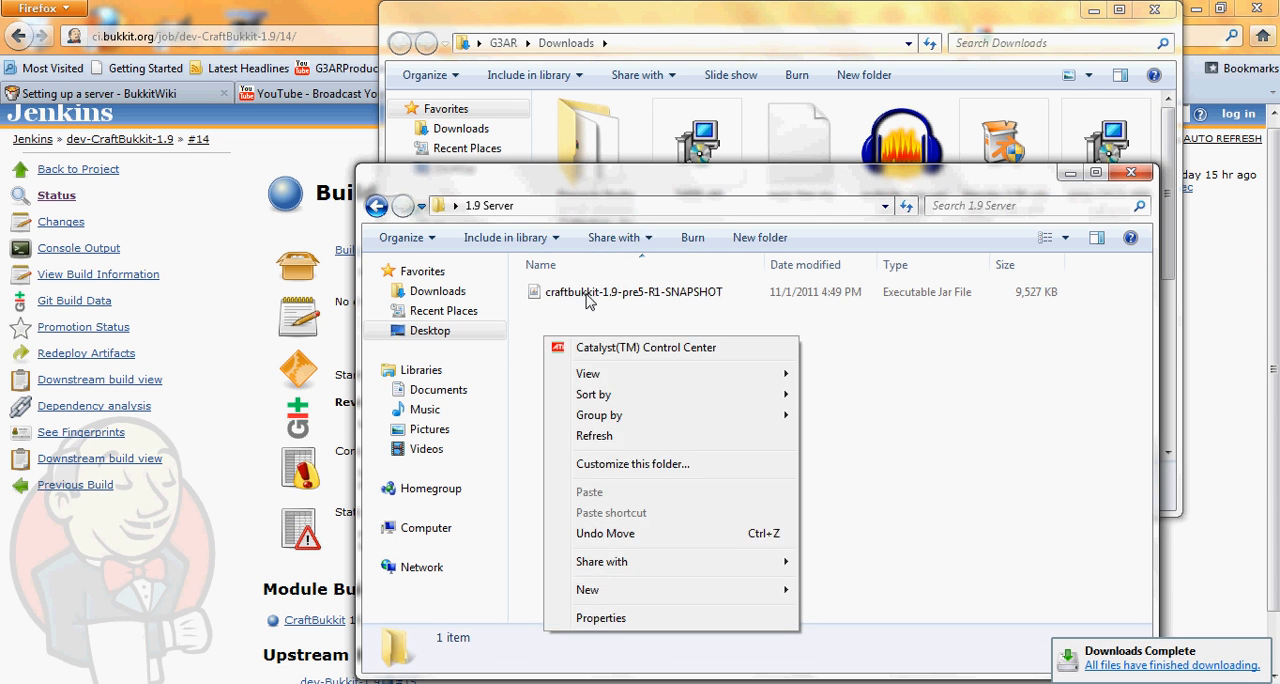
pyautogui.rightClick(633, 291)
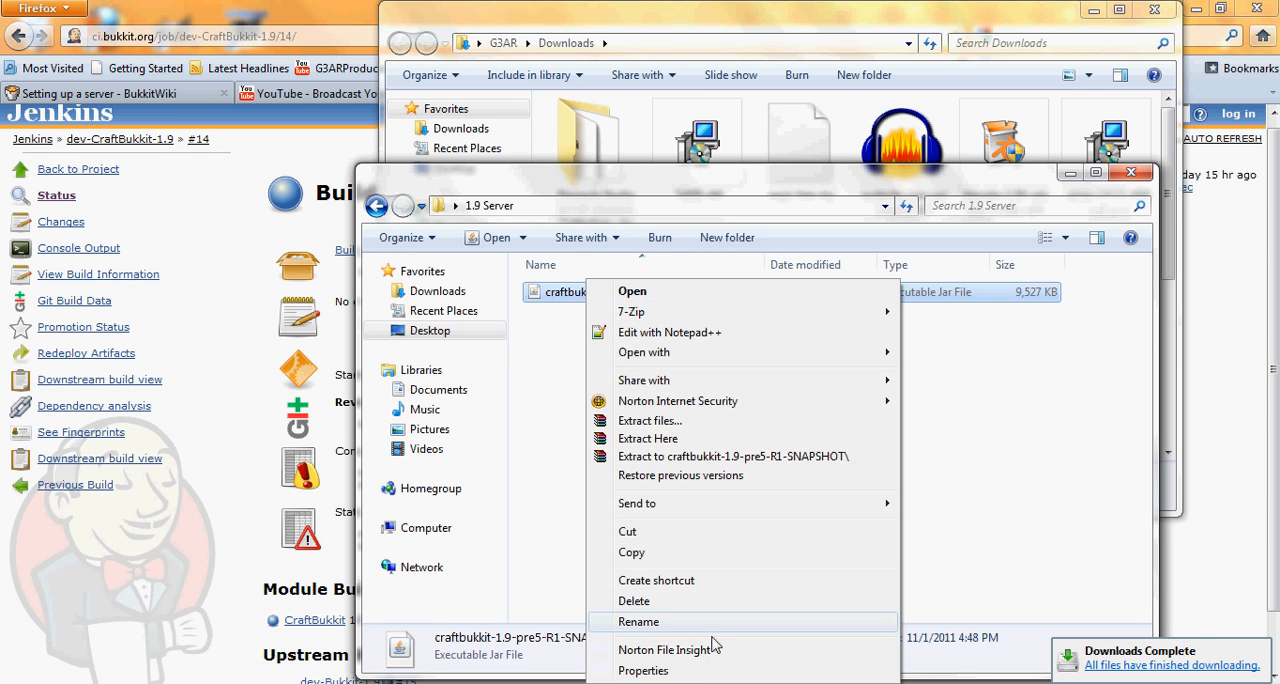
pyautogui.click(637, 621)
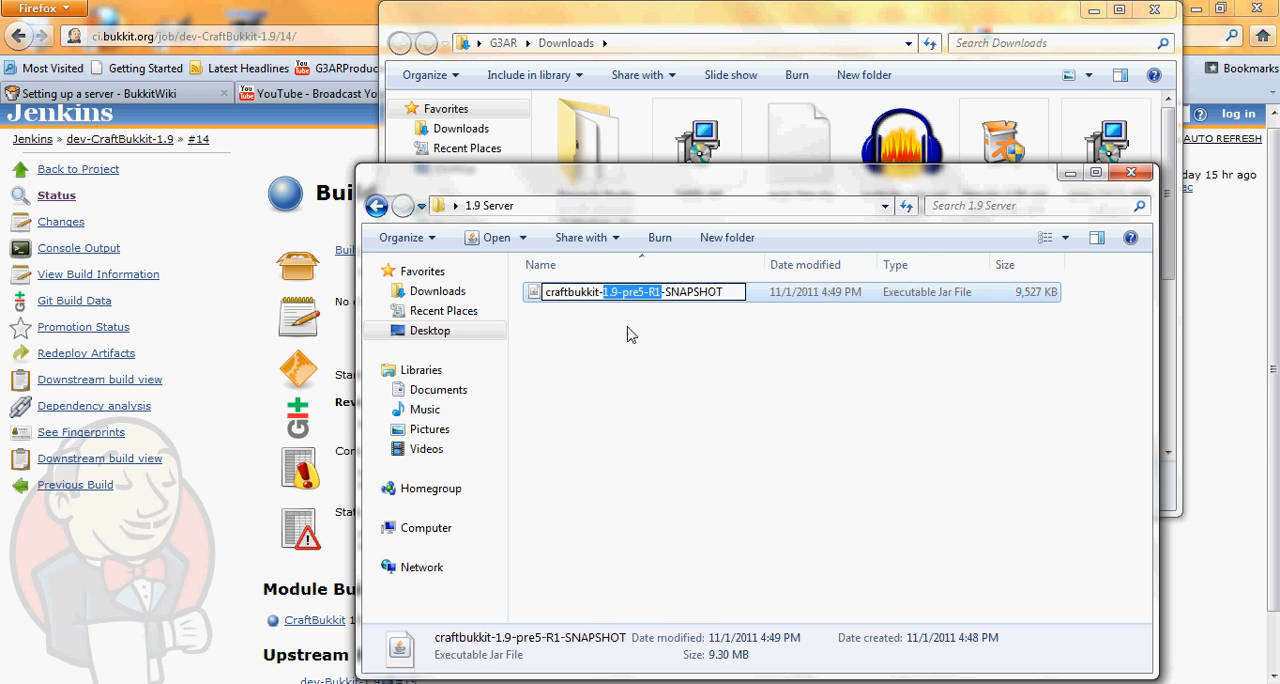
pyautogui.moveTo(640, 360)
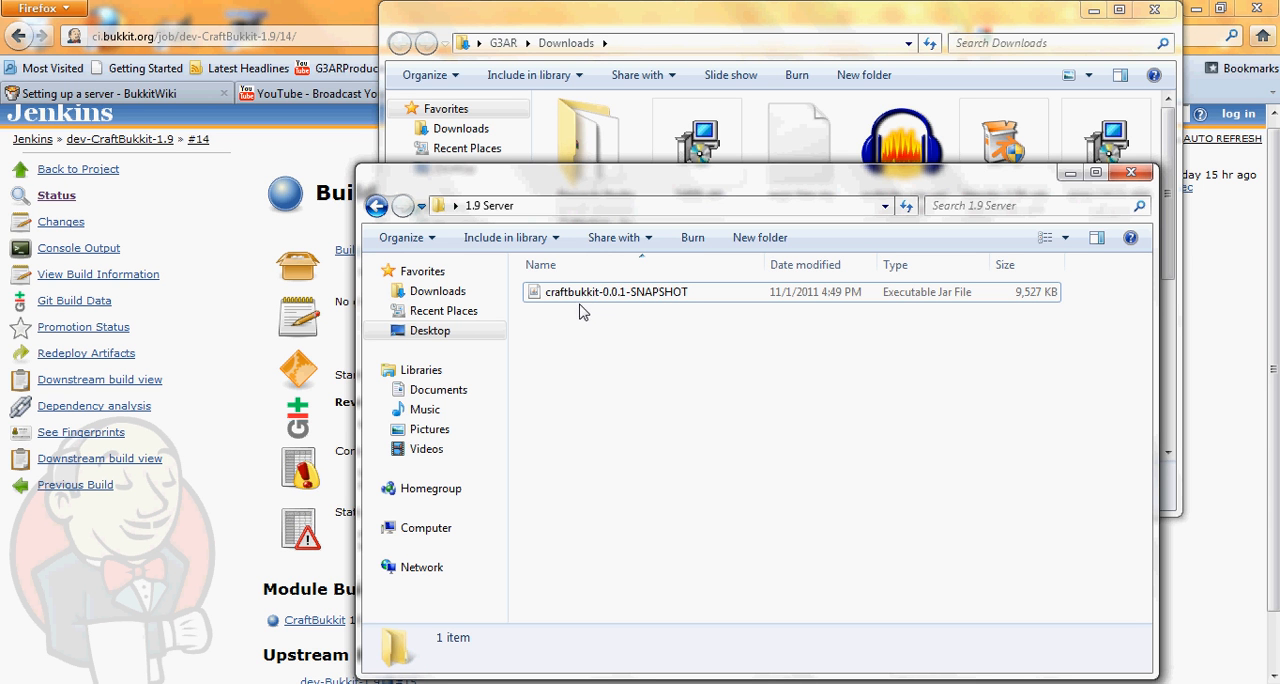
pyautogui.moveTo(618, 351)
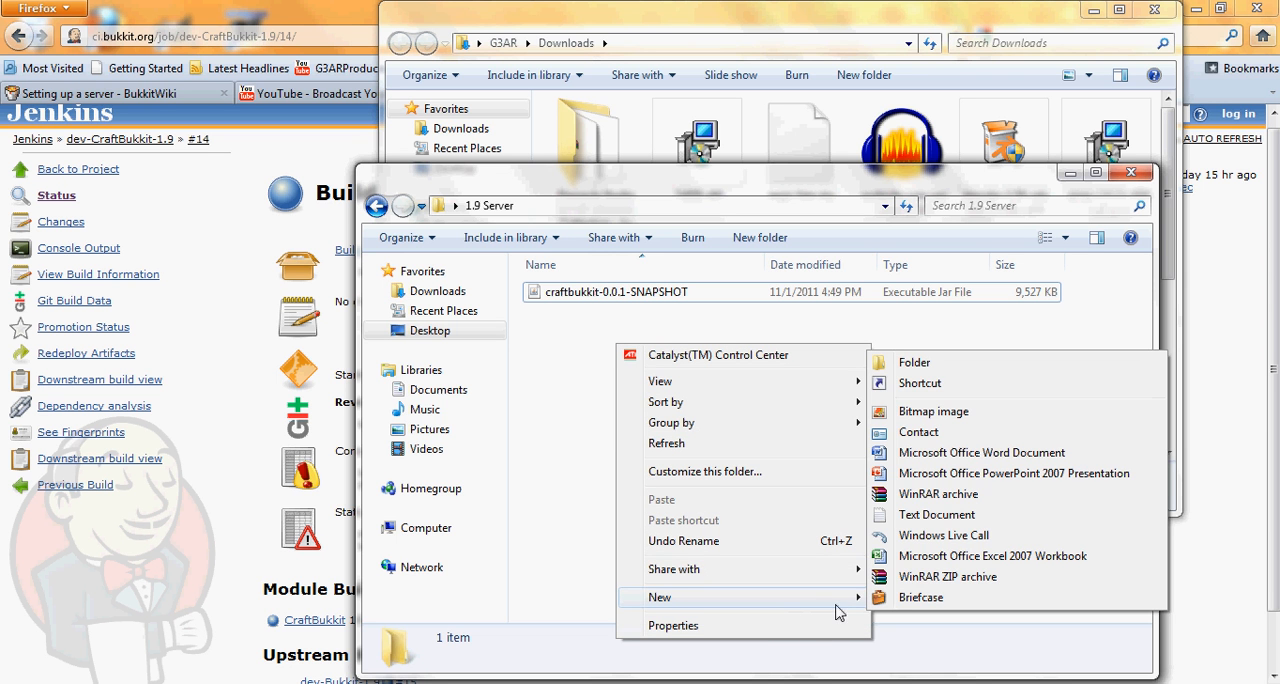
# - Add a New Text Document to 1.9 Server and open it in Notepad
pyautogui.click(925, 527)
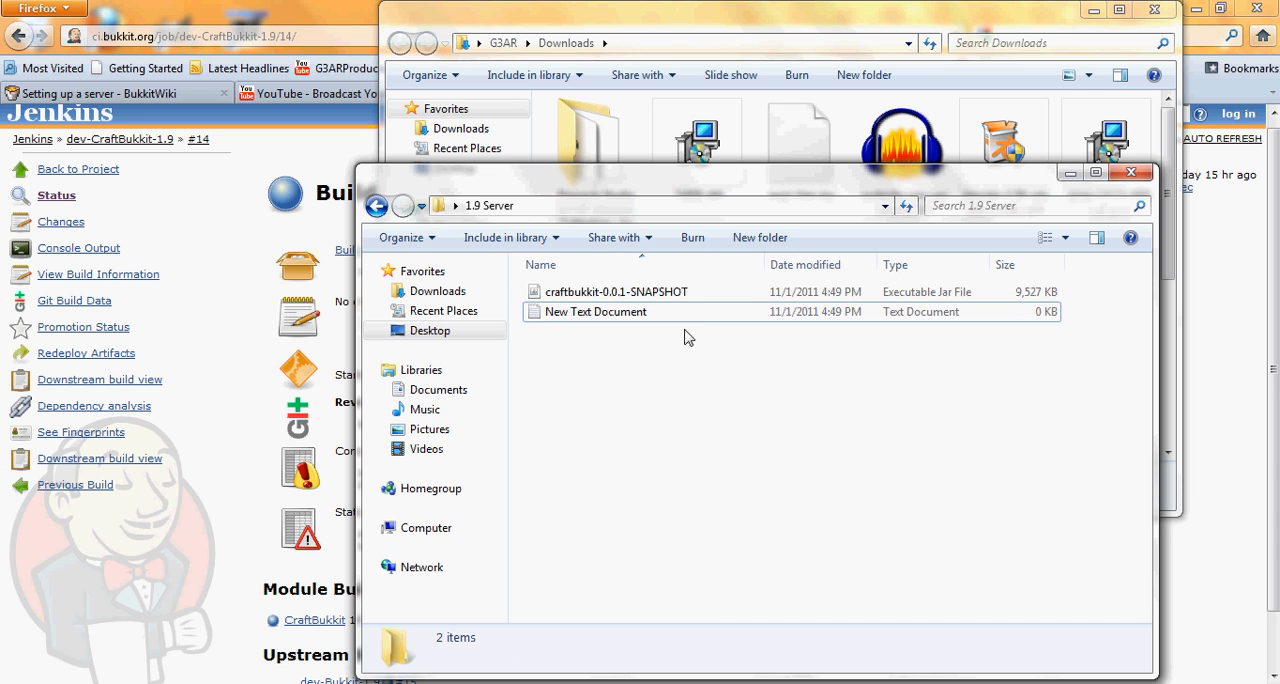
pyautogui.click(594, 311)
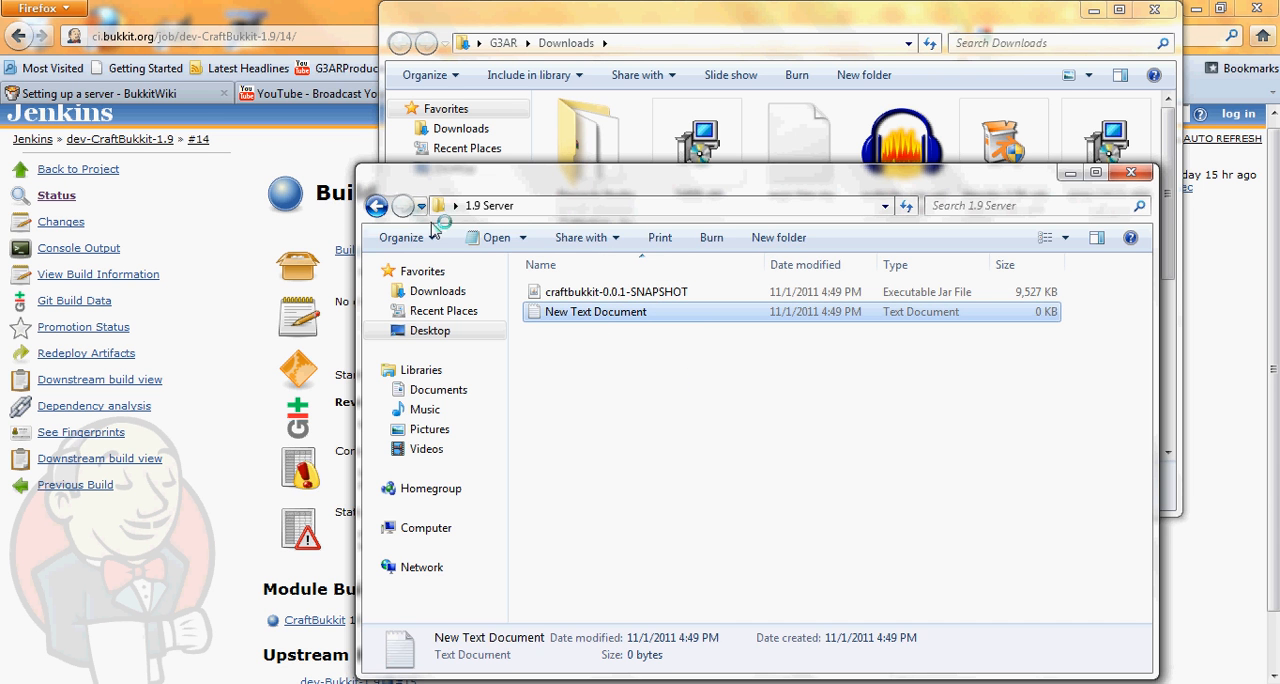
pyautogui.doubleClick(595, 311)
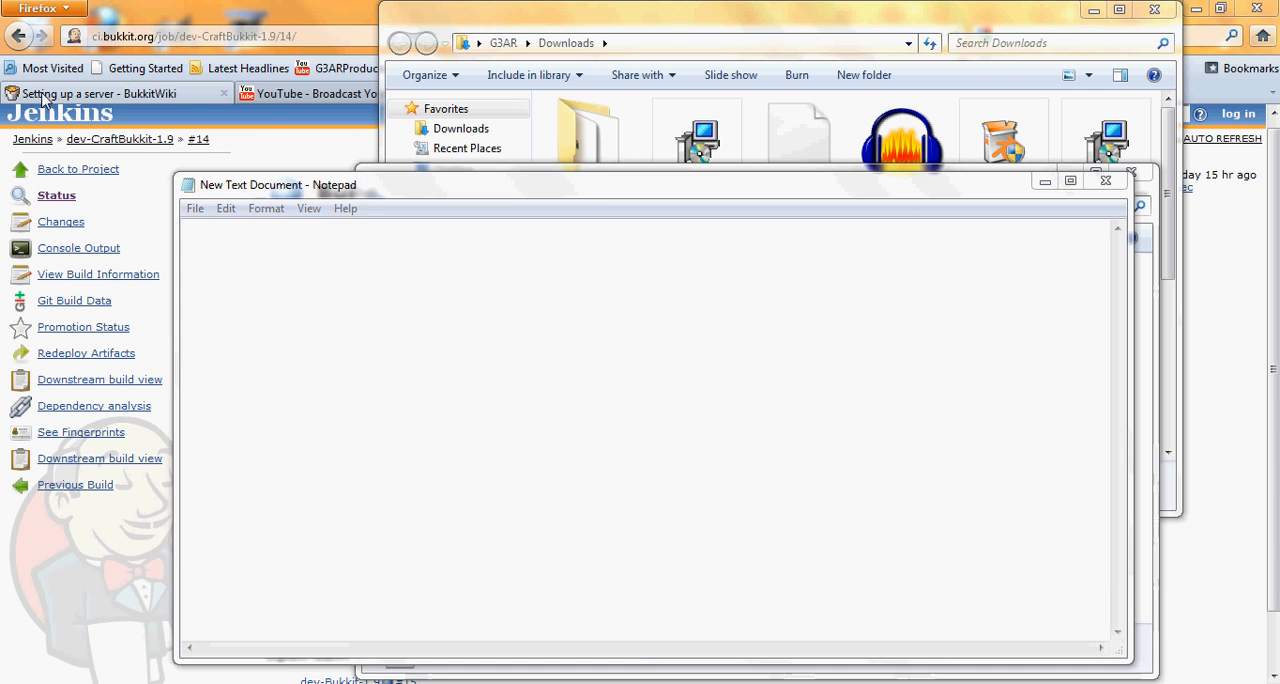
pyautogui.click(113, 92)
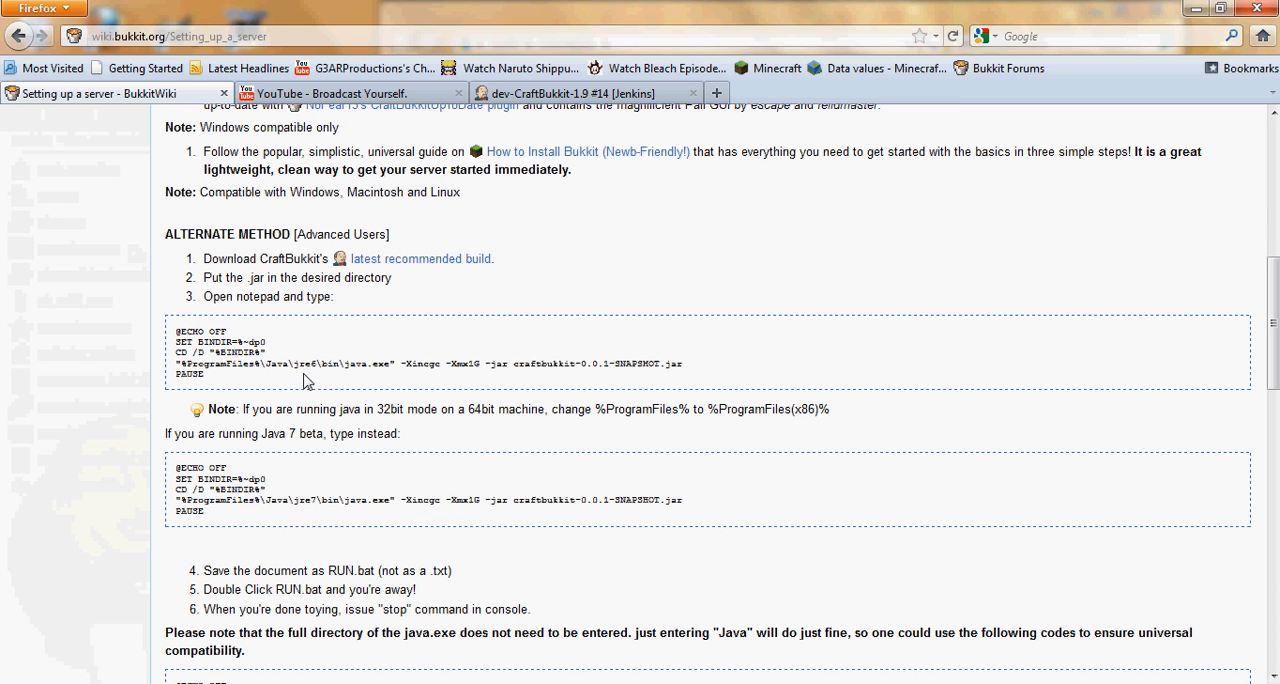
pyautogui.moveTo(230, 469)
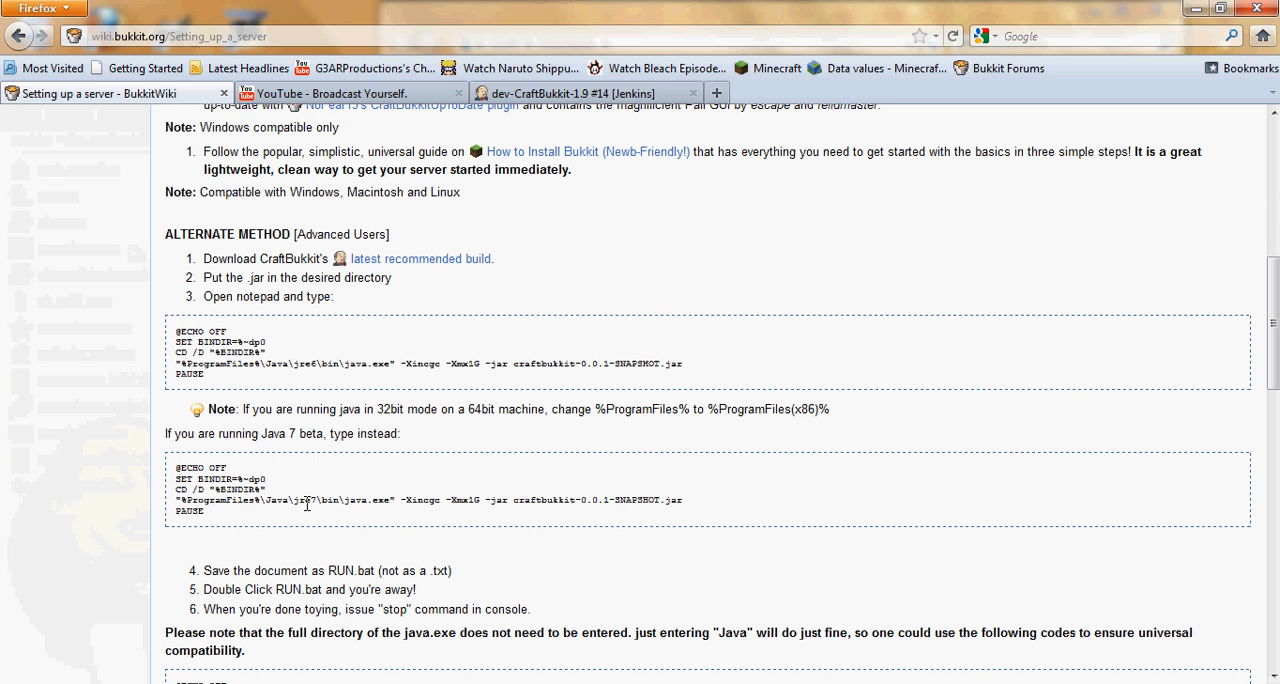
pyautogui.moveTo(178, 330)
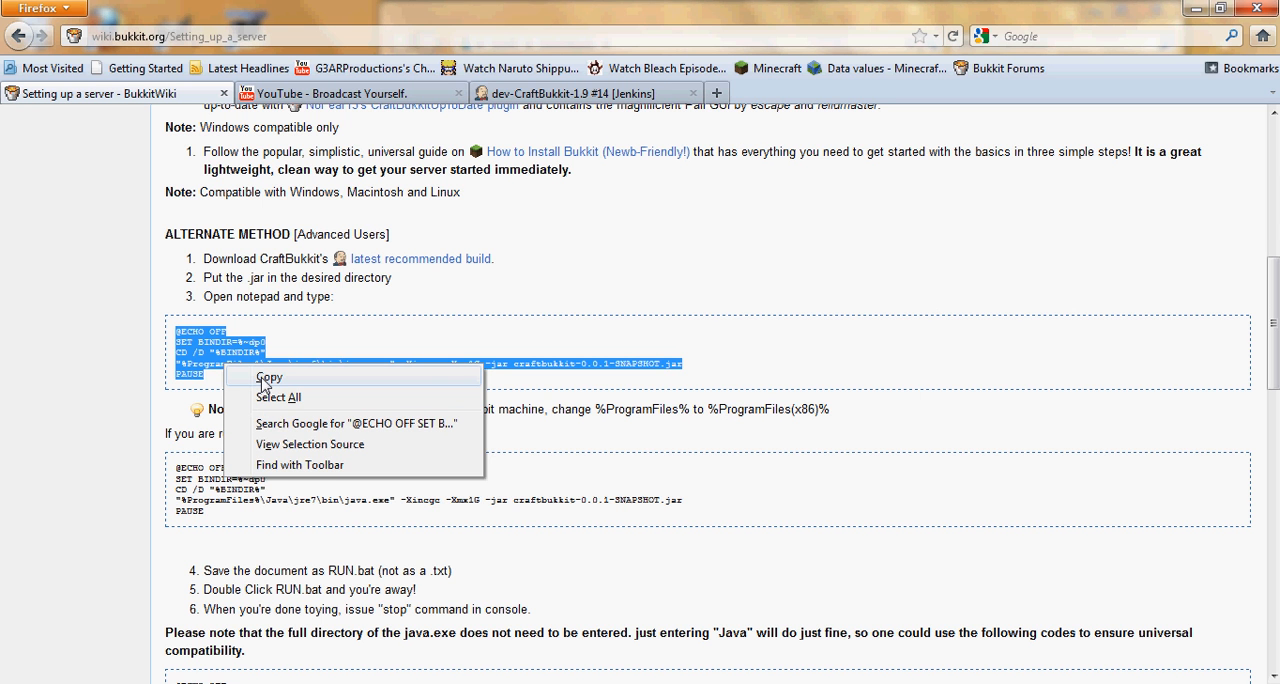
# - Copy the first Java 6 startup script block from the BukkitWiki setup page
pyautogui.click(268, 377)
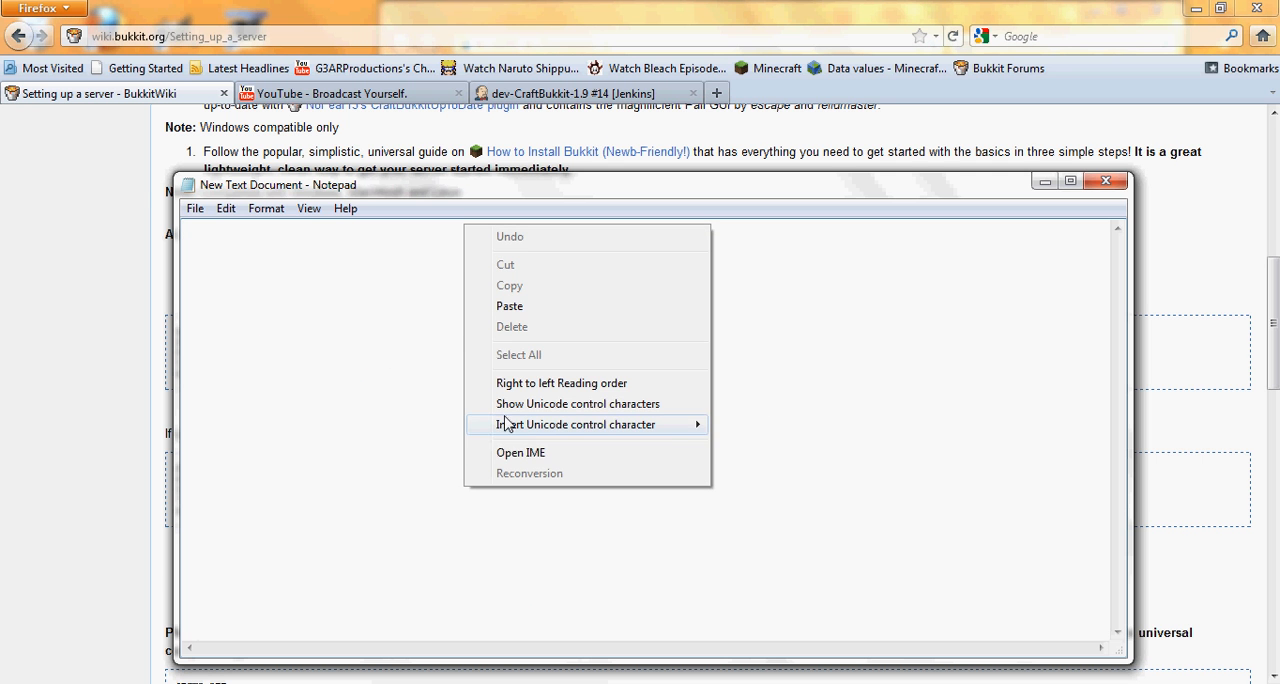
# - Paste the start script into Notepad with the java path set to %ProgramFiles(x86)%
pyautogui.click(509, 306)
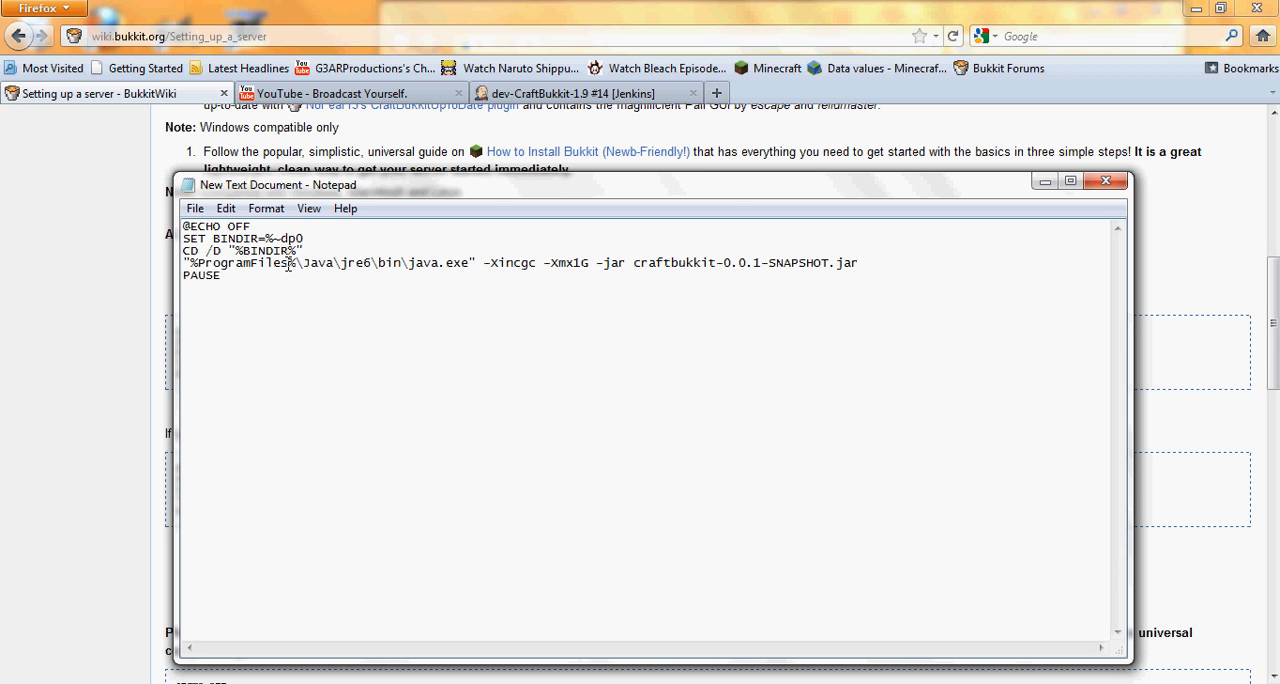
pyautogui.moveTo(272, 376)
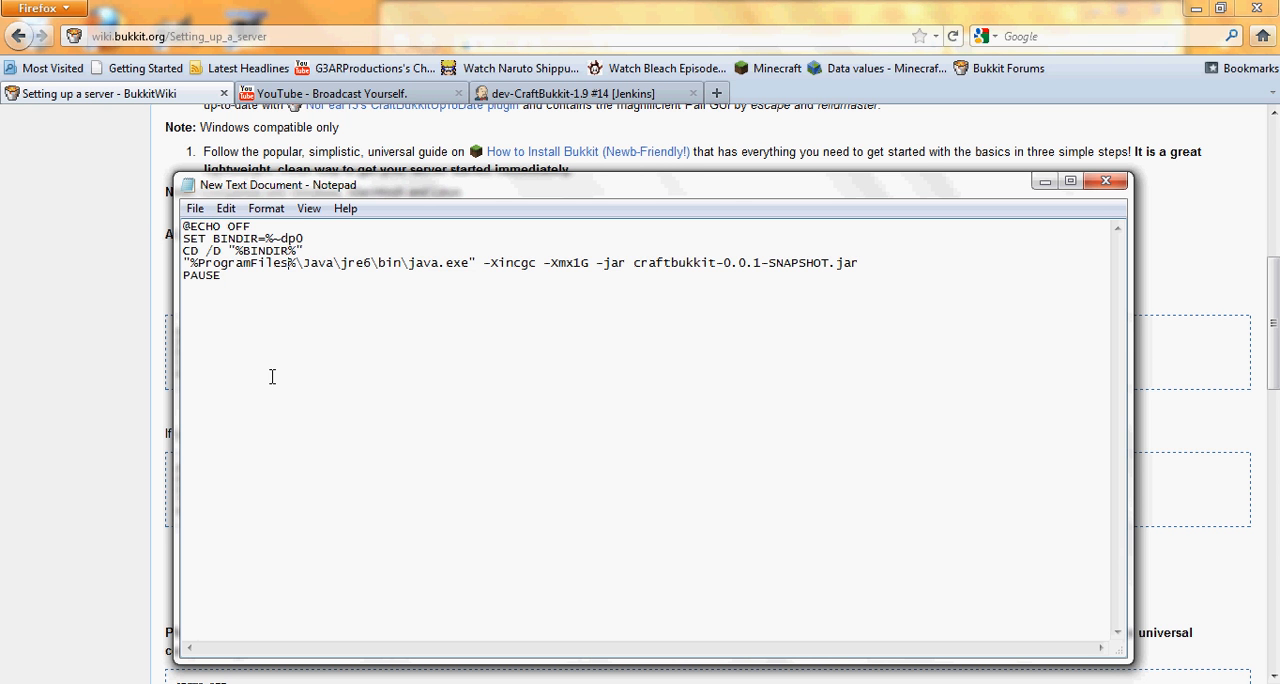
pyautogui.moveTo(238, 284)
pyautogui.write('(x86)')
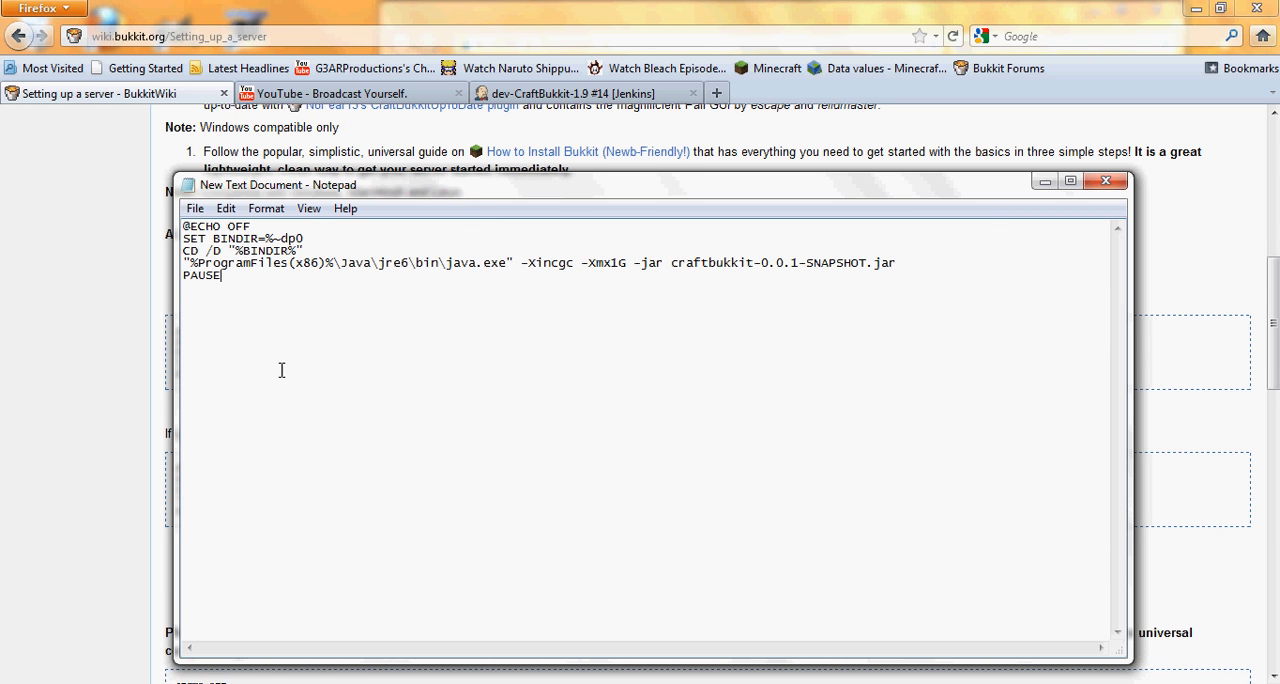
pyautogui.moveTo(298, 288)
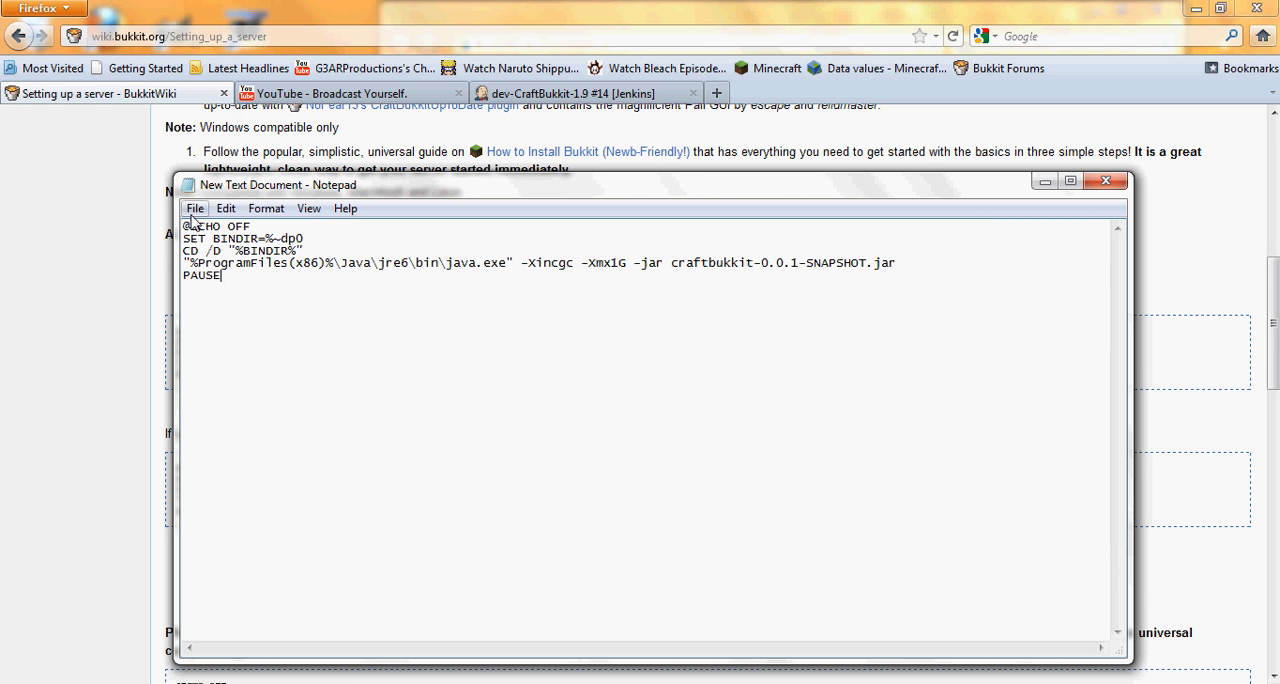
pyautogui.click(195, 208)
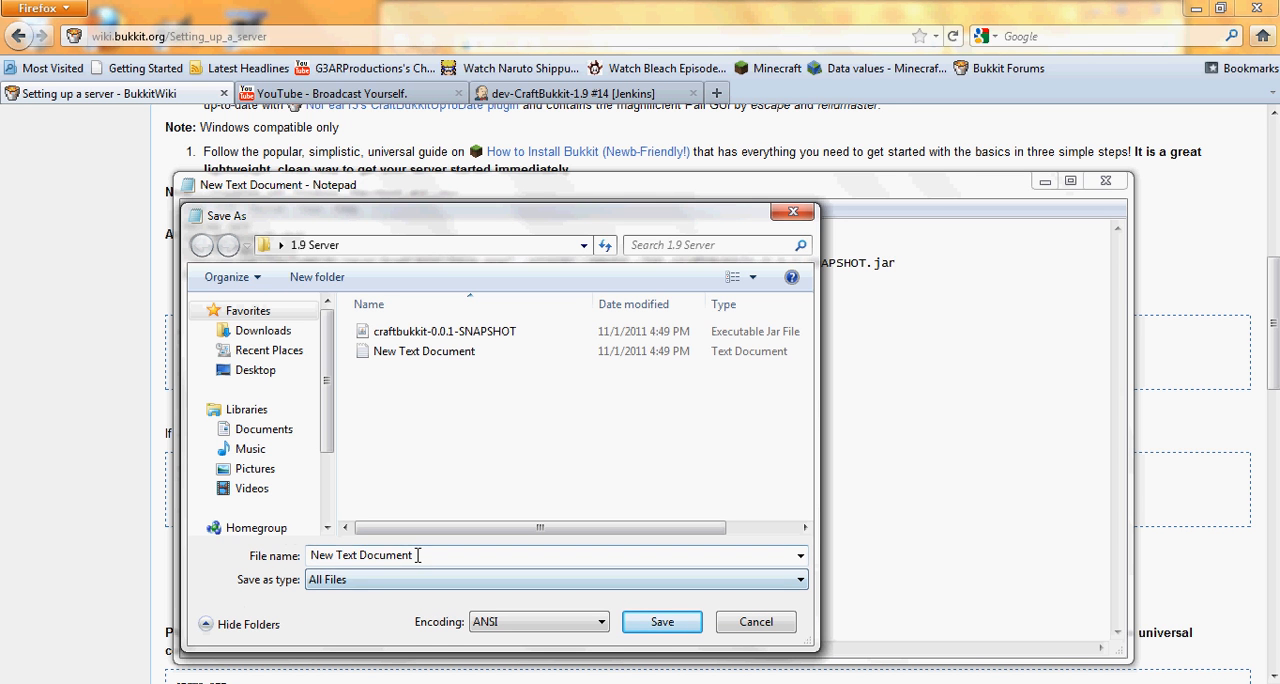
# - Save the script as Start.bat, type All Files, in 1.9 Server
pyautogui.tripleClick(361, 555)
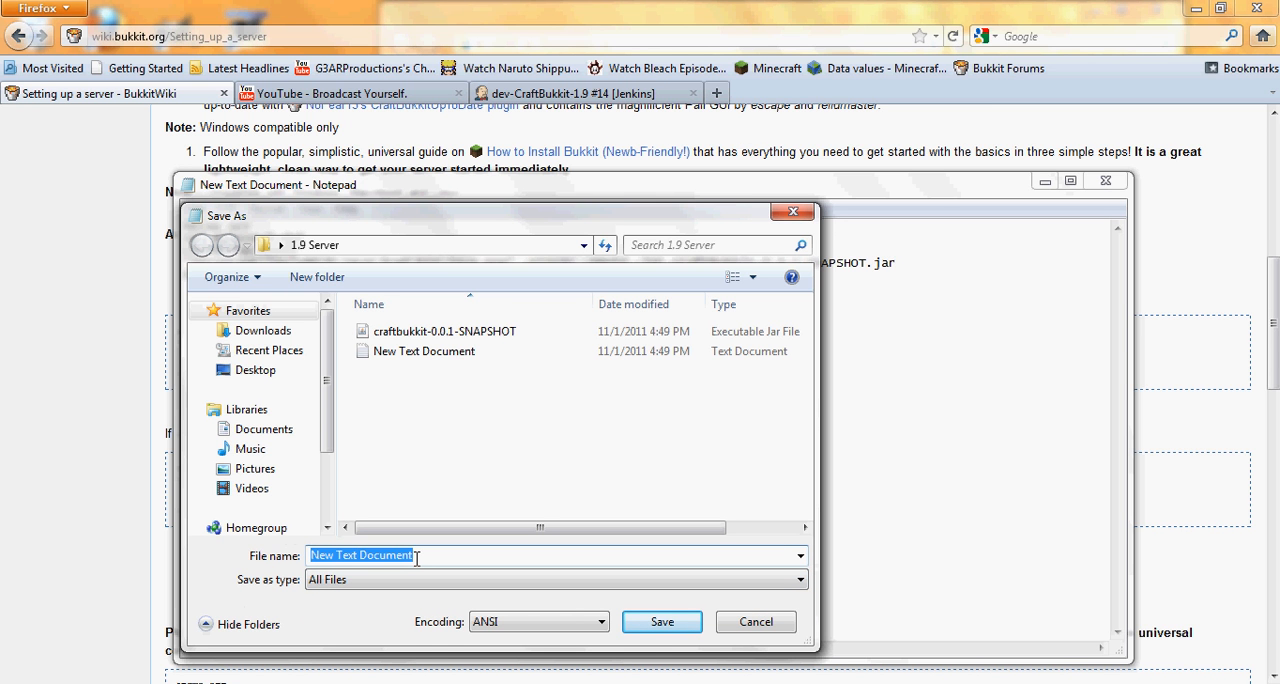
pyautogui.write('S')
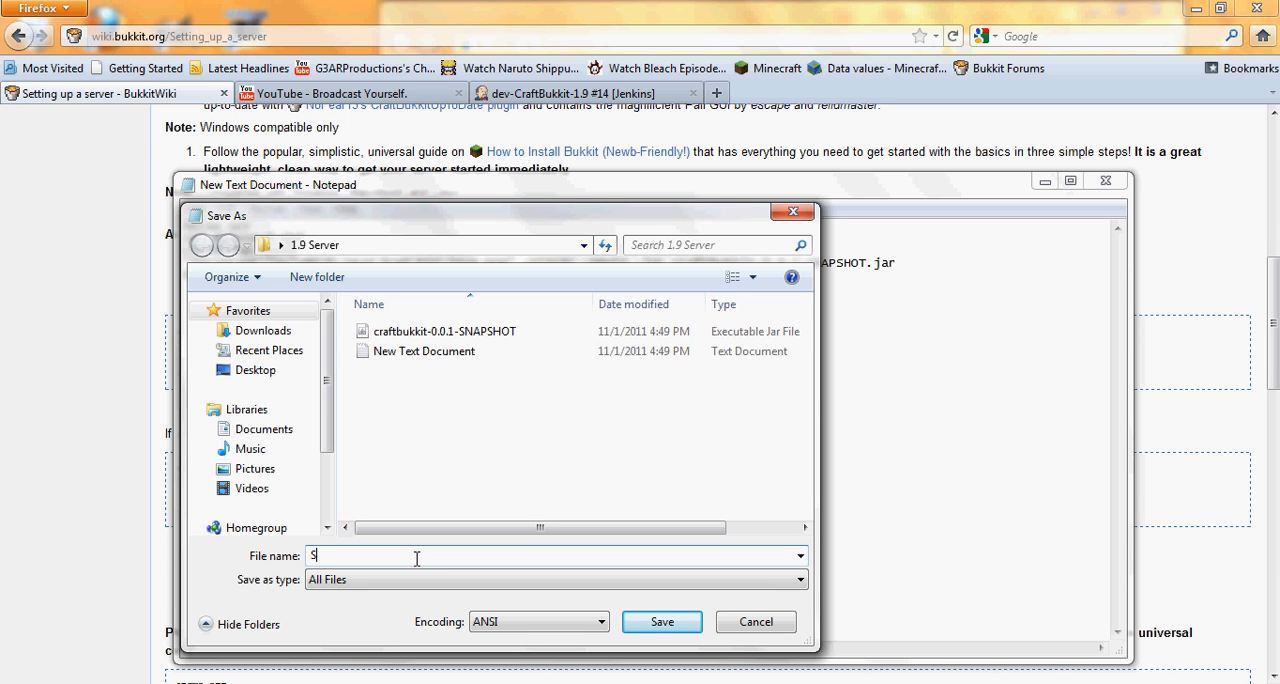
pyautogui.write('tart')
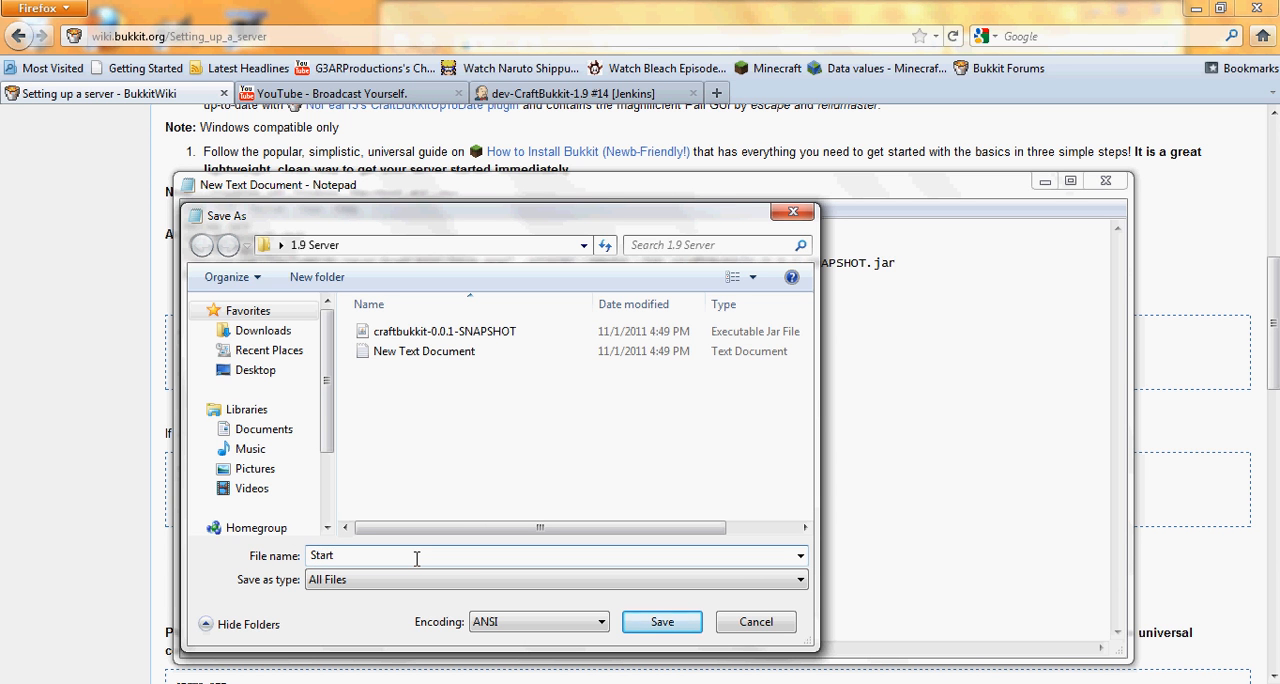
pyautogui.write('.')
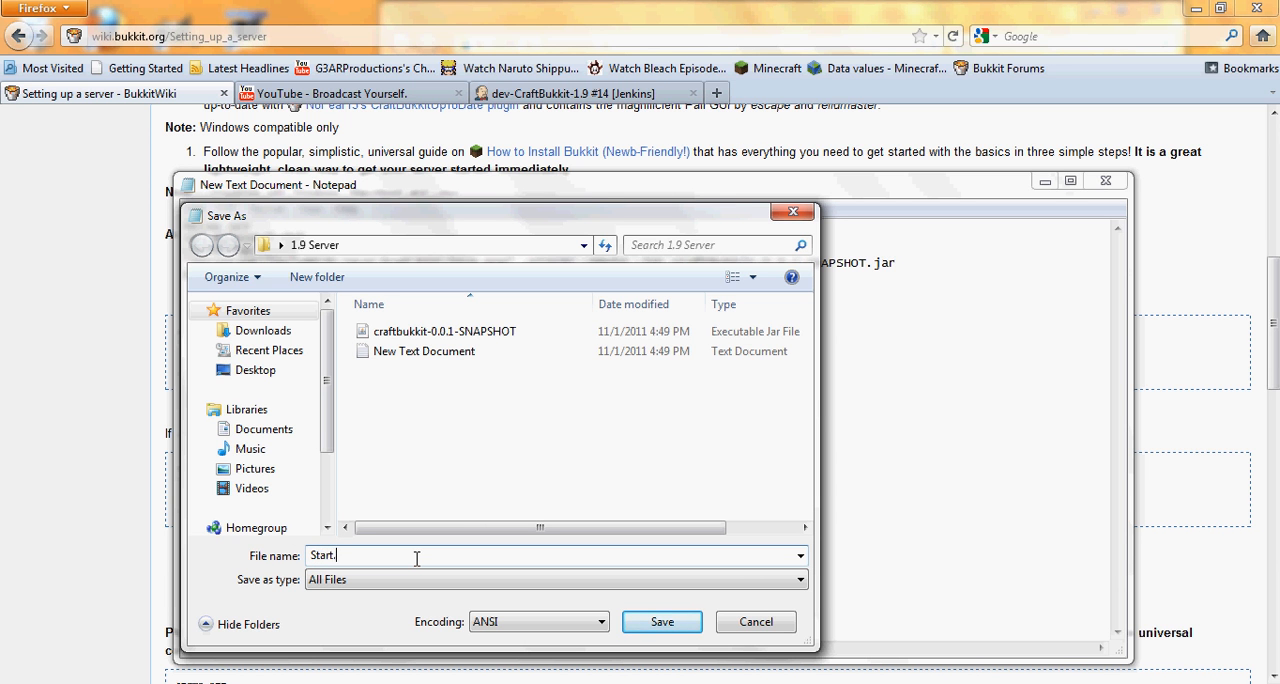
pyautogui.write('bat')
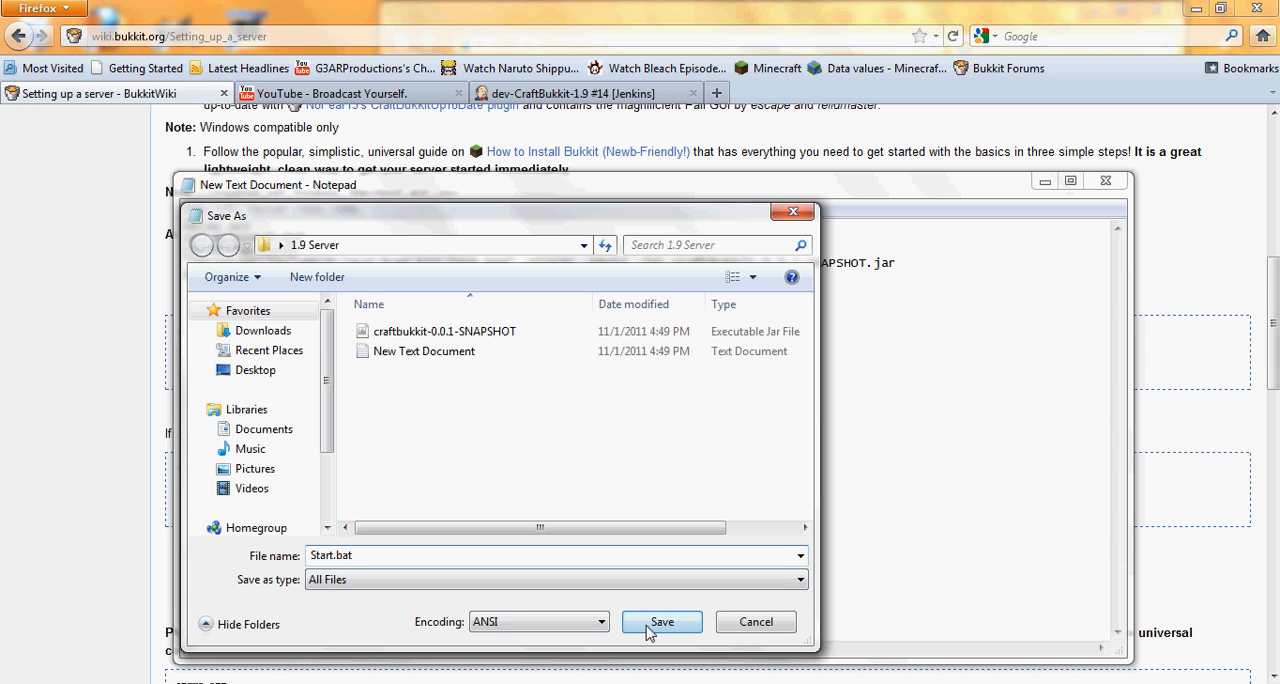
pyautogui.click(661, 621)
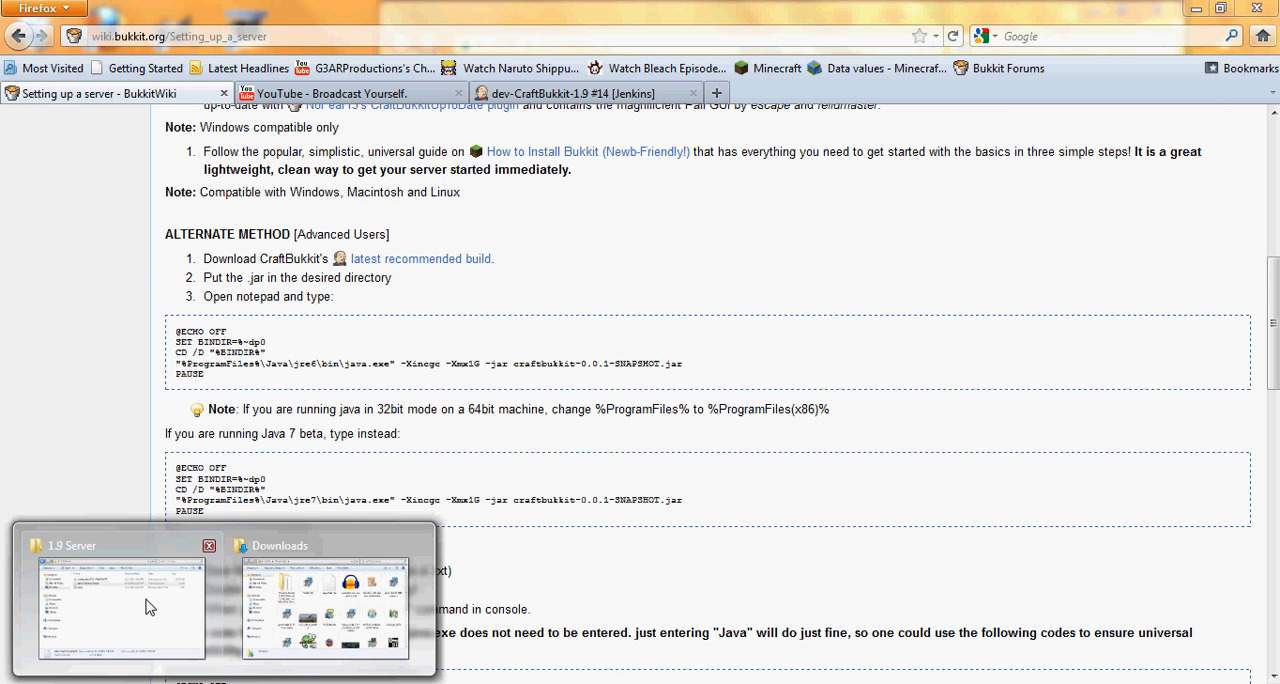
# - Delete the blank New Text Document from 1.9 Server
pyautogui.rightClick(570, 311)
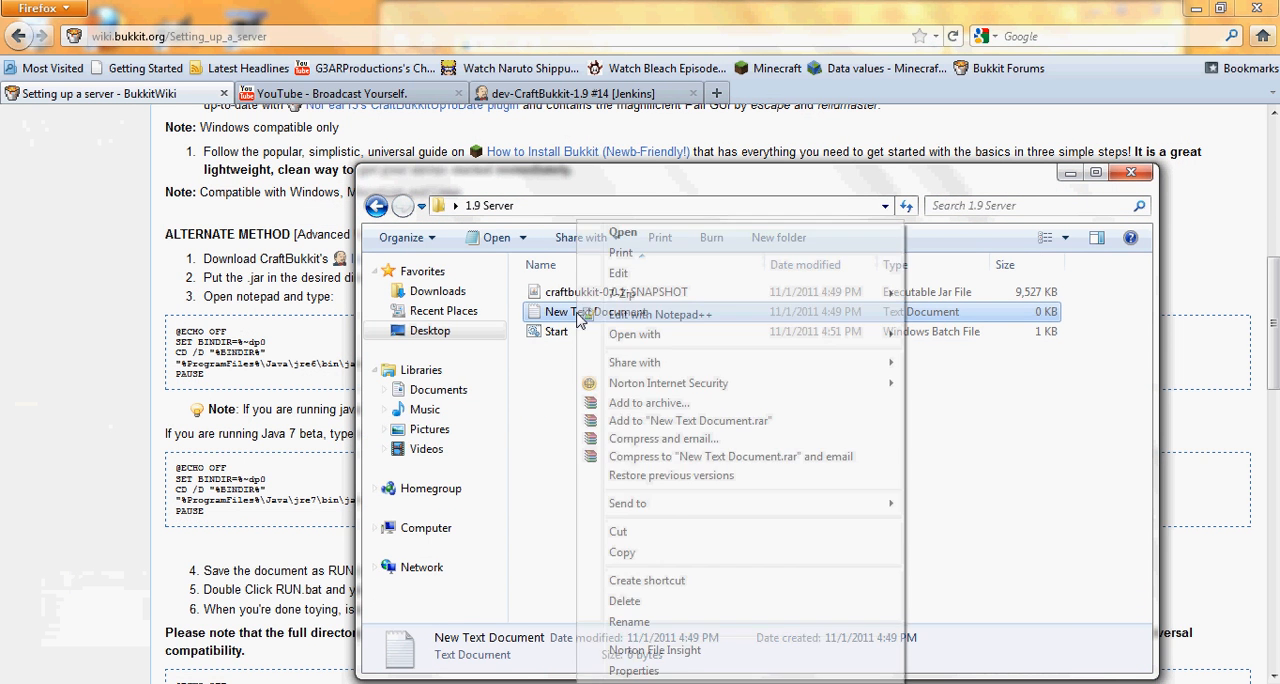
pyautogui.click(820, 398)
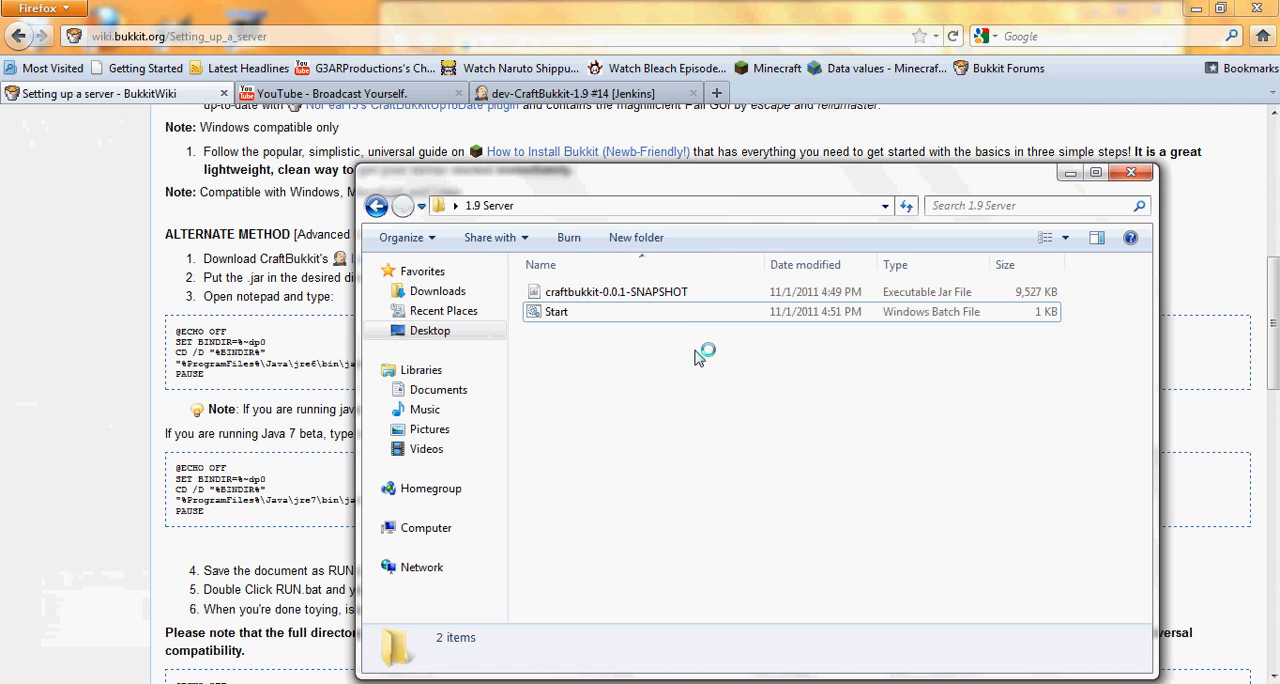
# - Run Start.bat to launch the 1.9 server in a console
pyautogui.click(556, 311)
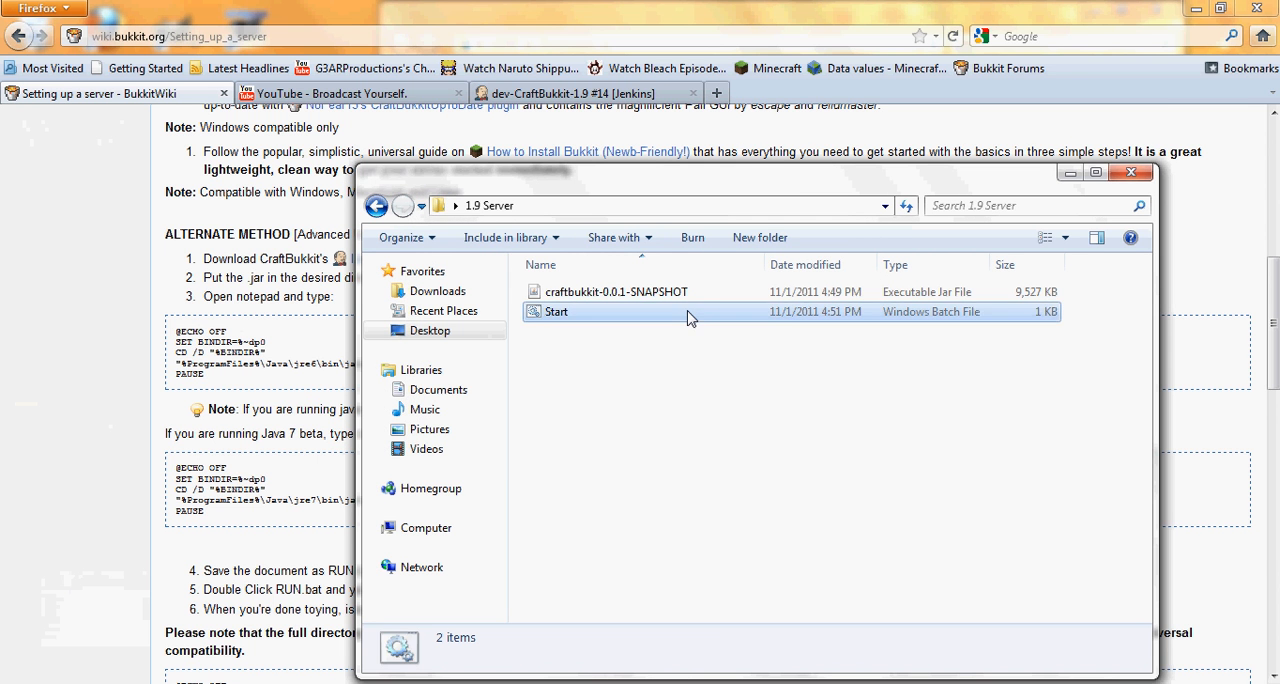
pyautogui.doubleClick(556, 311)
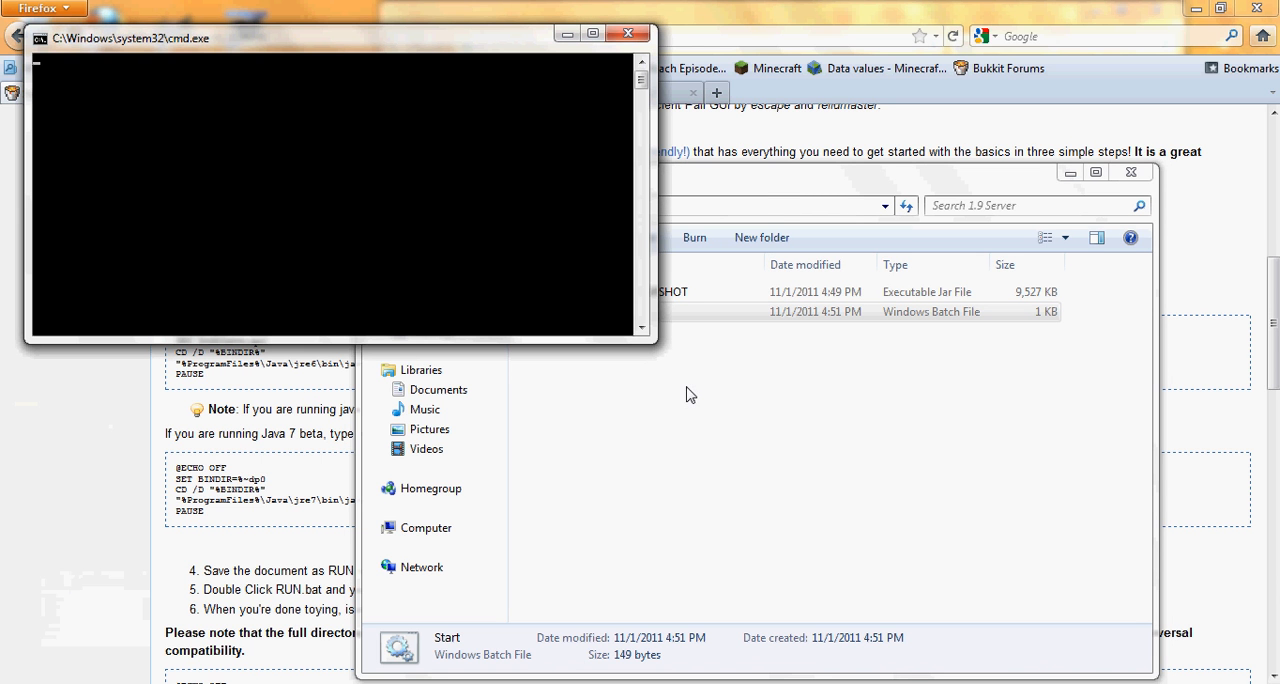
pyautogui.moveTo(323, 205)
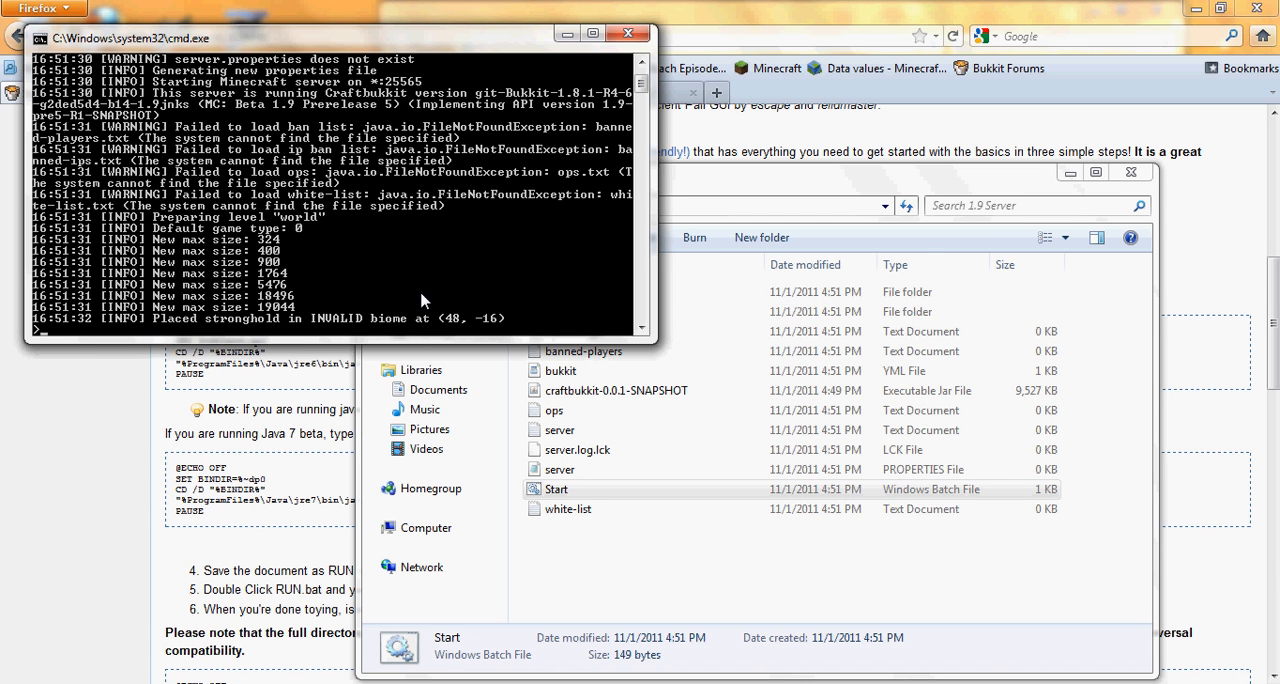
pyautogui.moveTo(379, 140)
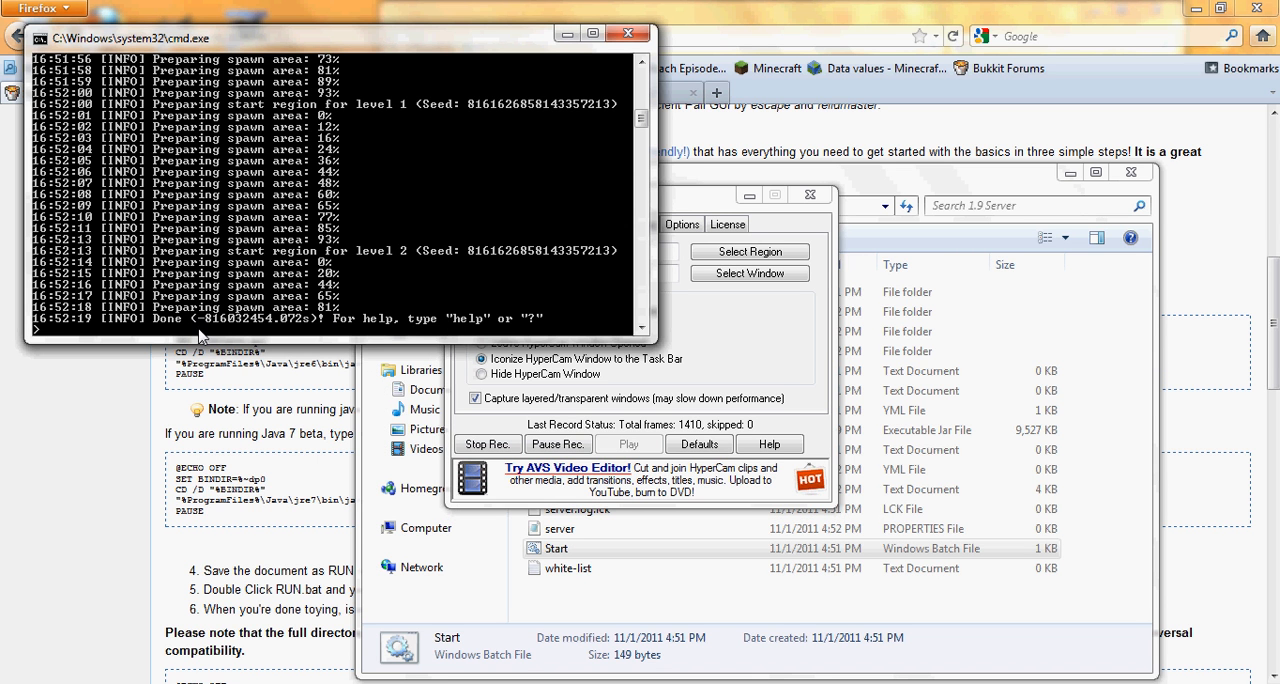
pyautogui.moveTo(268, 289)
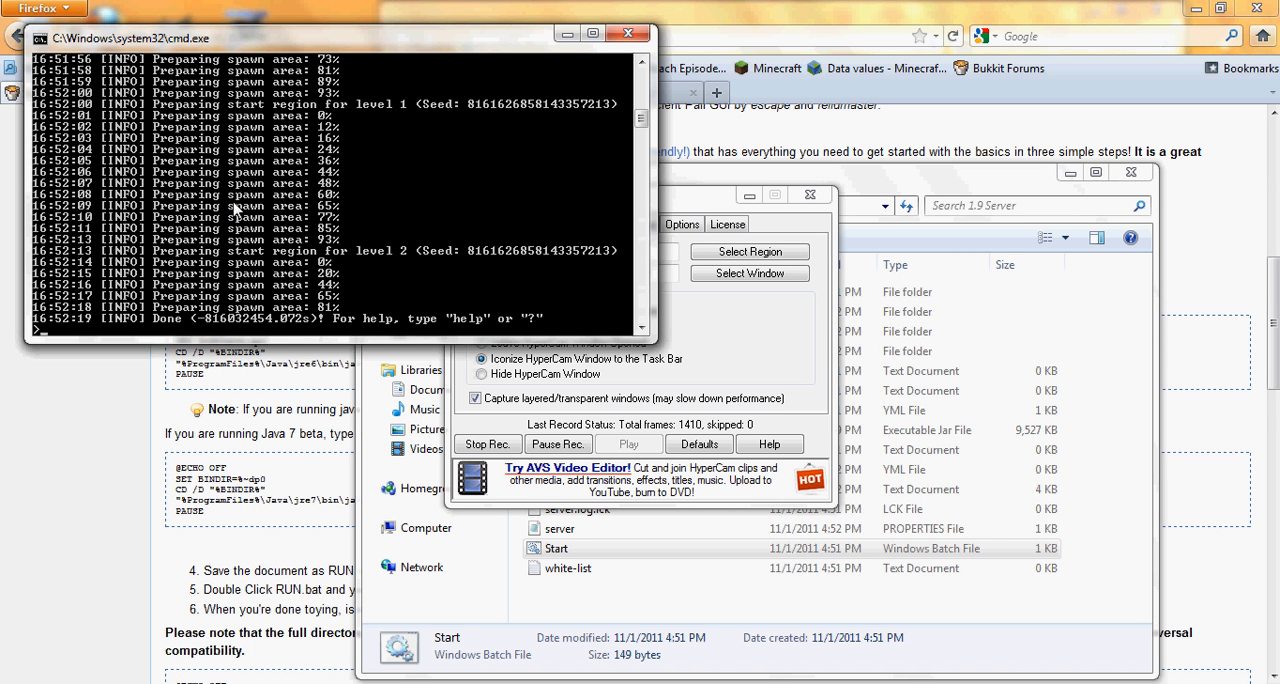
# - Stop the server with 'stop', close the console, and select server.properties
pyautogui.write('st')
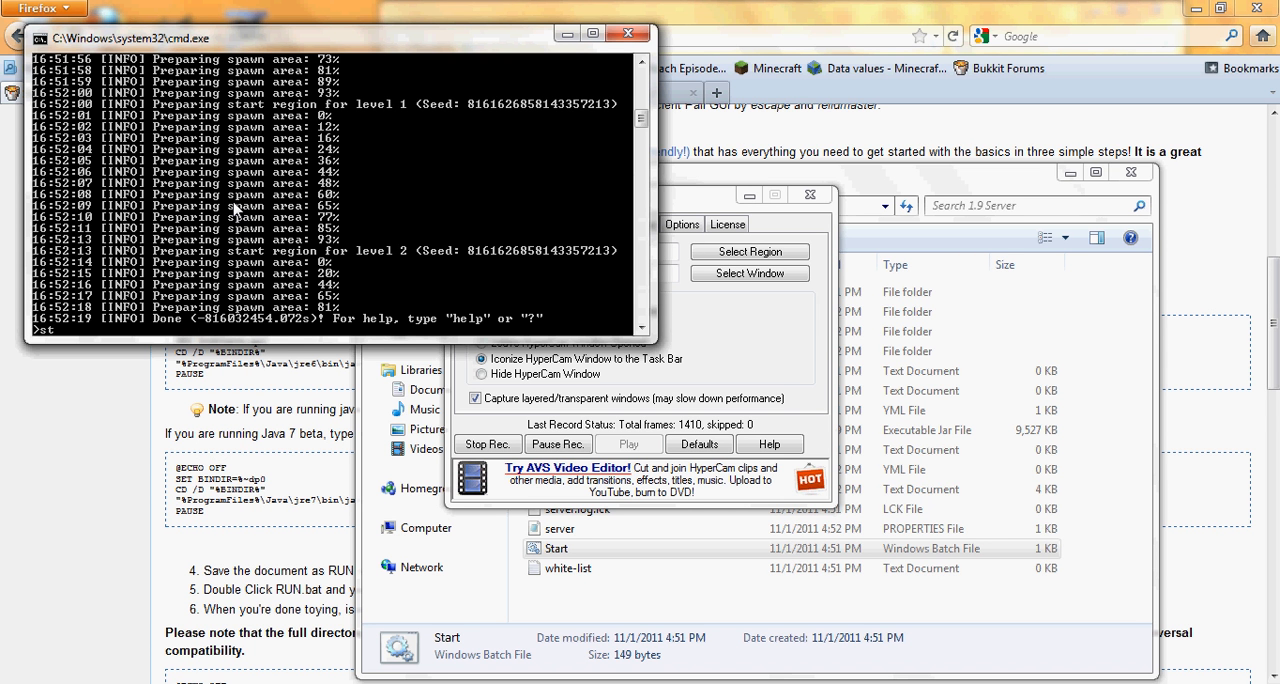
pyautogui.write('op')
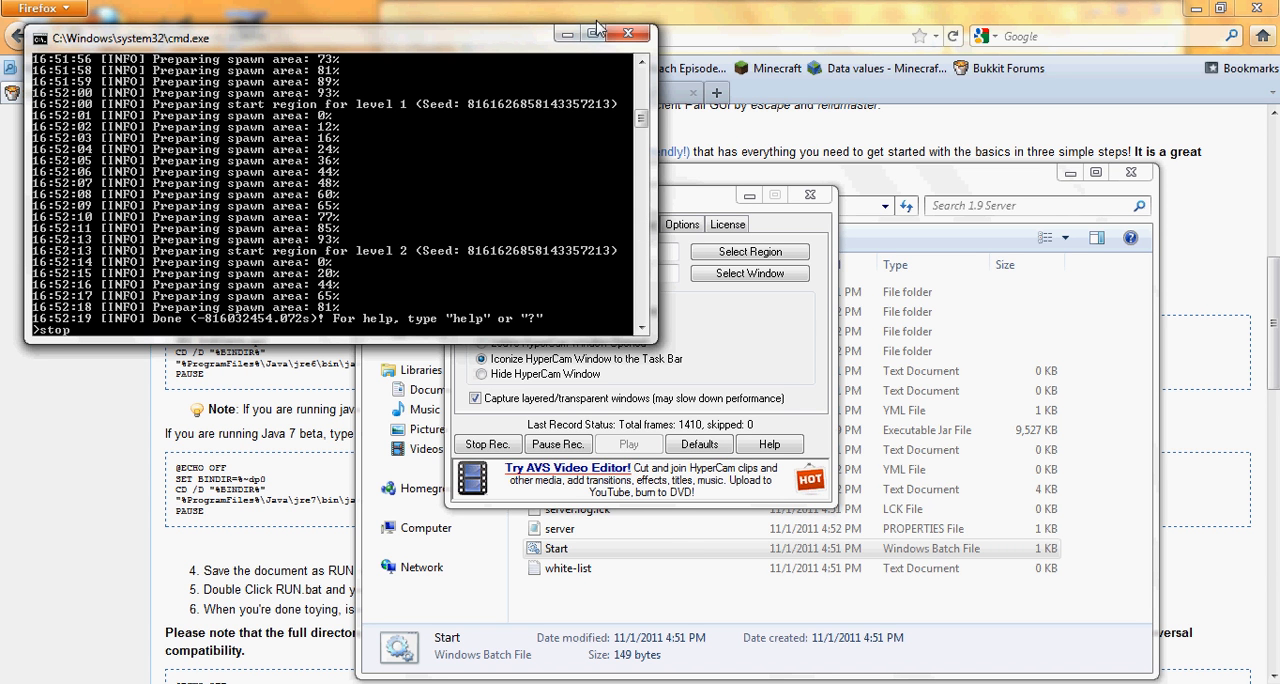
pyautogui.moveTo(613, 72)
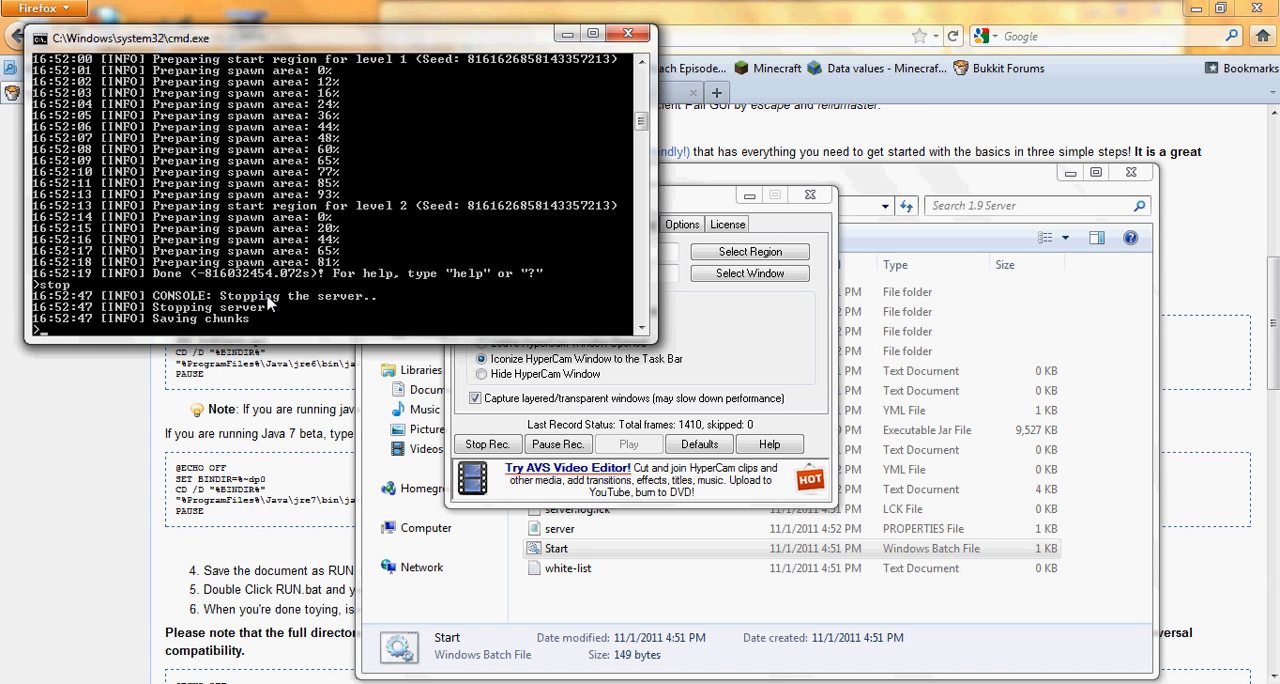
pyautogui.moveTo(279, 330)
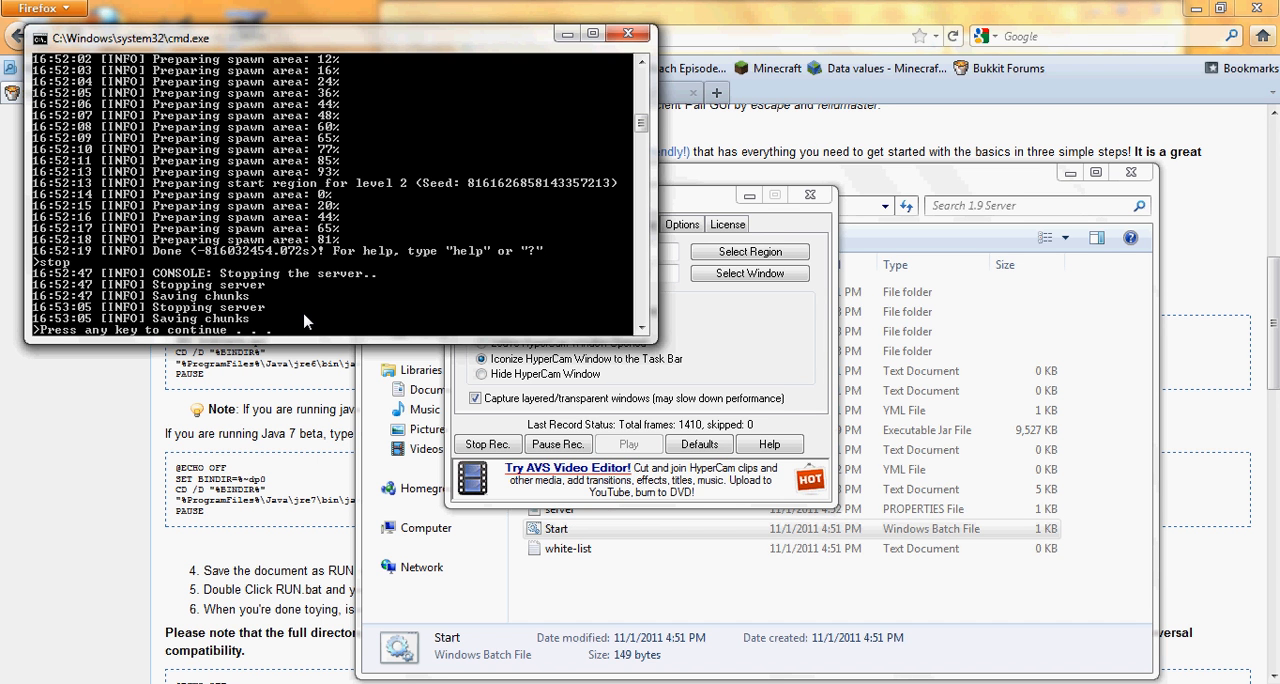
pyautogui.moveTo(258, 332)
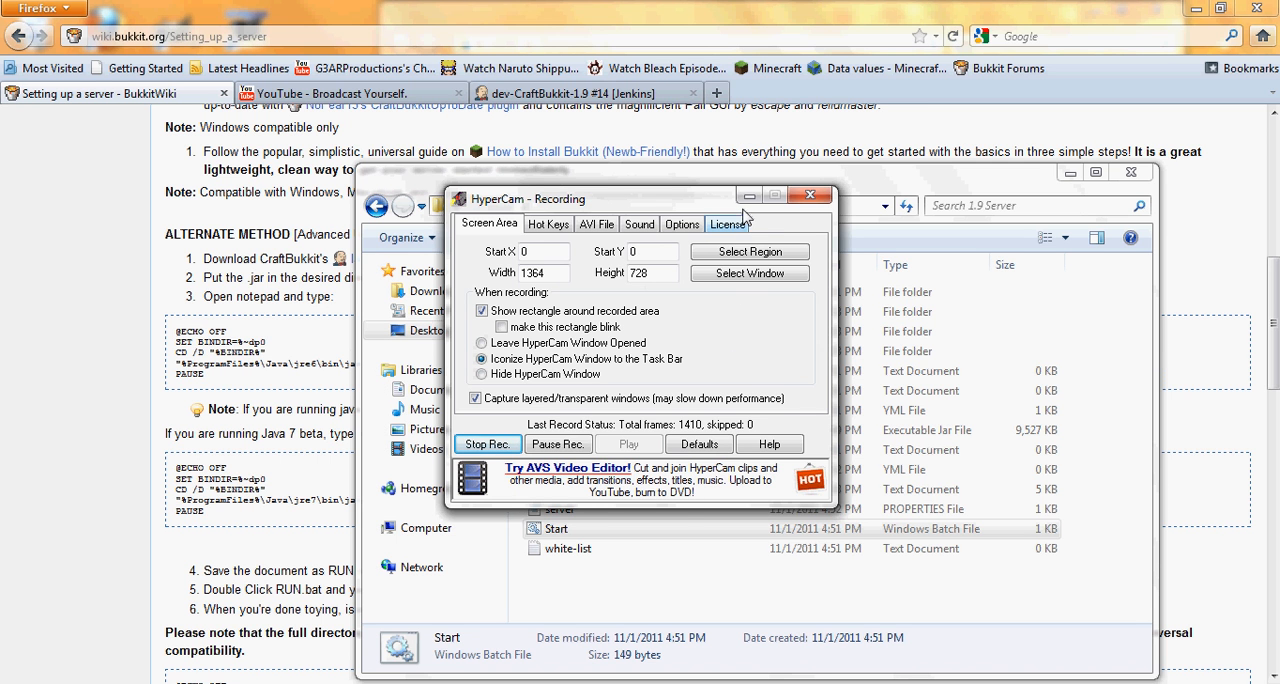
pyautogui.click(810, 195)
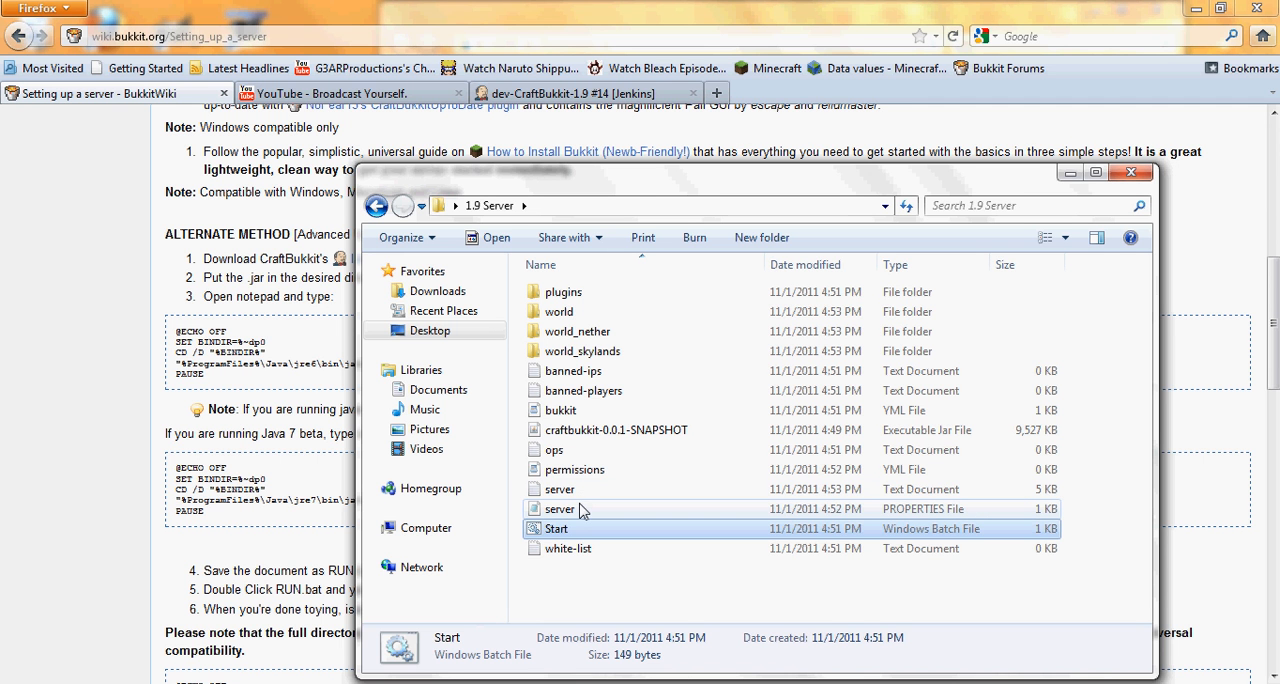
pyautogui.click(560, 509)
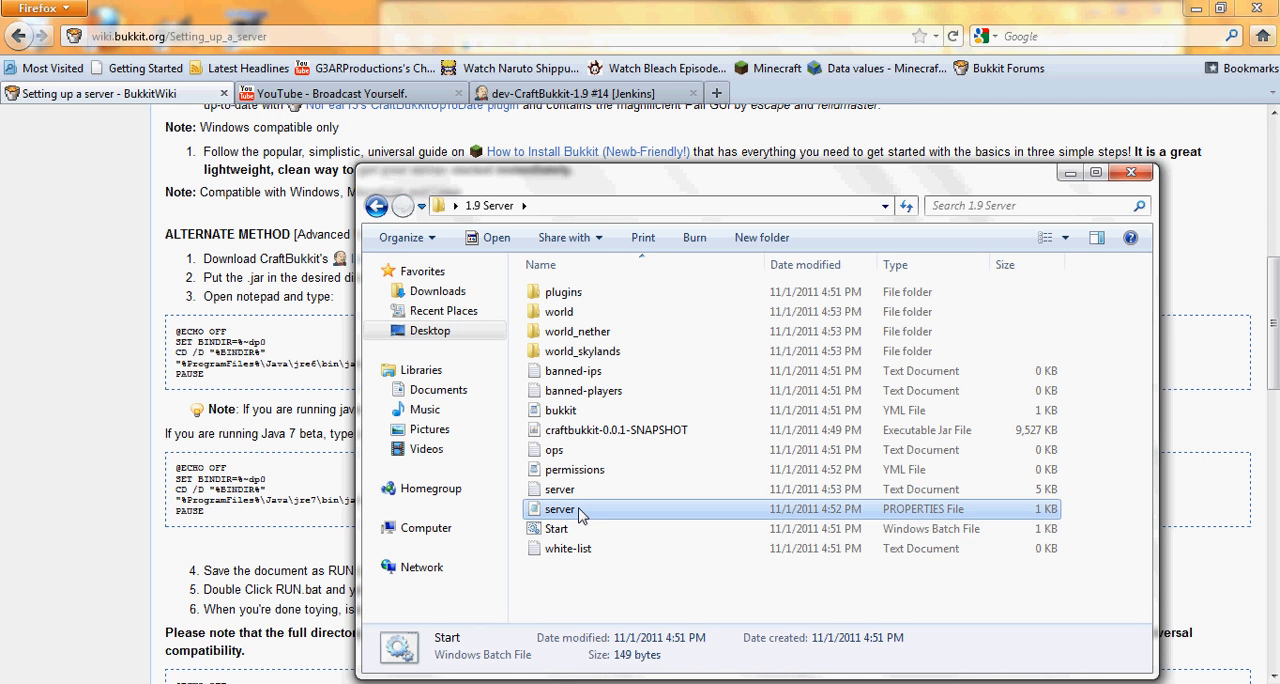
# - Open server.properties in Notepad and change allow-flight from false to true
pyautogui.doubleClick(560, 509)
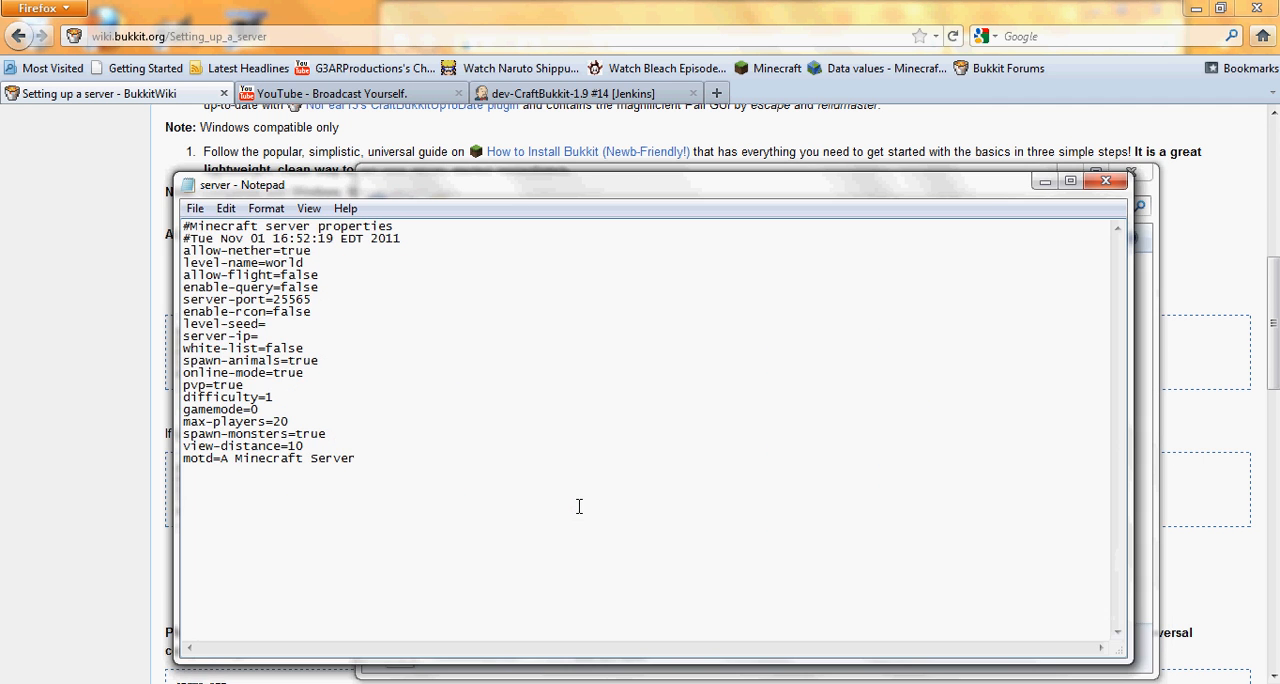
pyautogui.moveTo(219, 472)
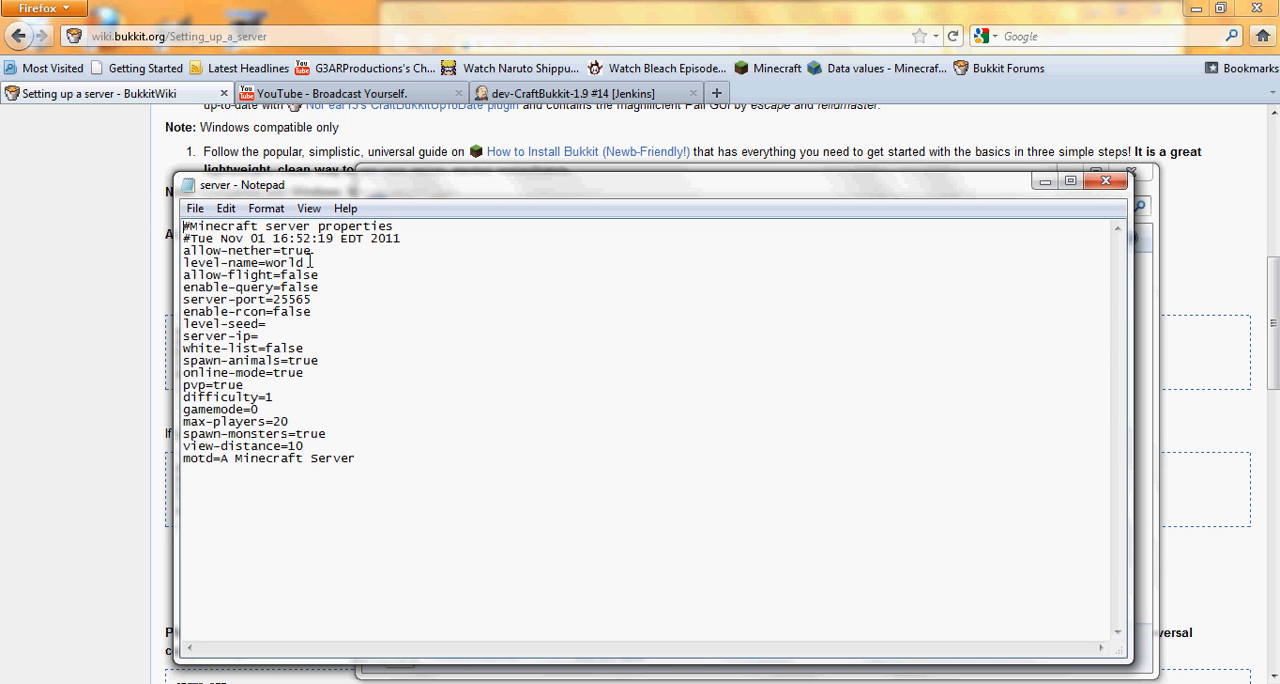
pyautogui.doubleClick(285, 262)
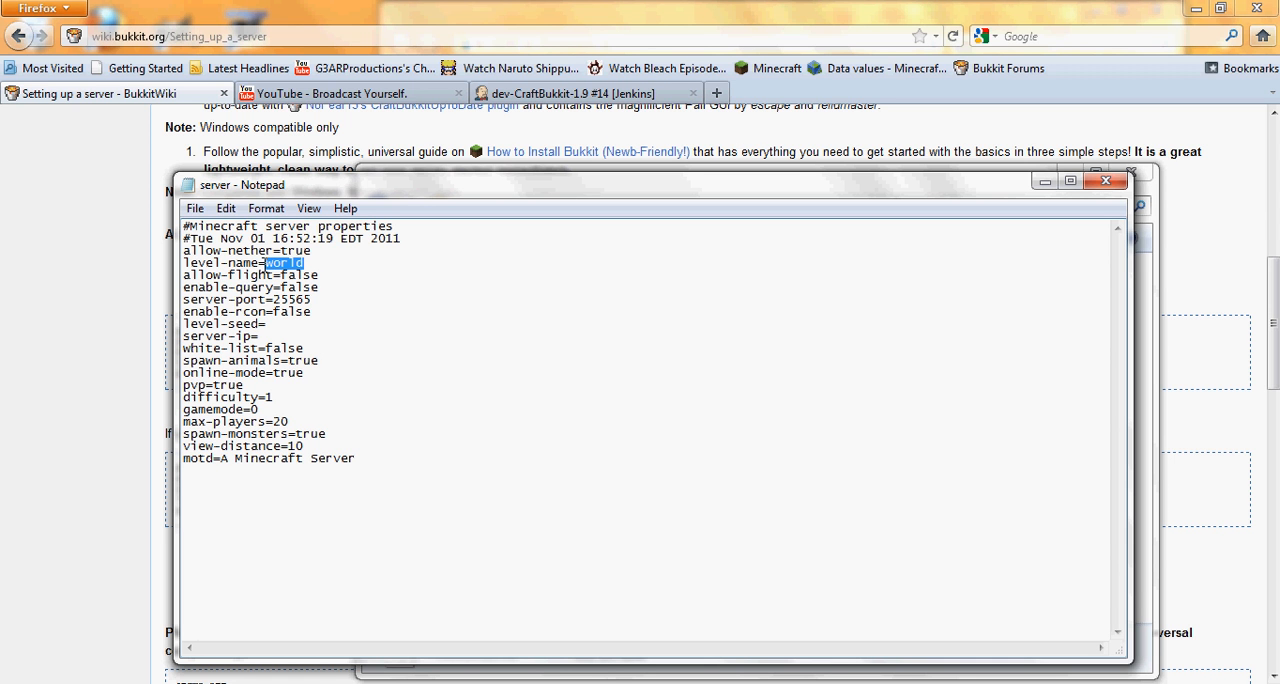
pyautogui.moveTo(315, 291)
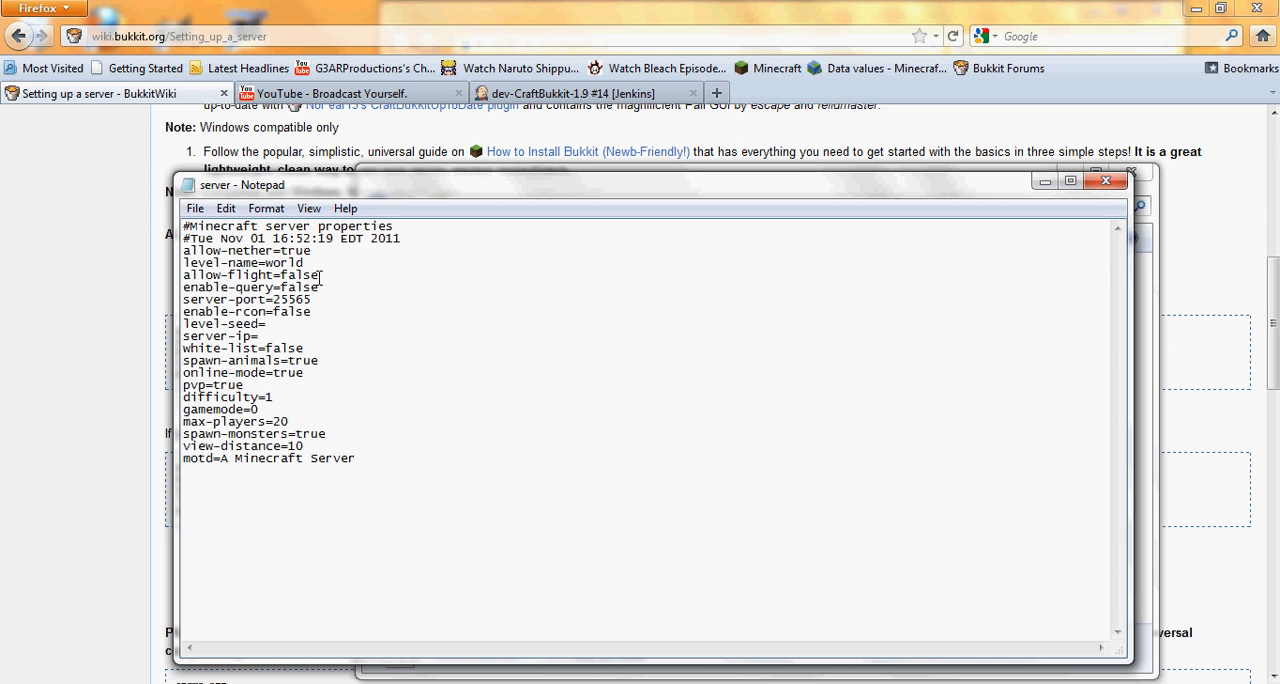
pyautogui.doubleClick(300, 275)
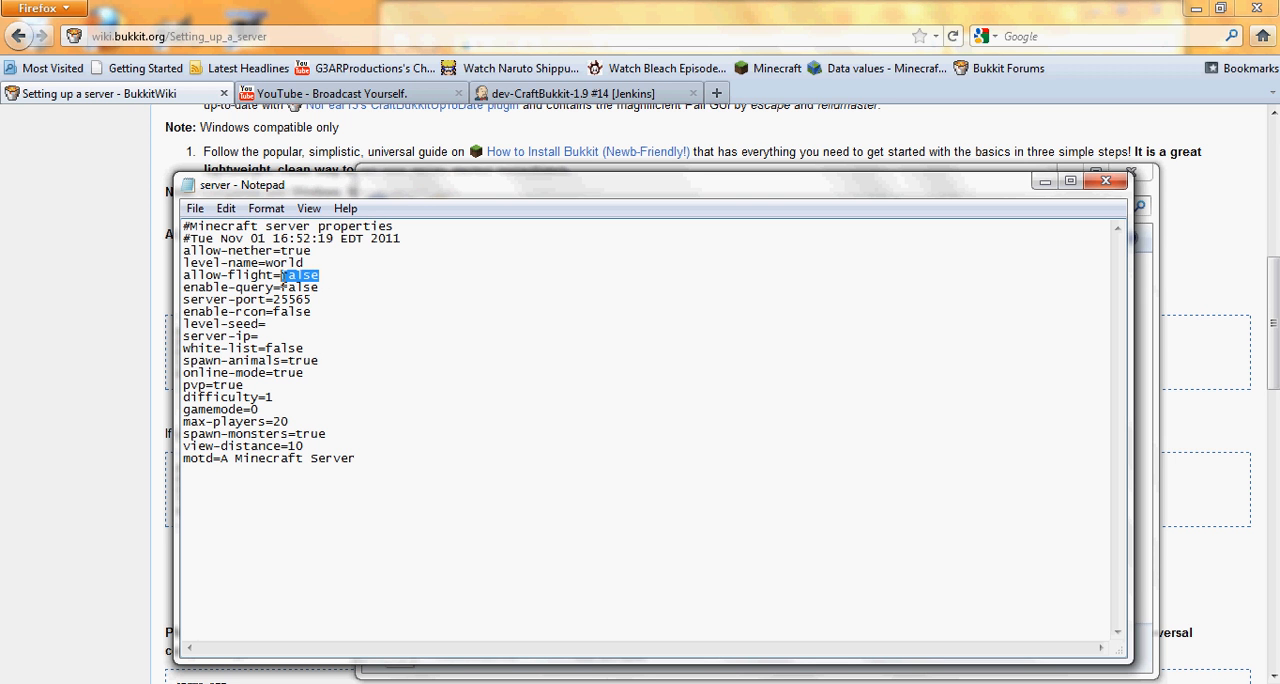
pyautogui.write('true')
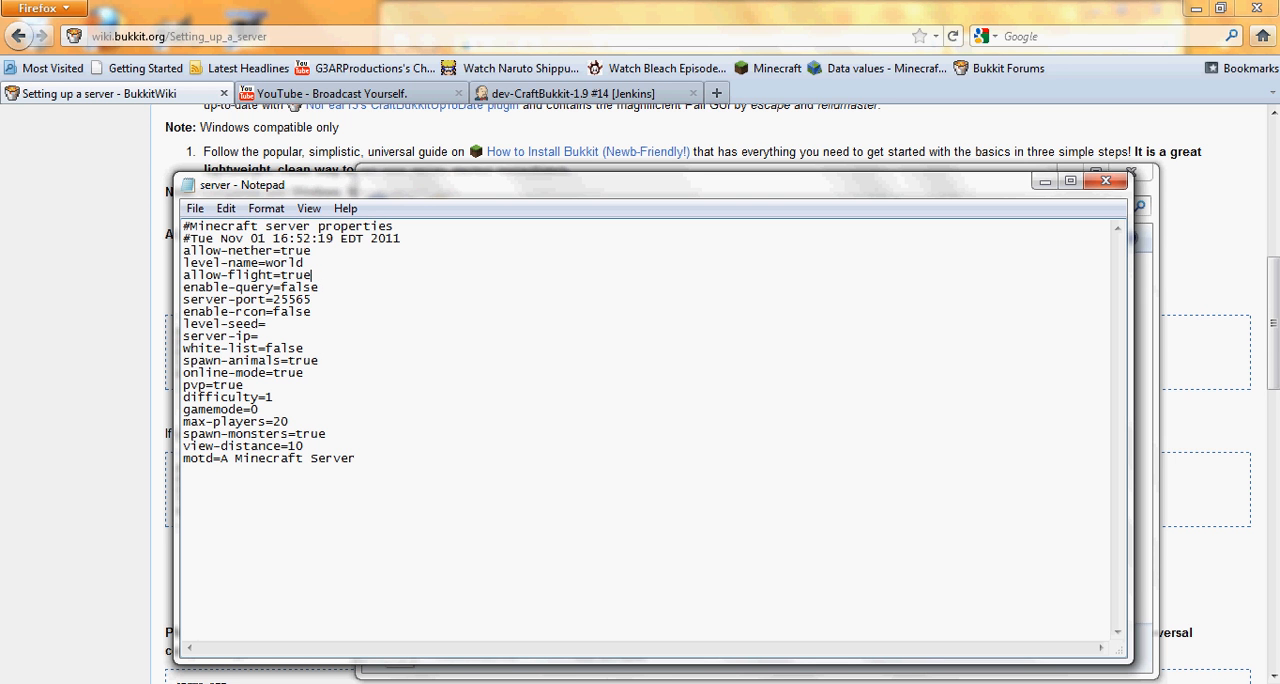
pyautogui.moveTo(327, 297)
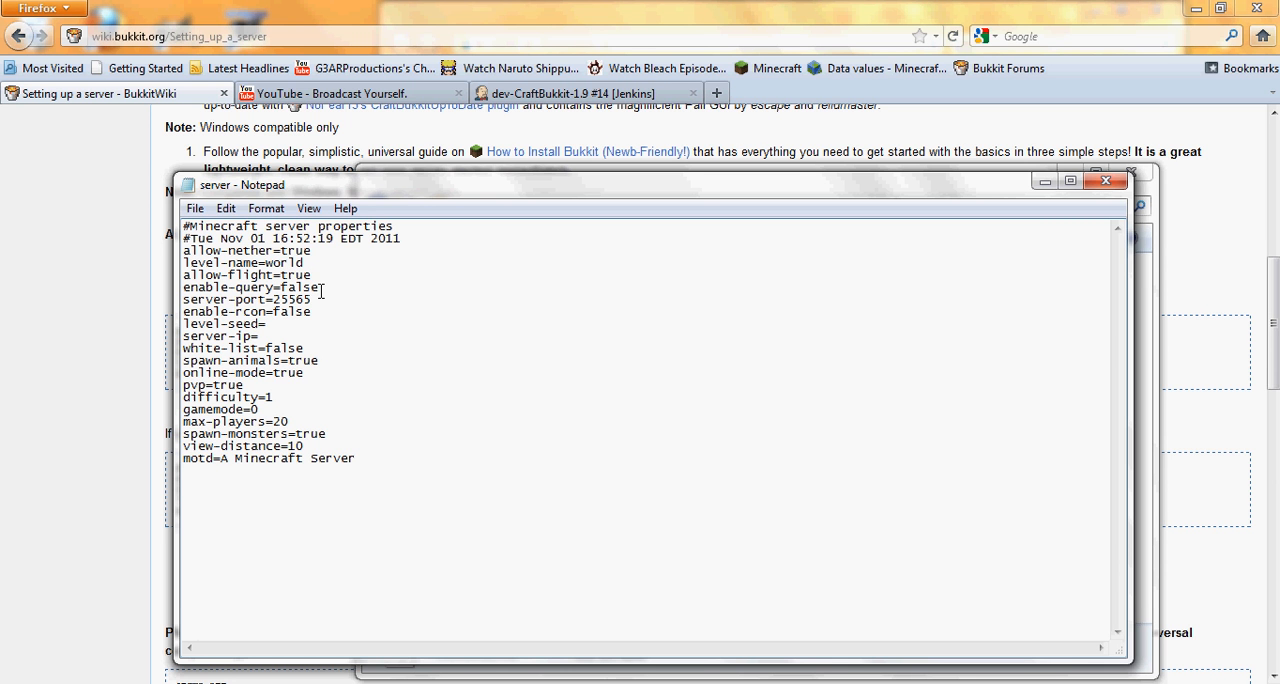
# - Select further property values below allow-flight and begin editing the gamemode value
pyautogui.doubleClick(312, 287)
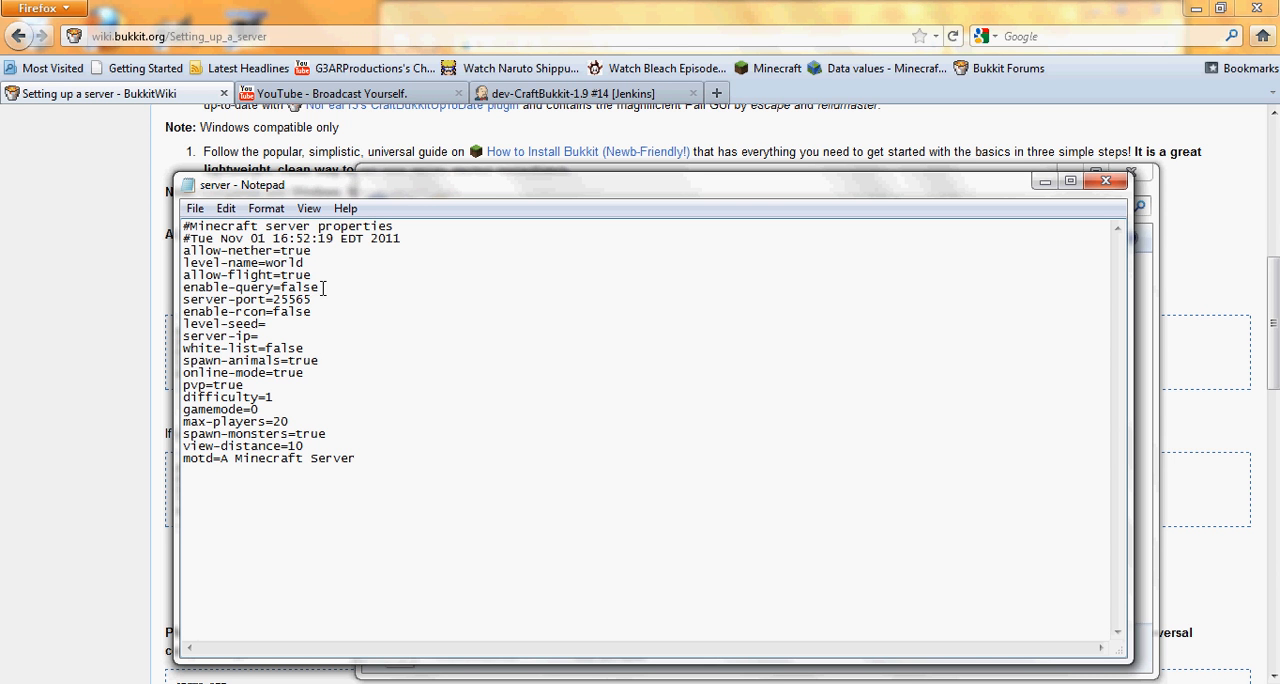
pyautogui.doubleClick(300, 299)
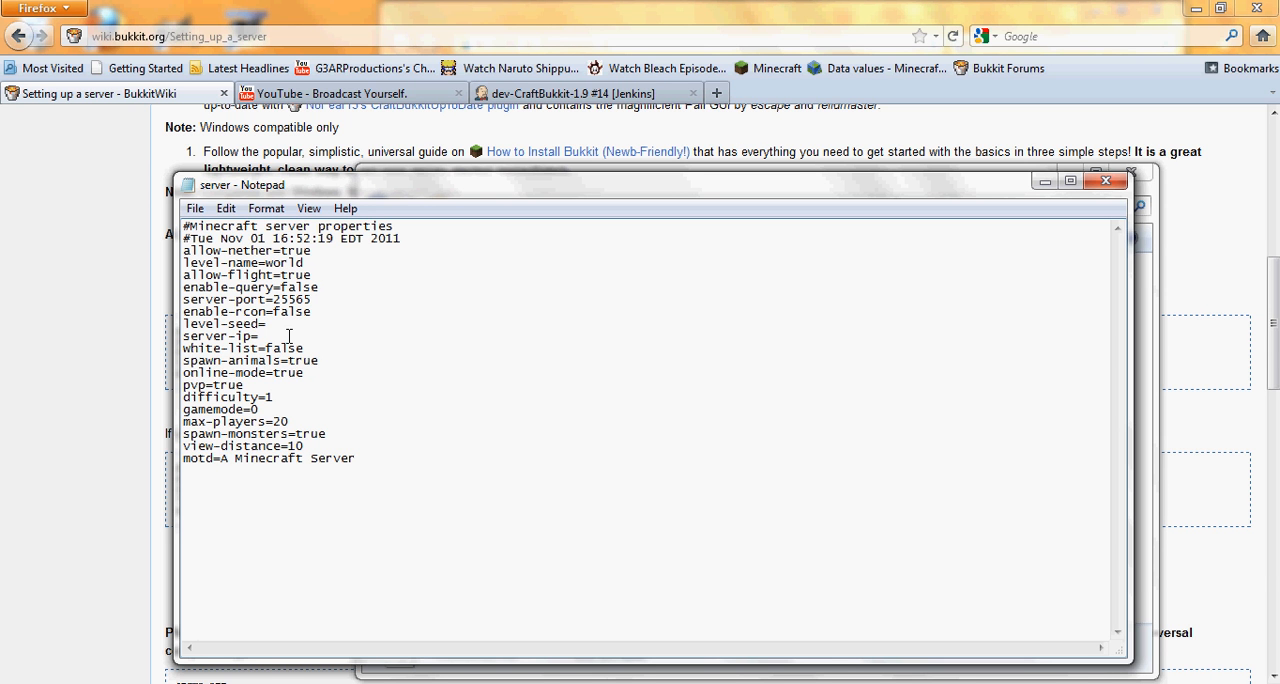
pyautogui.click(256, 336)
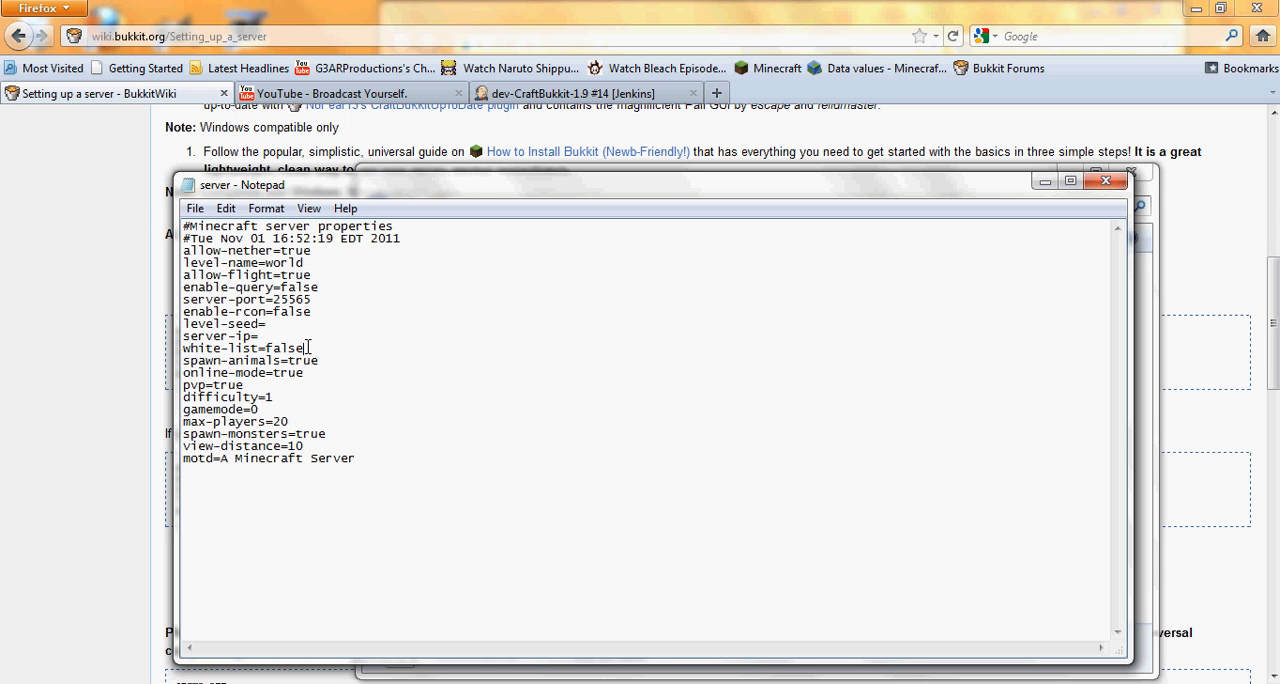
pyautogui.doubleClick(287, 347)
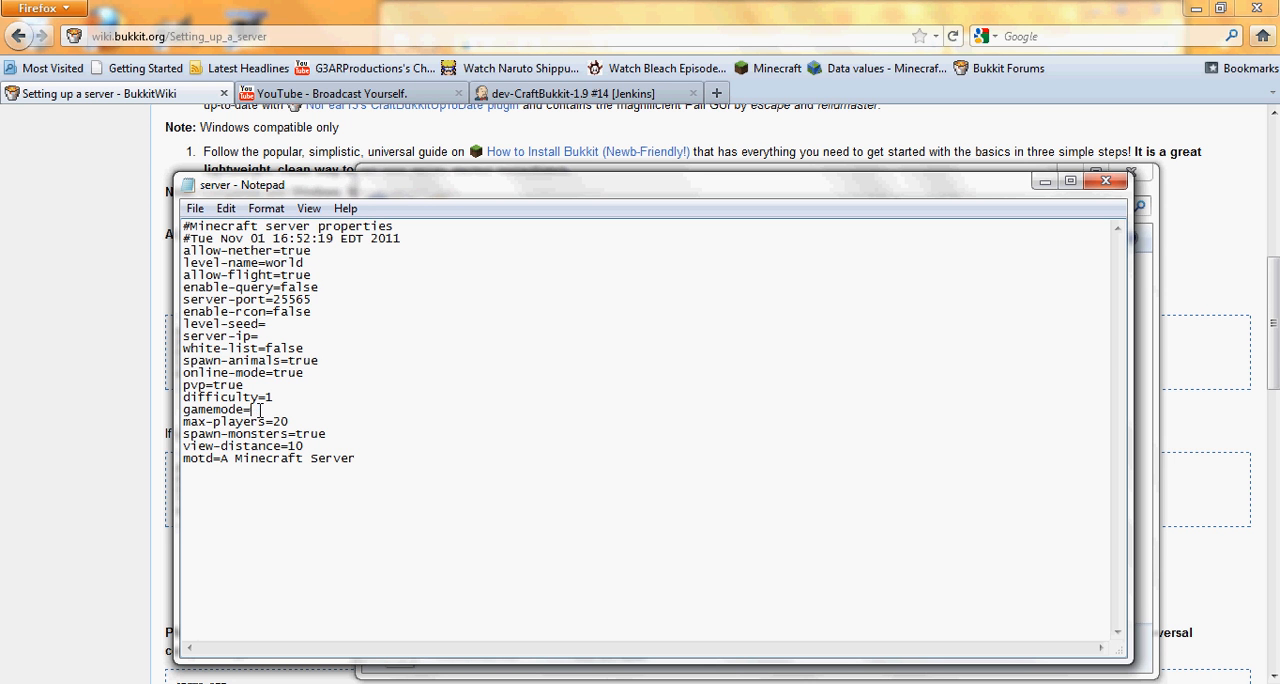
pyautogui.write('0')
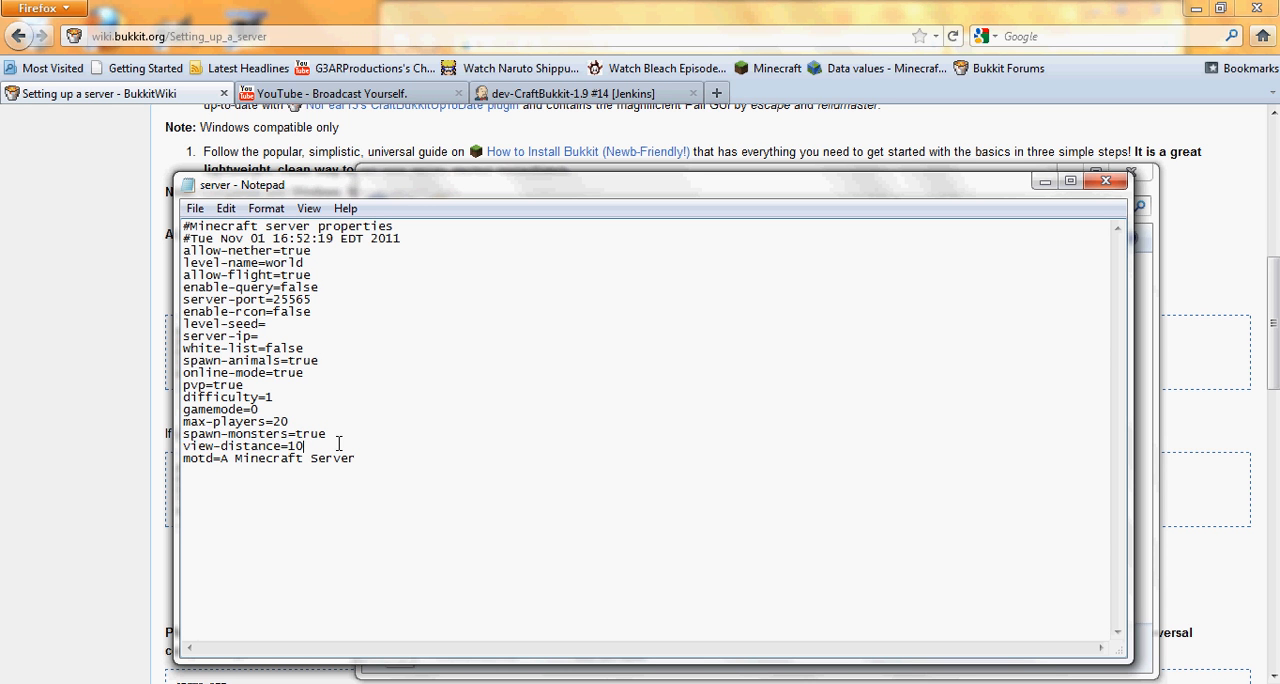
pyautogui.doubleClick(318, 433)
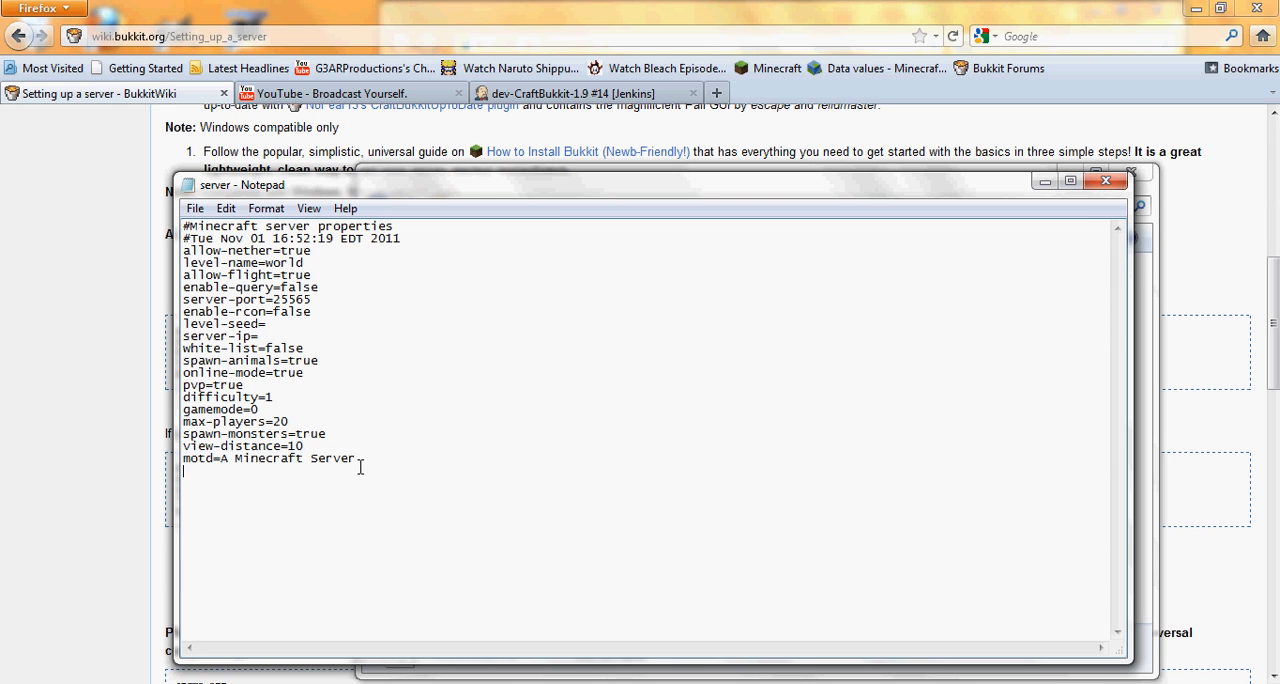
pyautogui.doubleClick(336, 458)
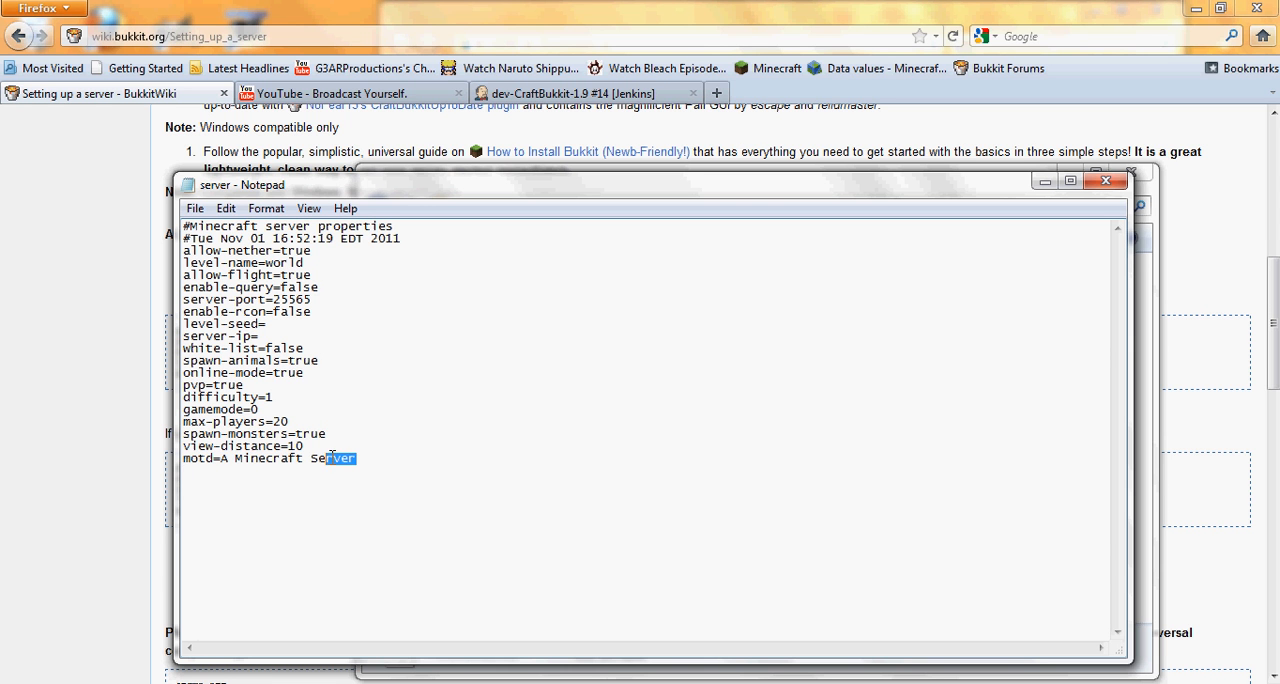
pyautogui.moveTo(356, 458); pyautogui.dragTo(222, 458)
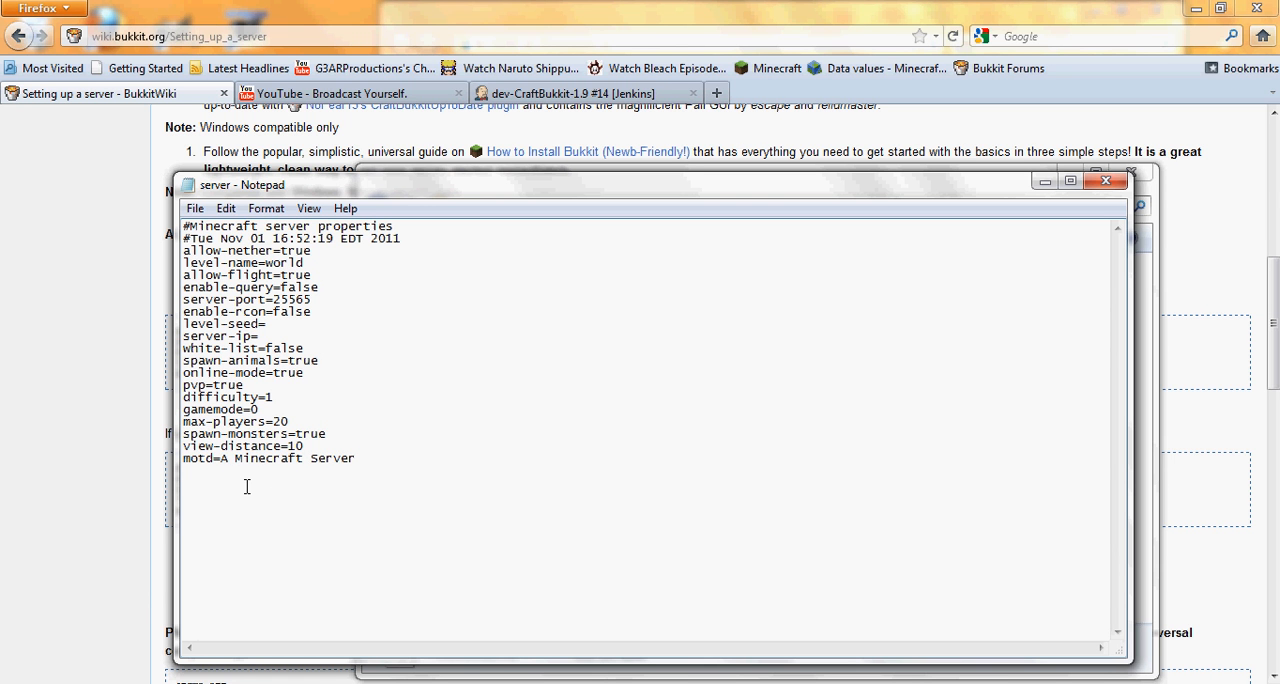
pyautogui.write('&4')
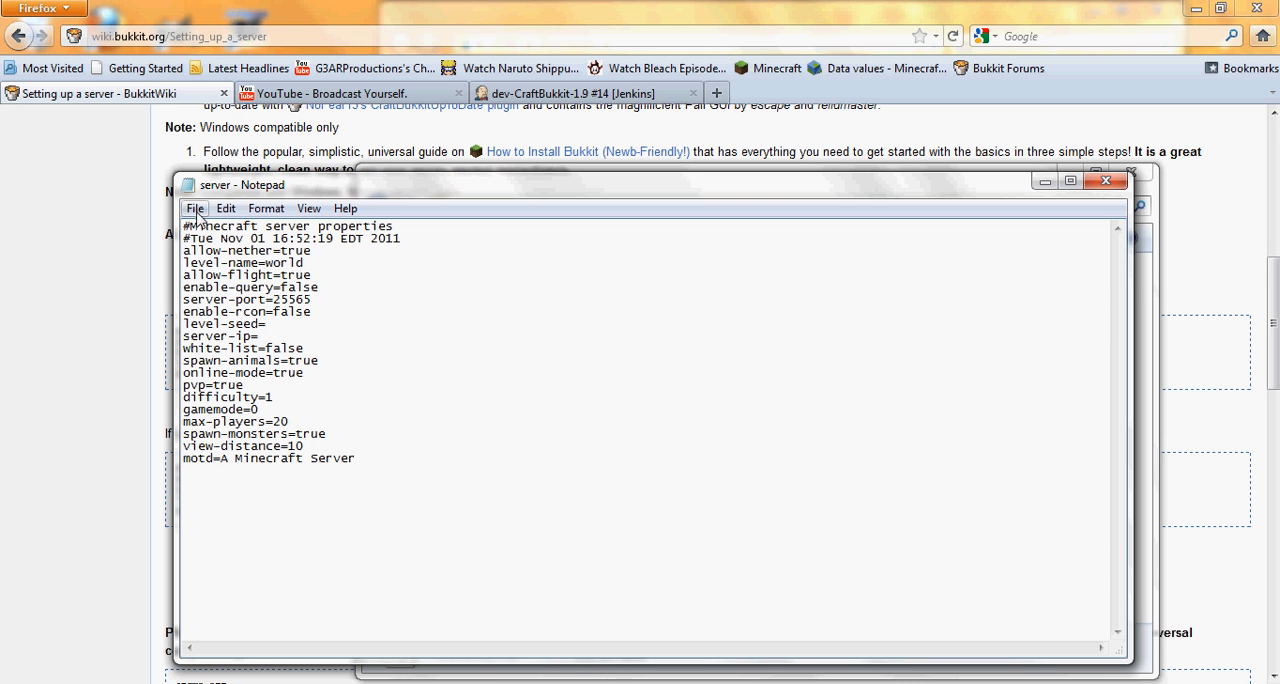
pyautogui.click(195, 208)
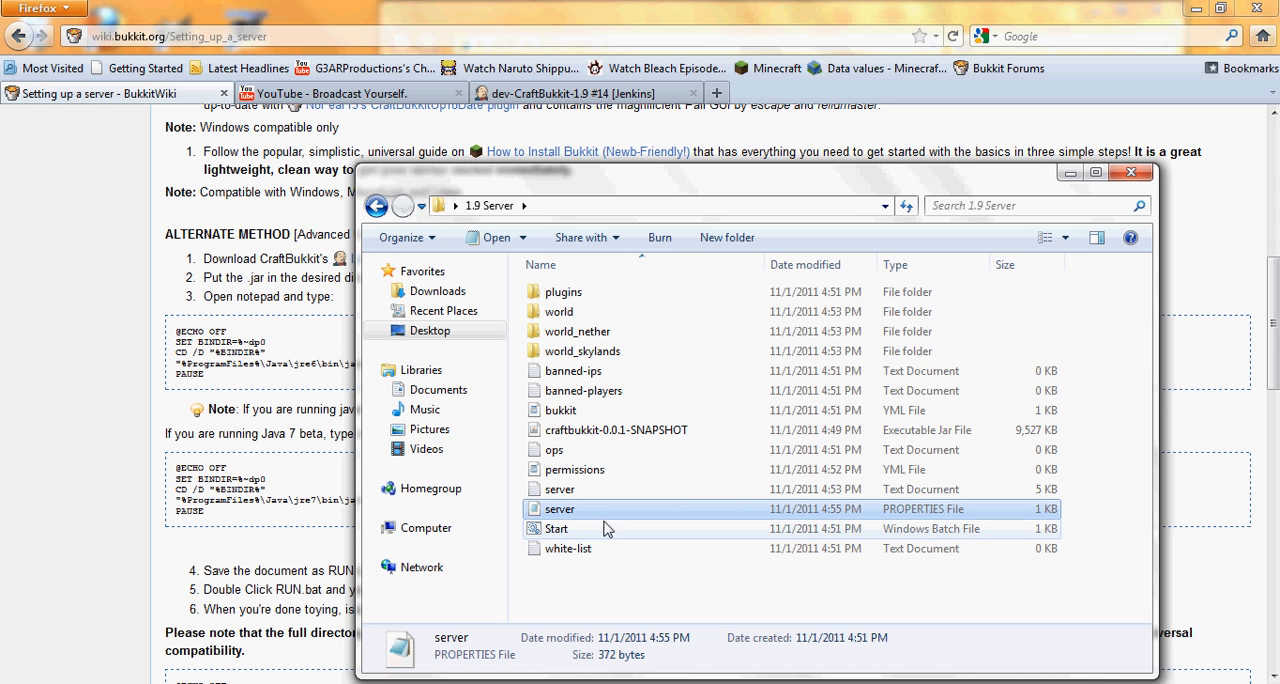
pyautogui.moveTo(598, 555)
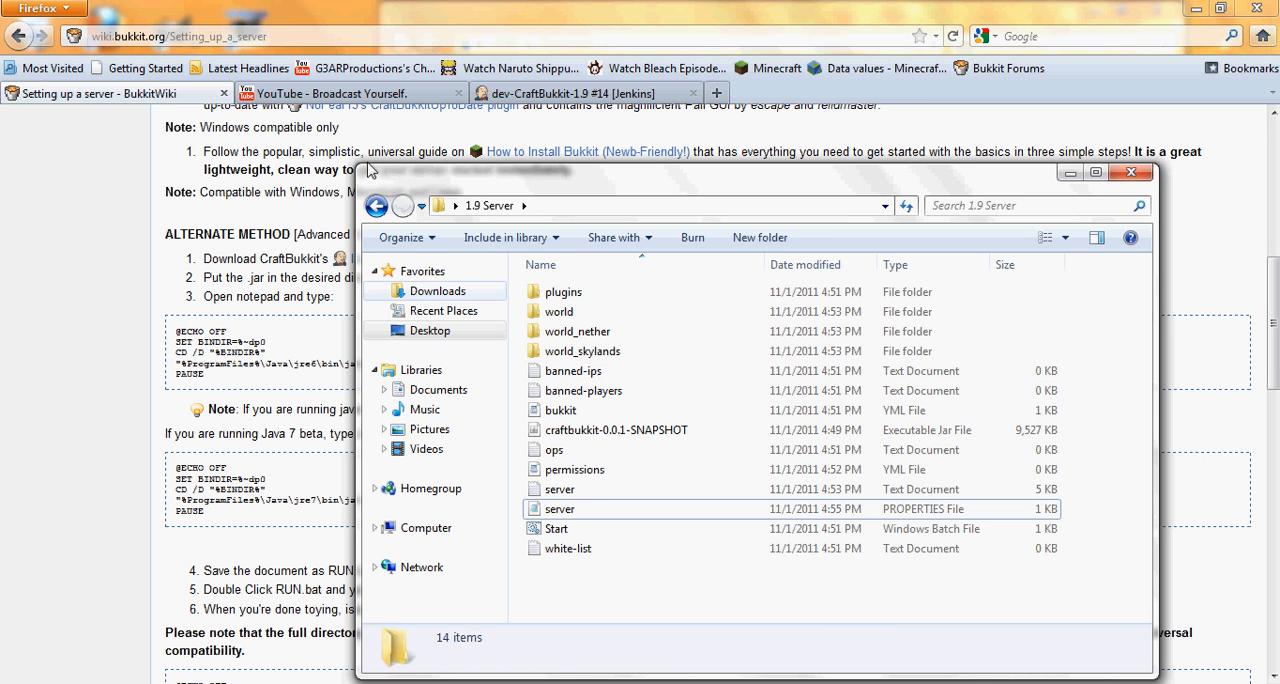
# - Select the craftbukkit-0.0.1-SNAPSHOT jar in 1.9 Server and bring up its copy menu
pyautogui.click(616, 429)
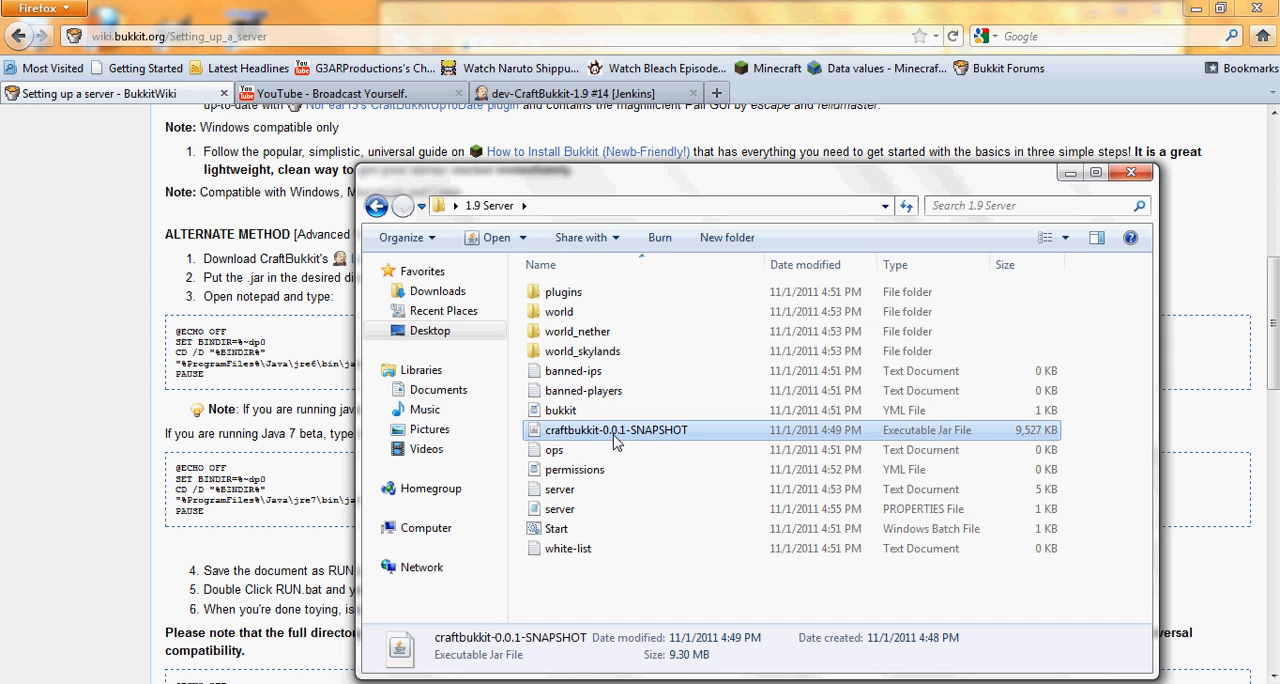
pyautogui.rightClick(616, 429)
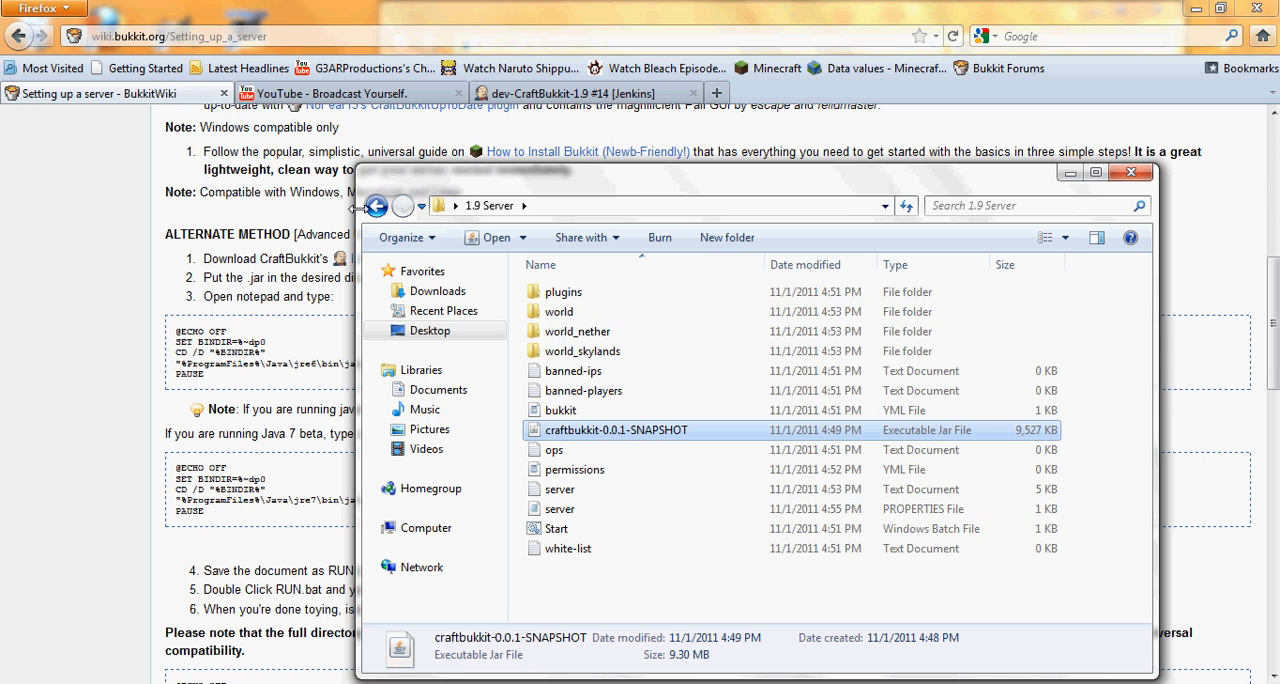
pyautogui.moveTo(376, 206)
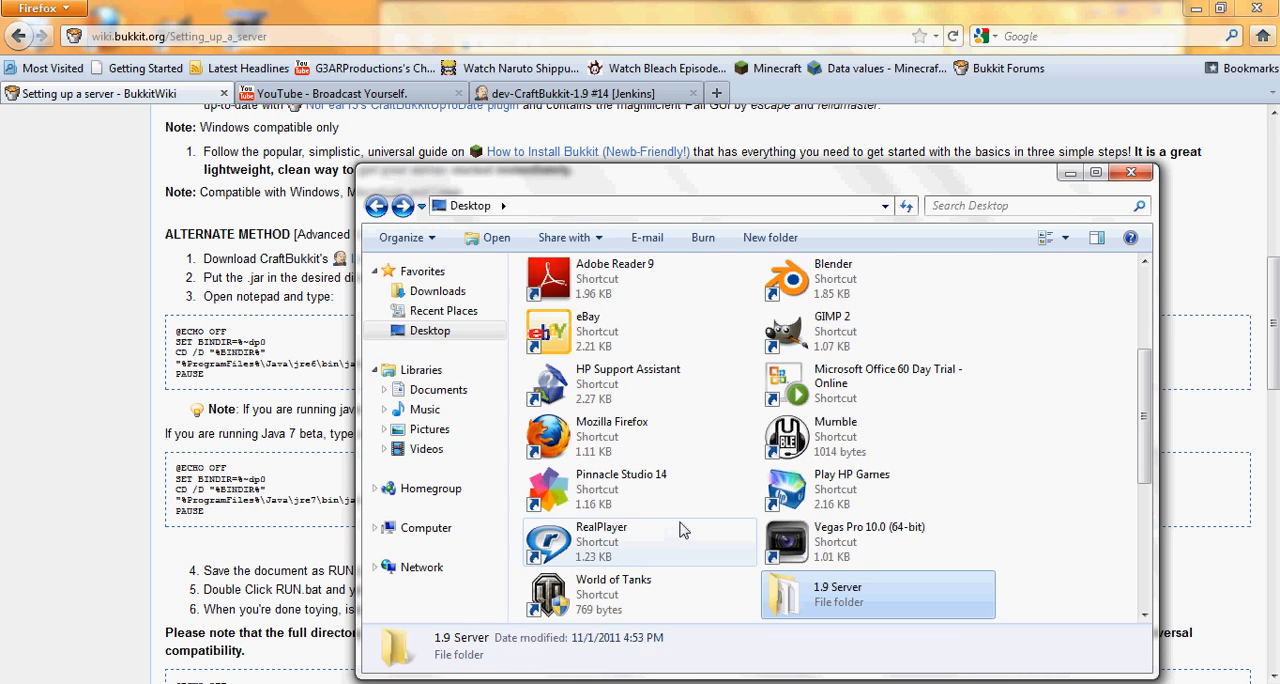
# - Open The World Of Aegis folder and delete its old craftbukkit jar
pyautogui.scroll(-3)
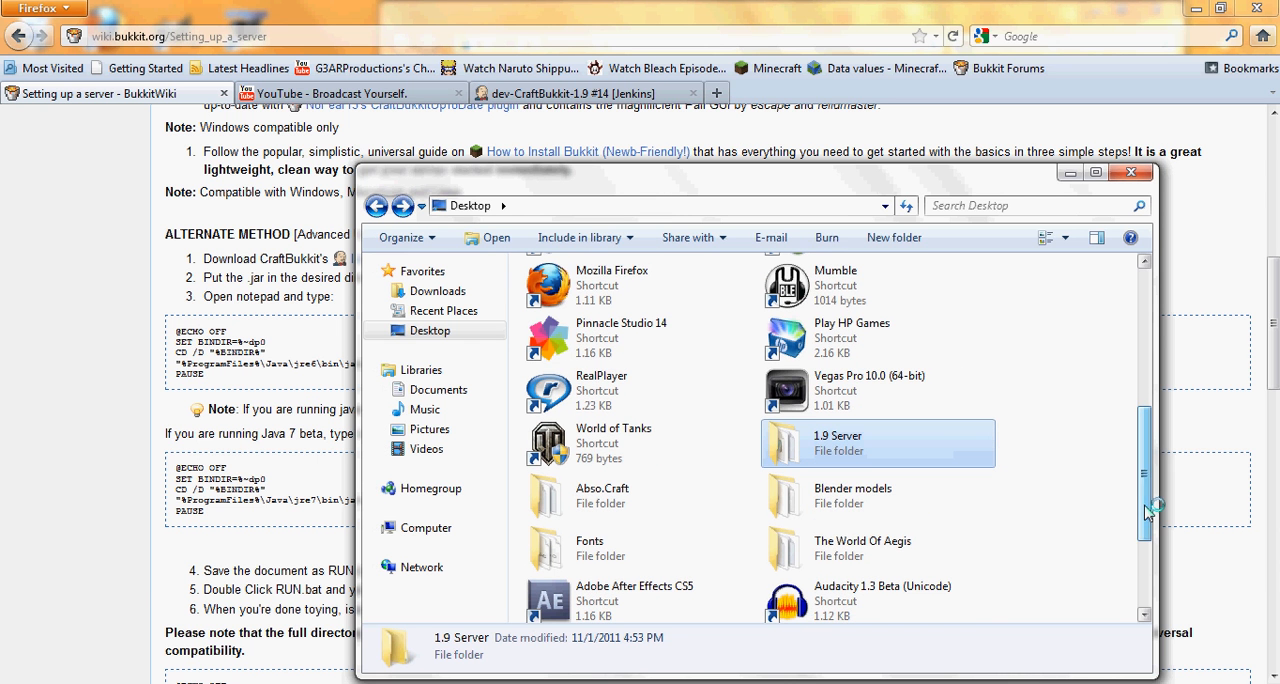
pyautogui.click(877, 548)
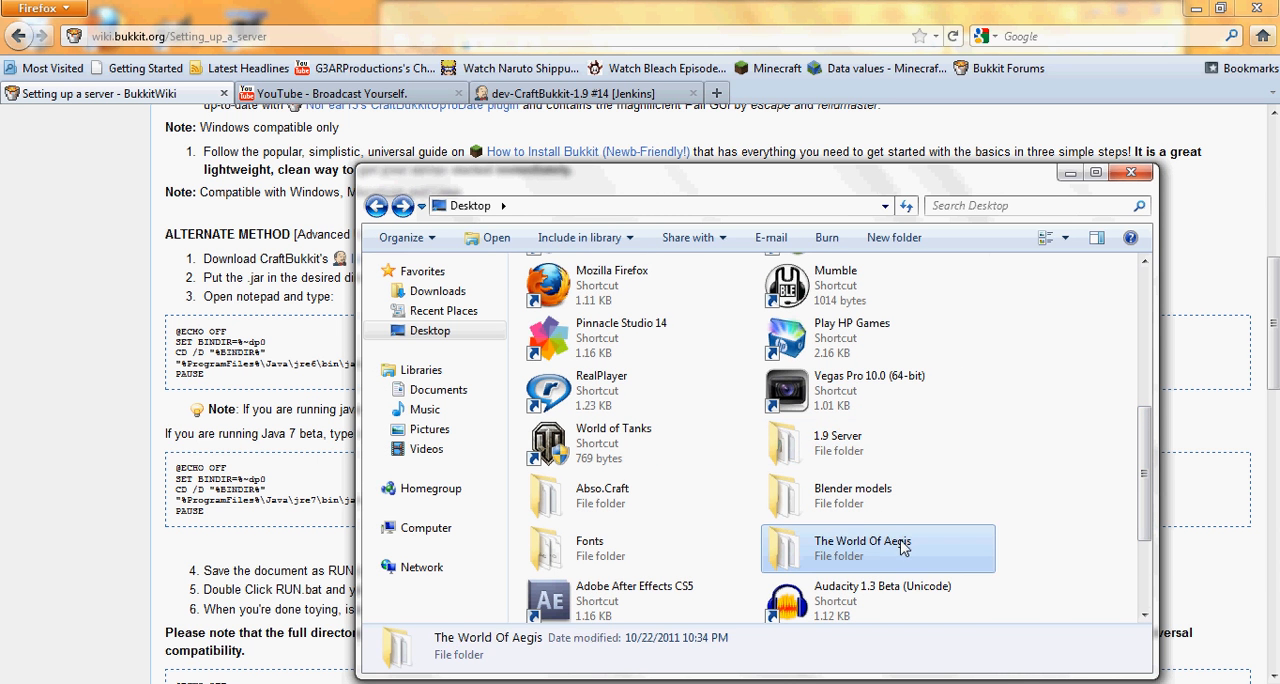
pyautogui.doubleClick(862, 547)
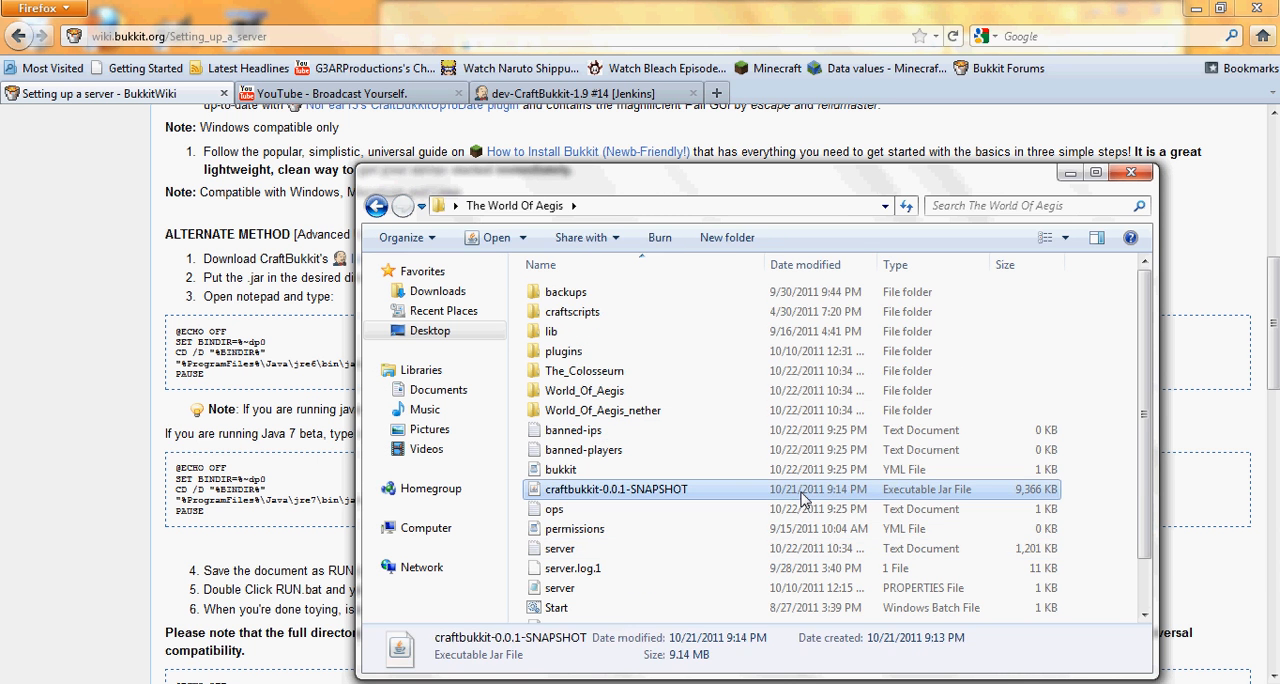
pyautogui.rightClick(617, 489)
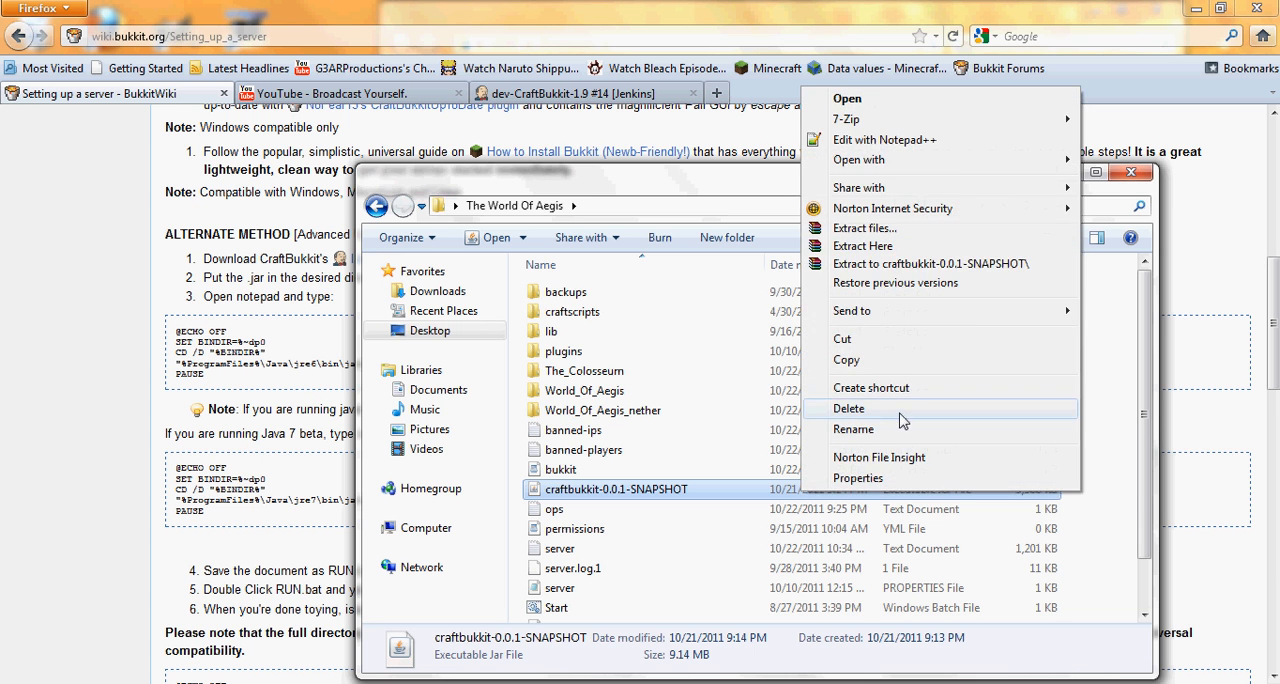
pyautogui.click(849, 408)
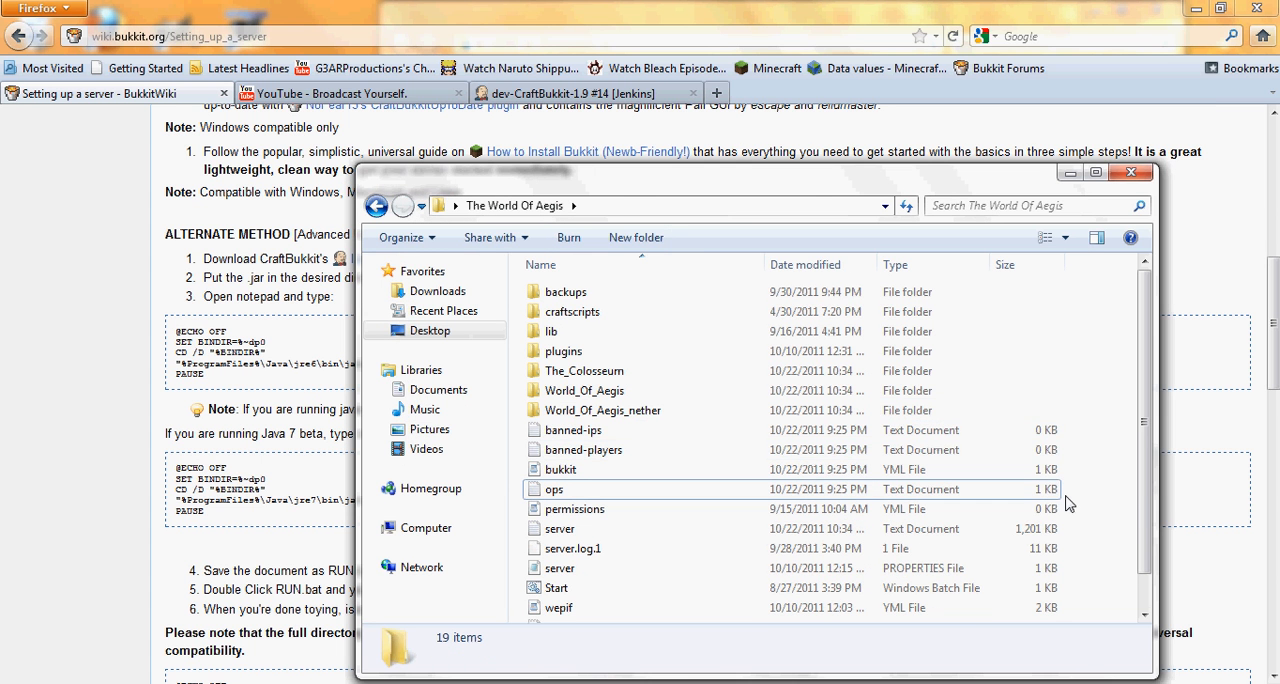
# - Paste the new 9,527 KB craftbukkit jar there, then return to the Desktop
pyautogui.rightClick(1065, 503)
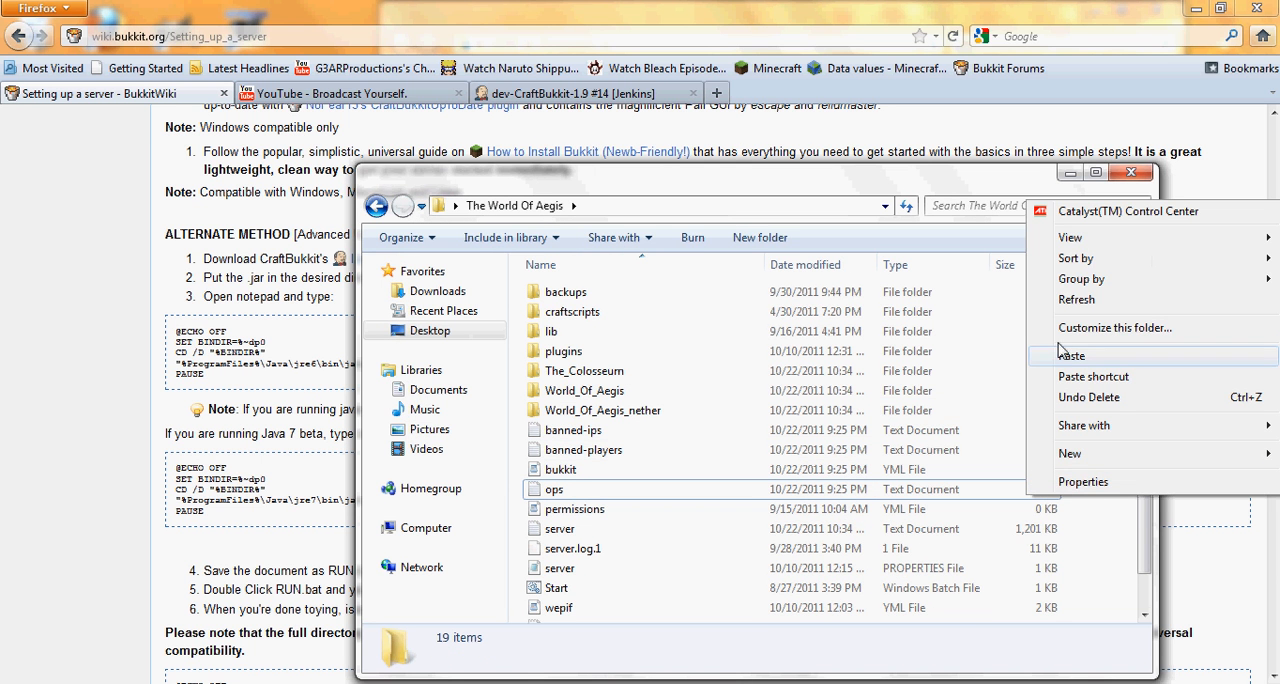
pyautogui.click(1071, 355)
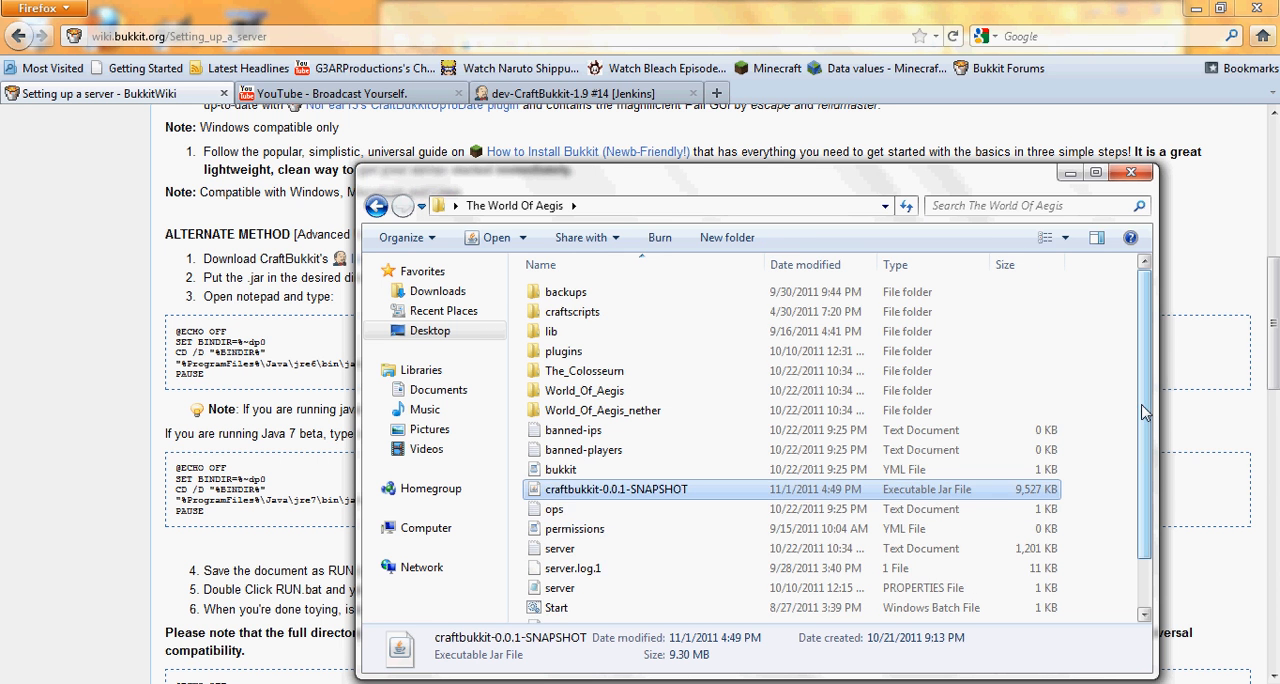
pyautogui.scroll(-3)
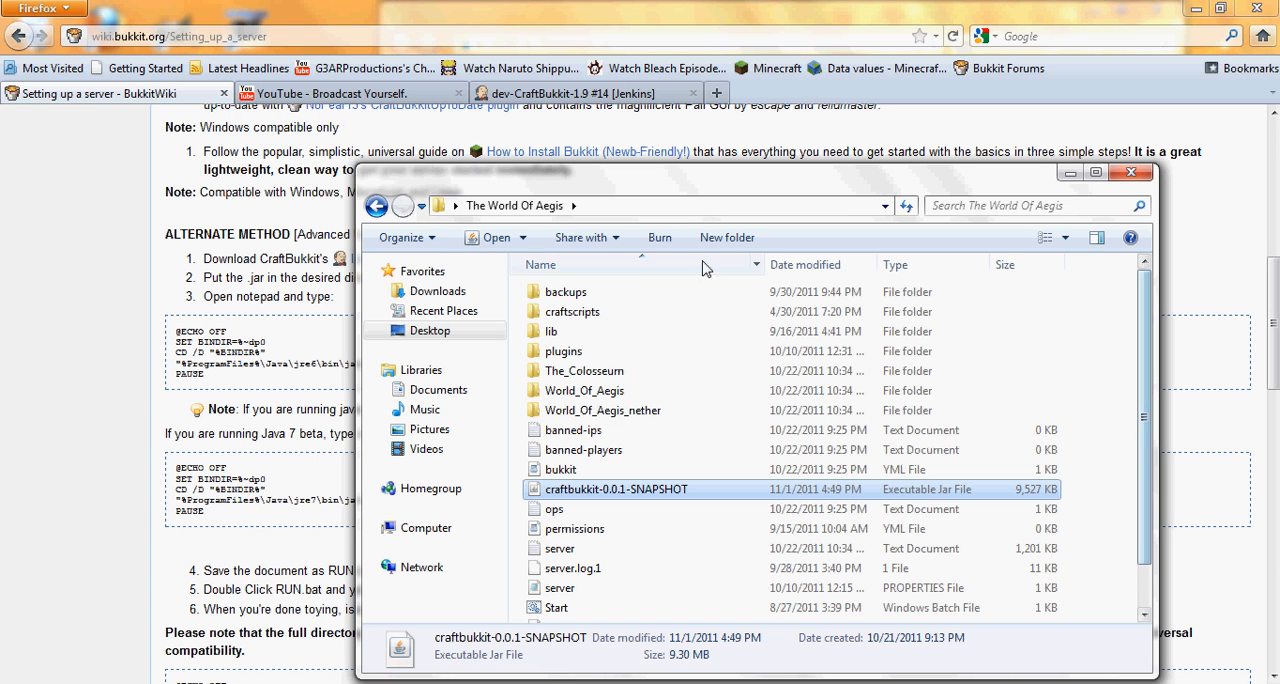
pyautogui.click(377, 206)
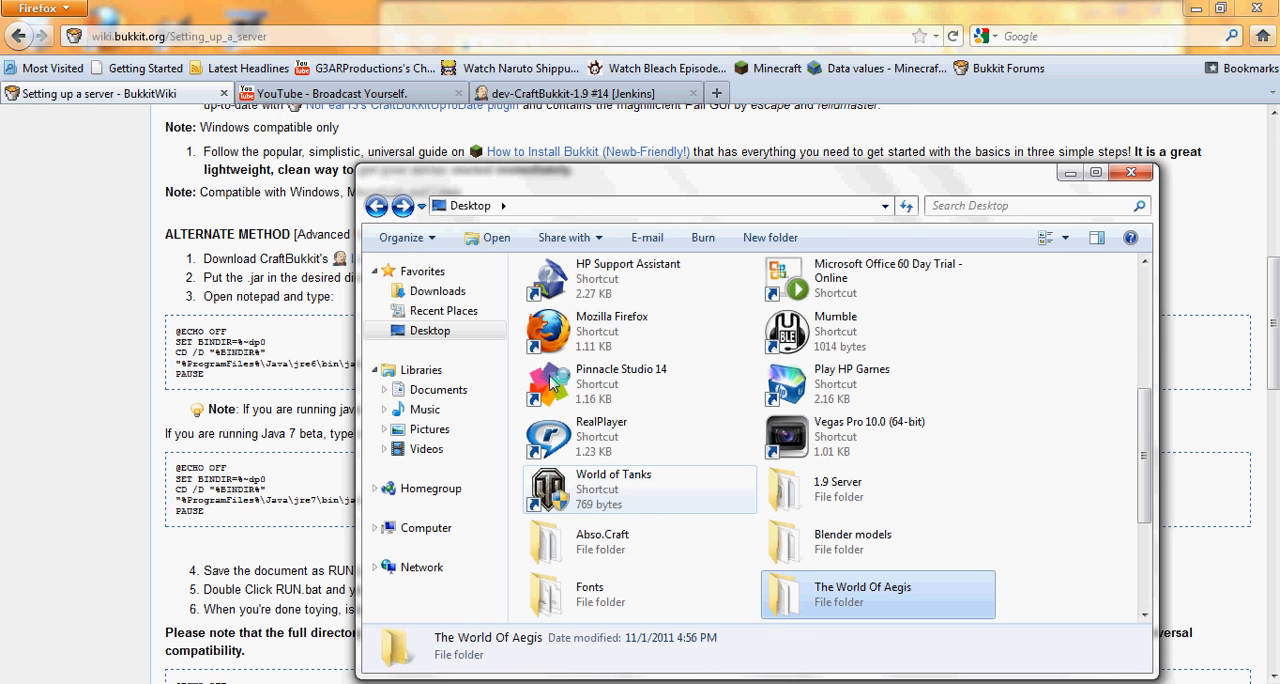
pyautogui.click(877, 489)
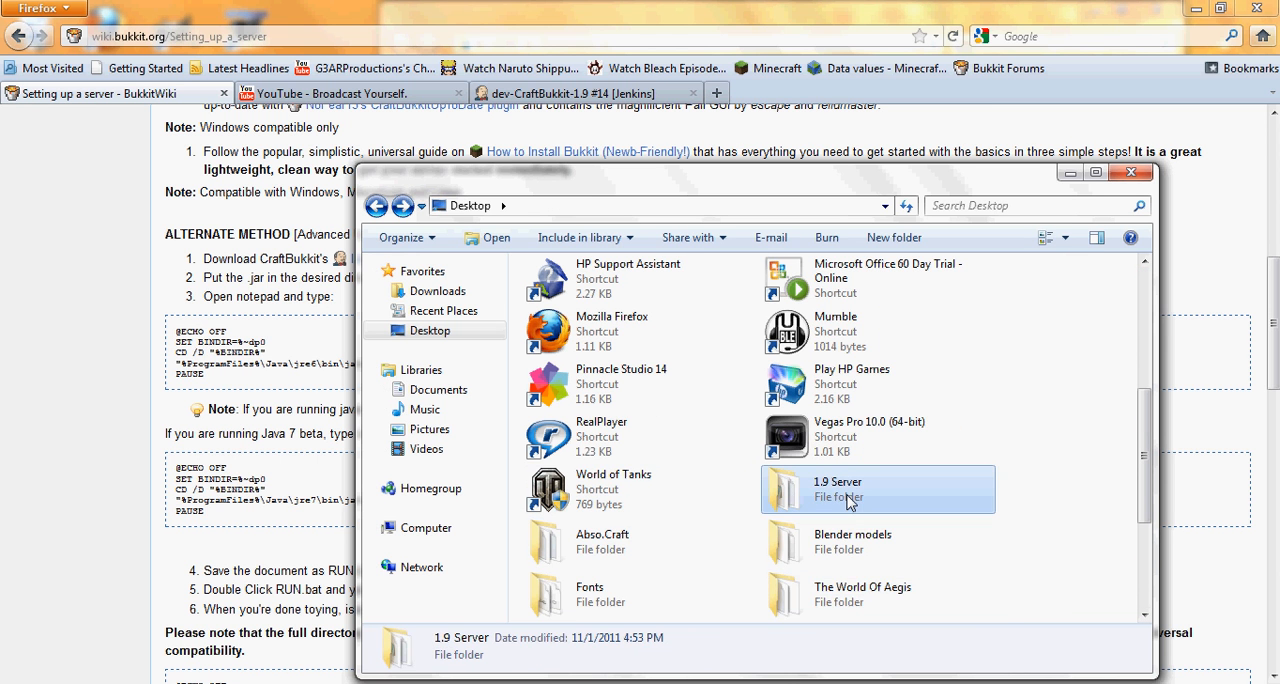